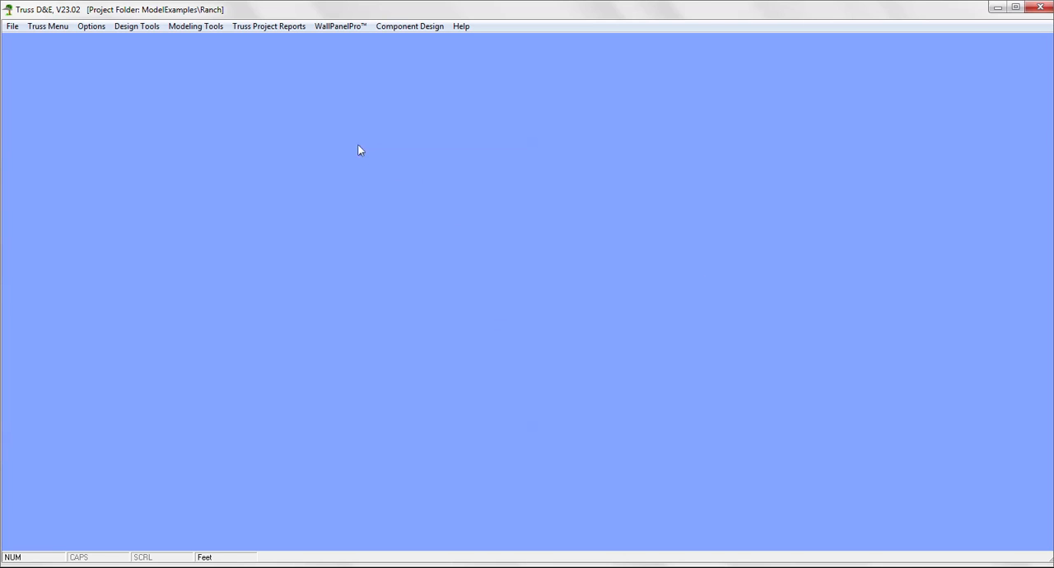
pyautogui.moveTo(209, 43)
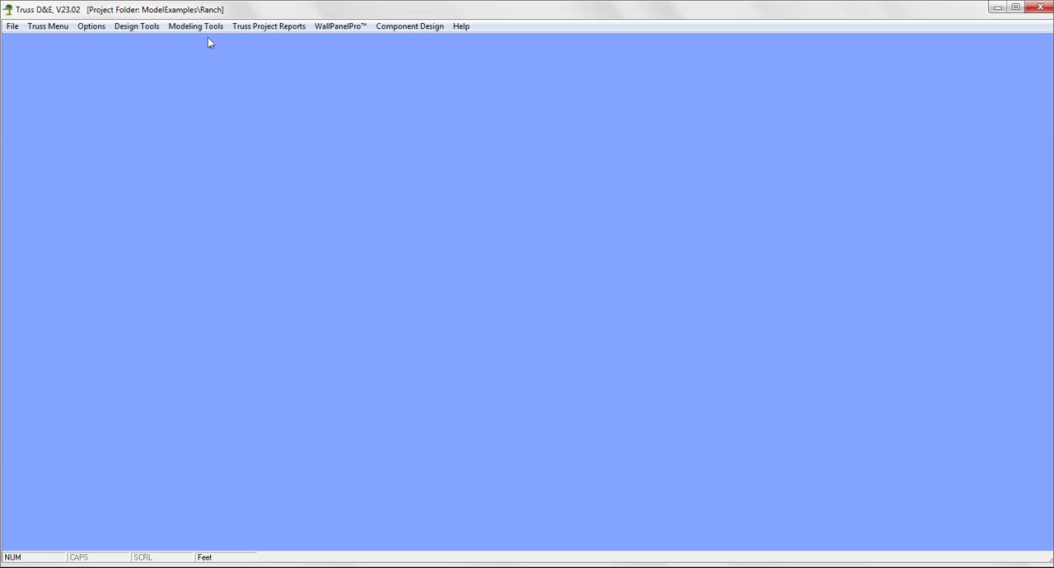
# Step: Start Building Design Data from Modeling Tools to browse to Model.pln in Ranch
pyautogui.click(196, 26)
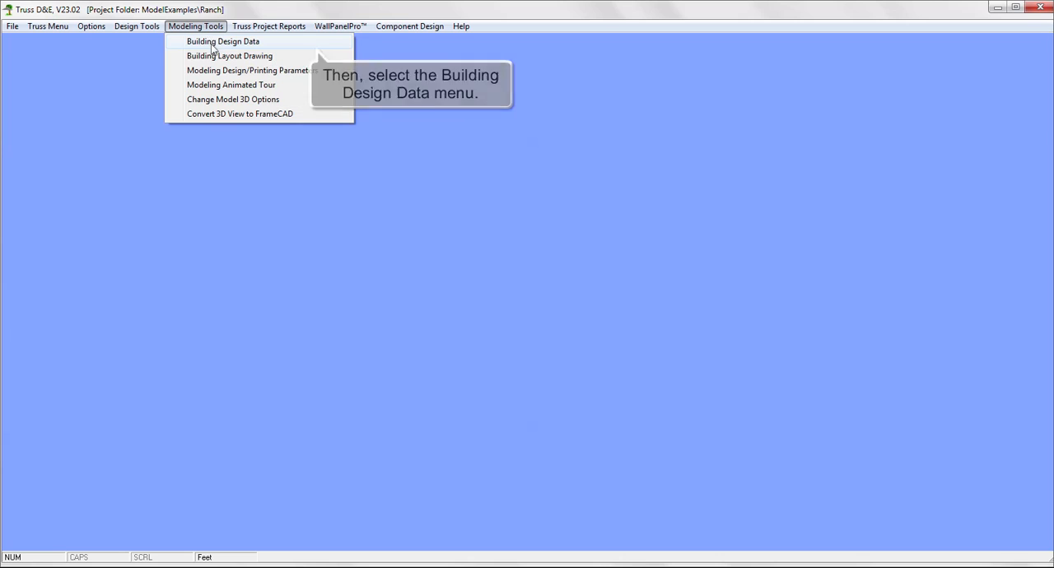
pyautogui.click(223, 41)
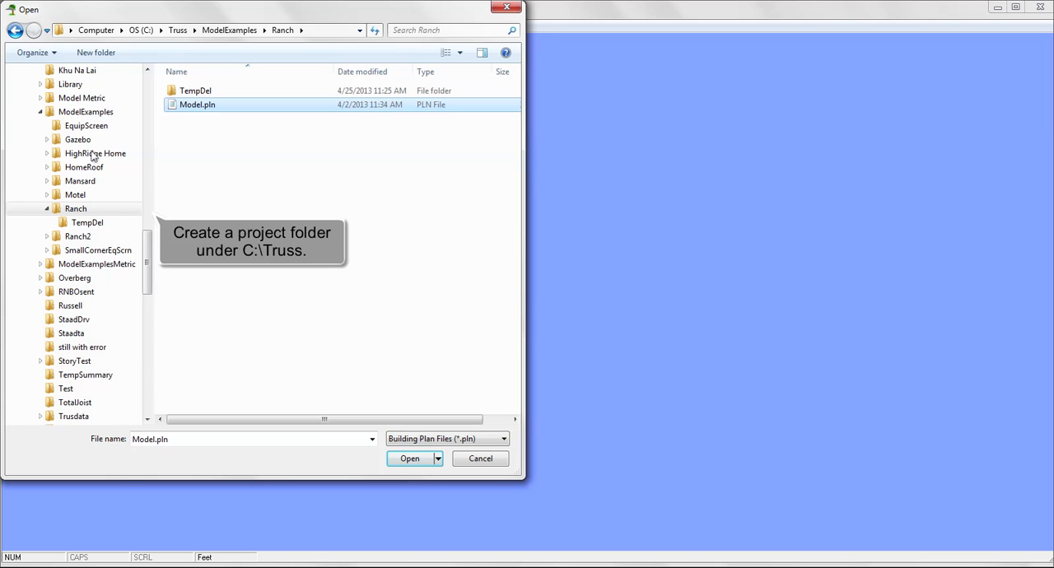
pyautogui.moveTo(88, 212)
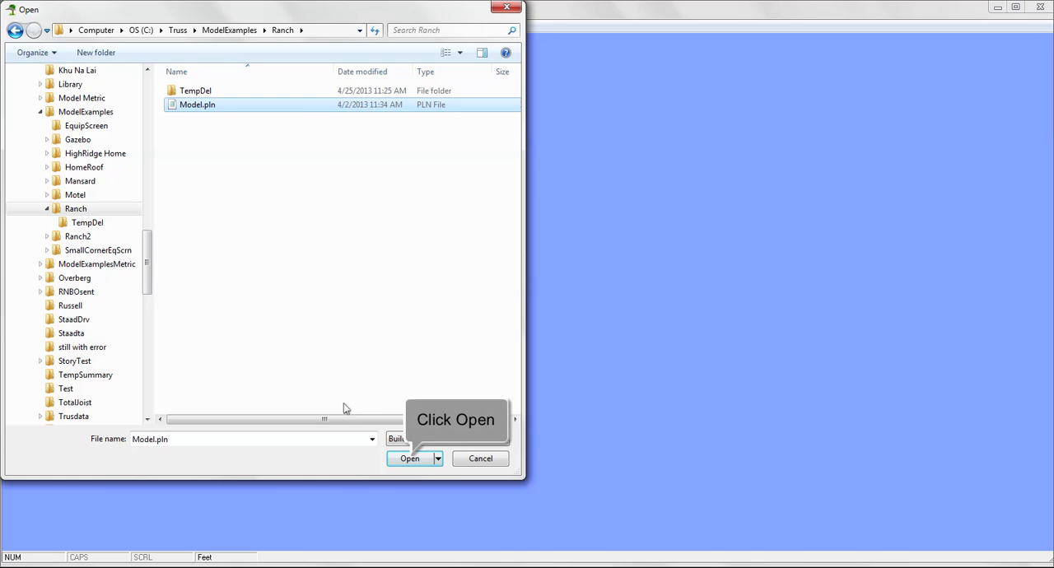
# Step: Open Model.pln and page past project, truss profile and dimension data to Truss Load Data
pyautogui.click(409, 459)
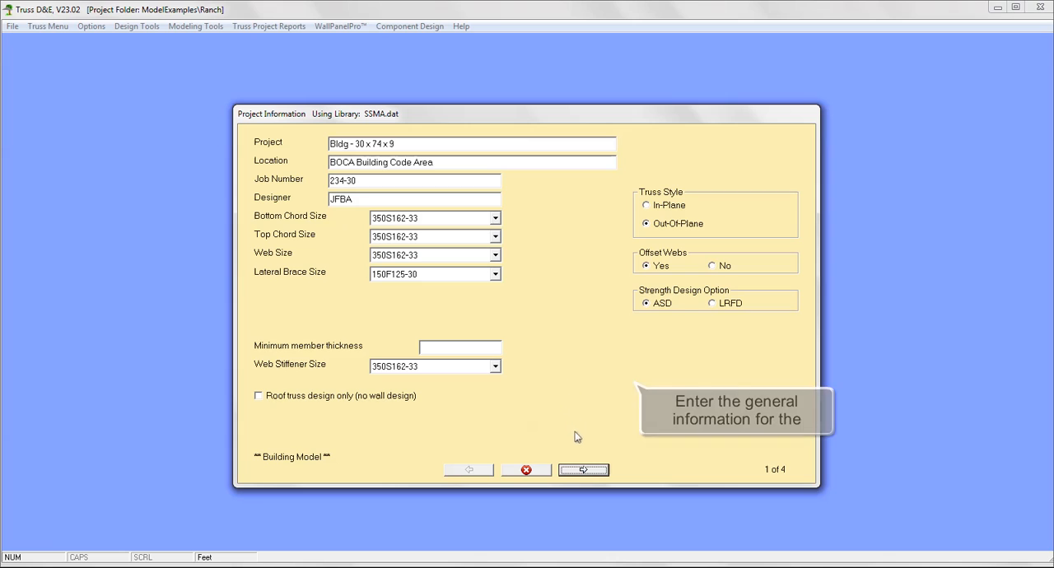
pyautogui.click(584, 470)
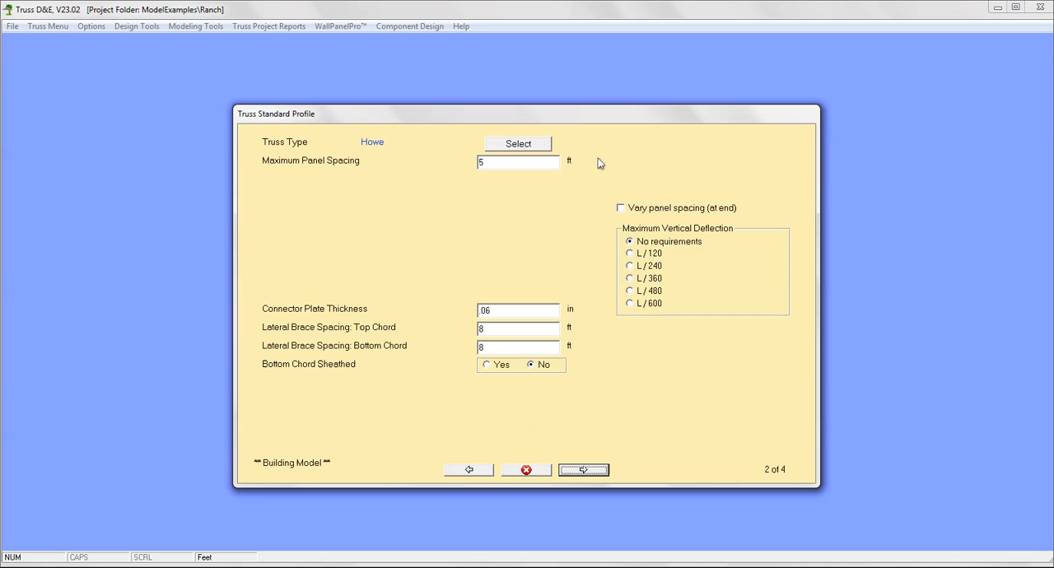
pyautogui.moveTo(585, 412)
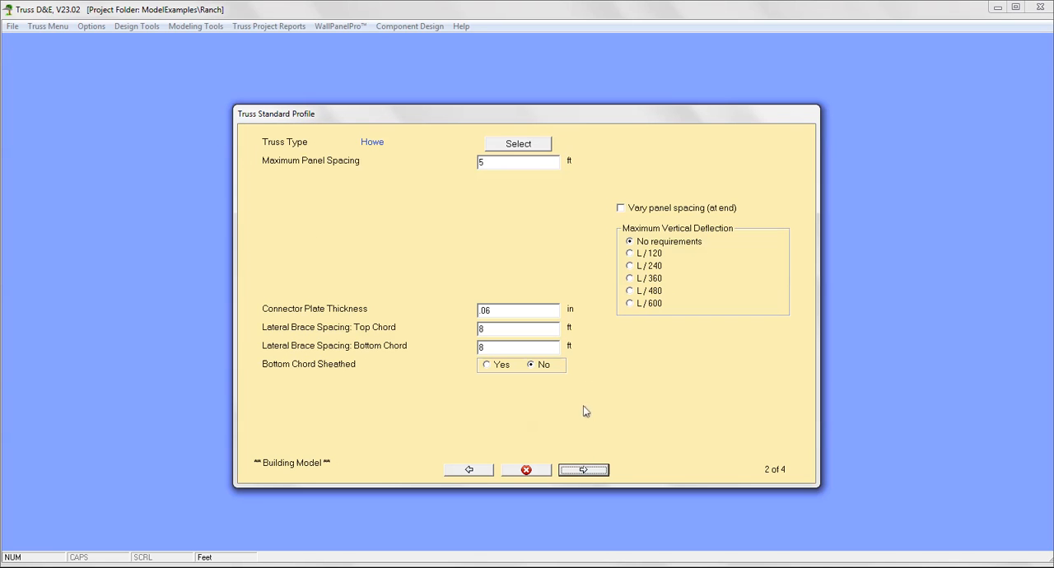
pyautogui.click(583, 469)
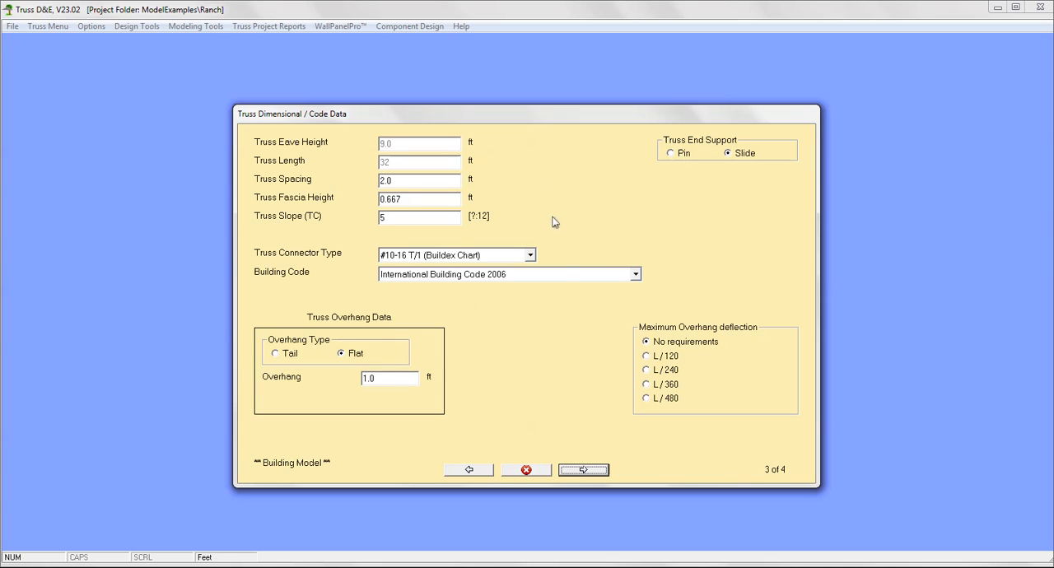
pyautogui.moveTo(586, 431)
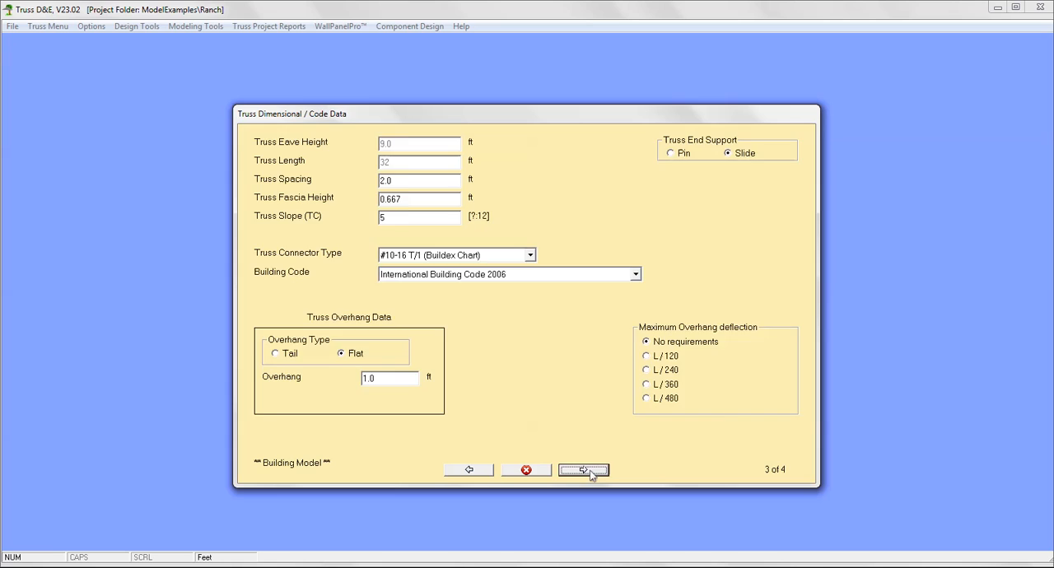
pyautogui.click(583, 470)
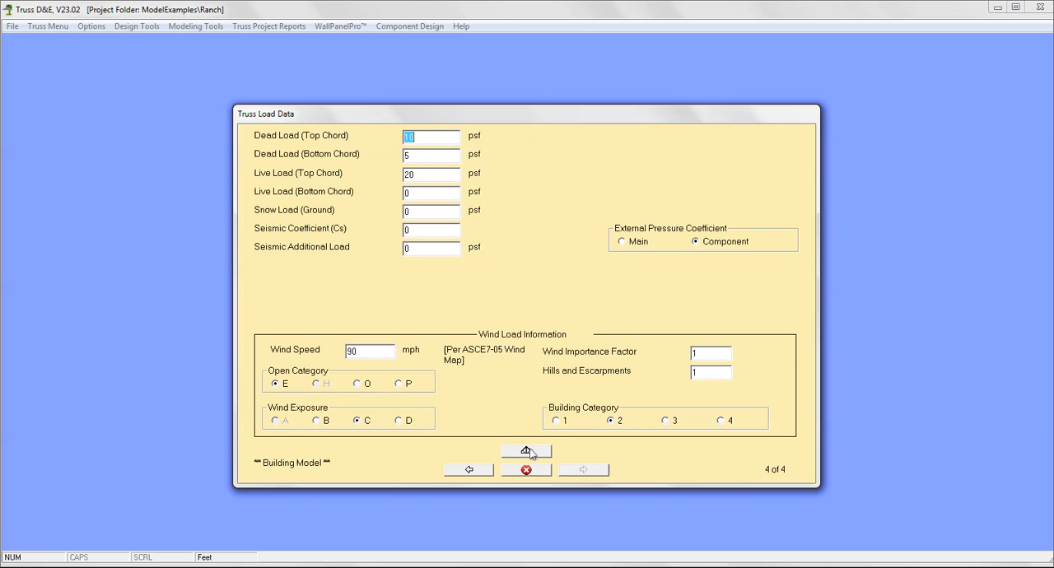
# Step: Plot truss T1, a 32-foot Howe truss, from the entered data
pyautogui.click(526, 451)
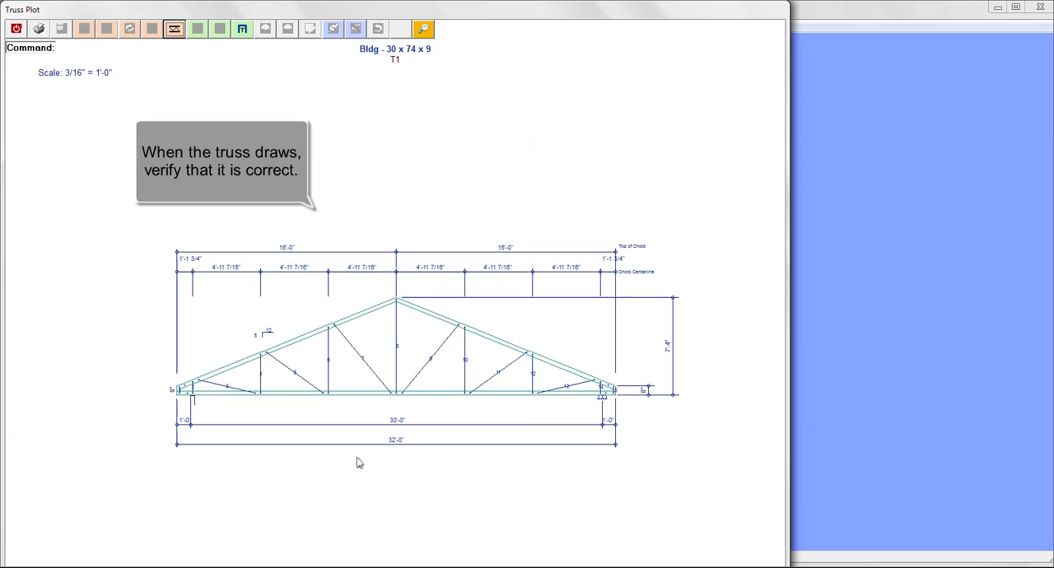
pyautogui.moveTo(173, 465)
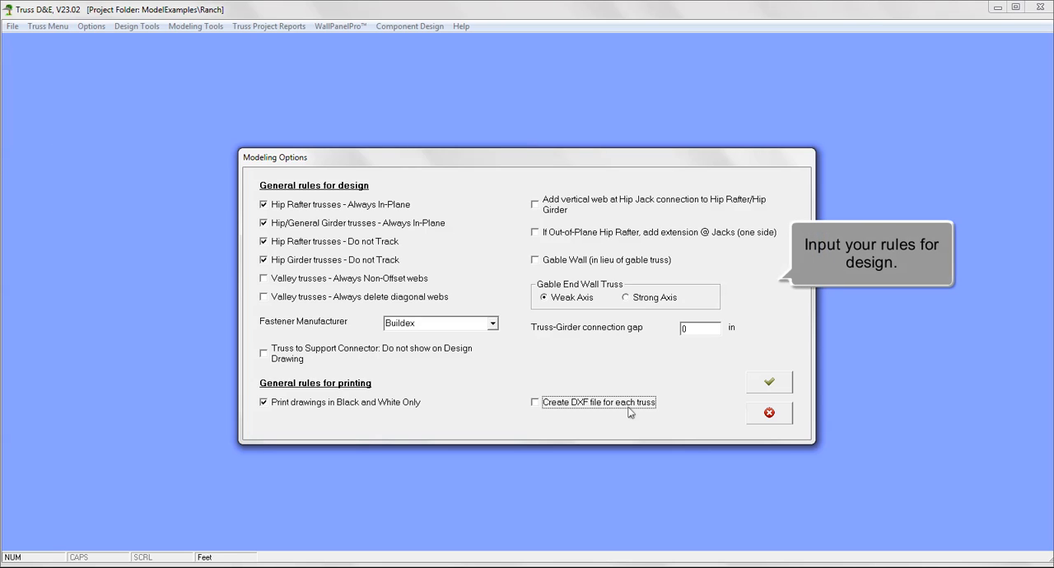
pyautogui.moveTo(721, 398)
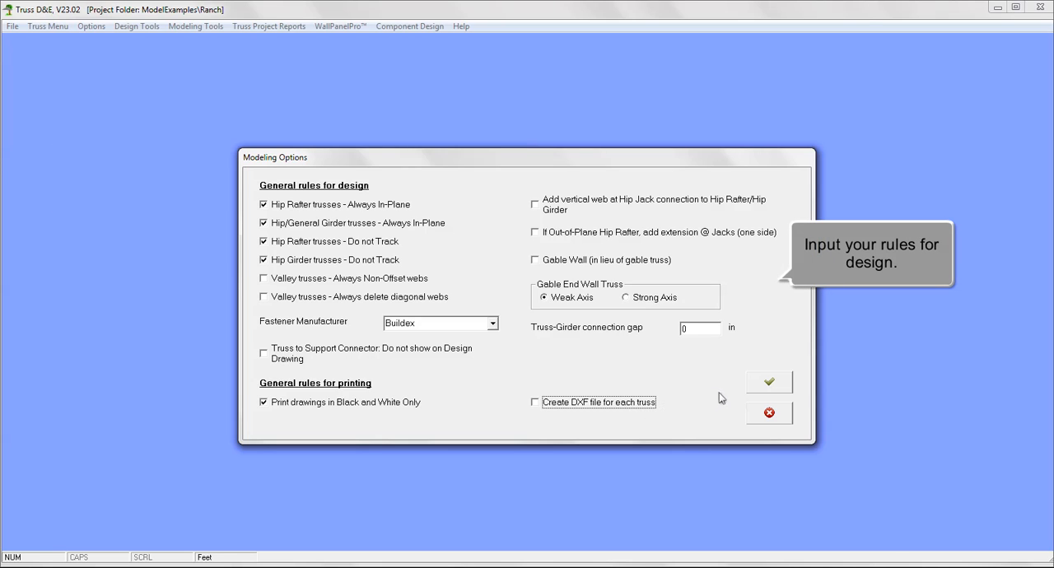
# Step: Accept the Modeling Options and the SSMA wall default design data
pyautogui.click(769, 381)
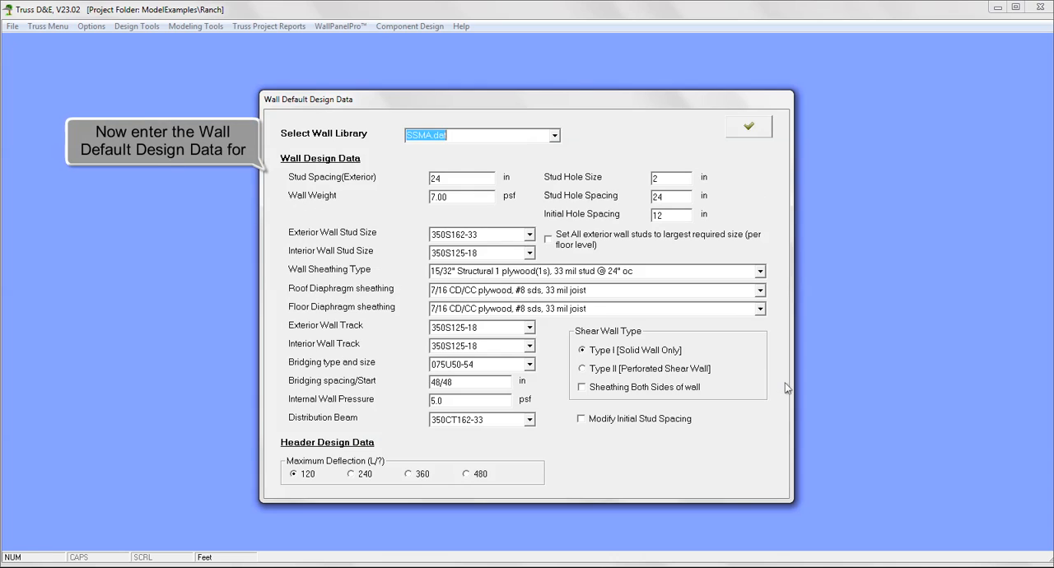
pyautogui.moveTo(627, 139)
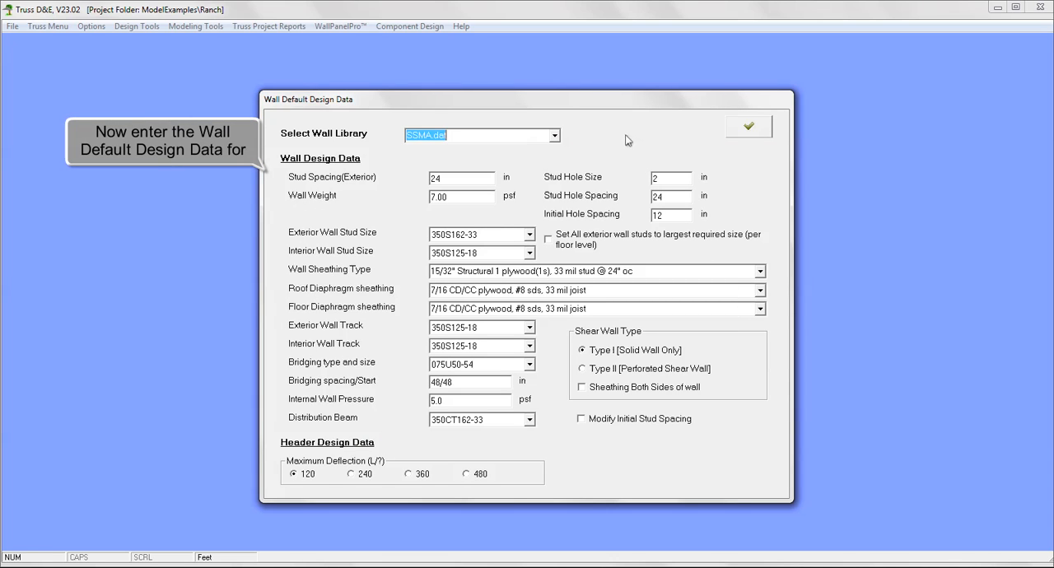
pyautogui.moveTo(715, 134)
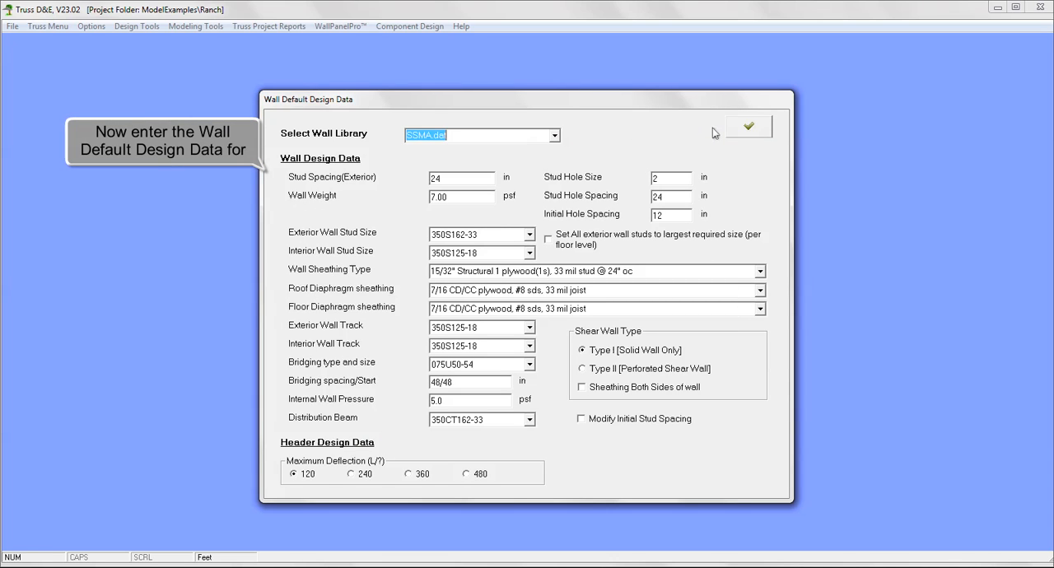
pyautogui.click(748, 126)
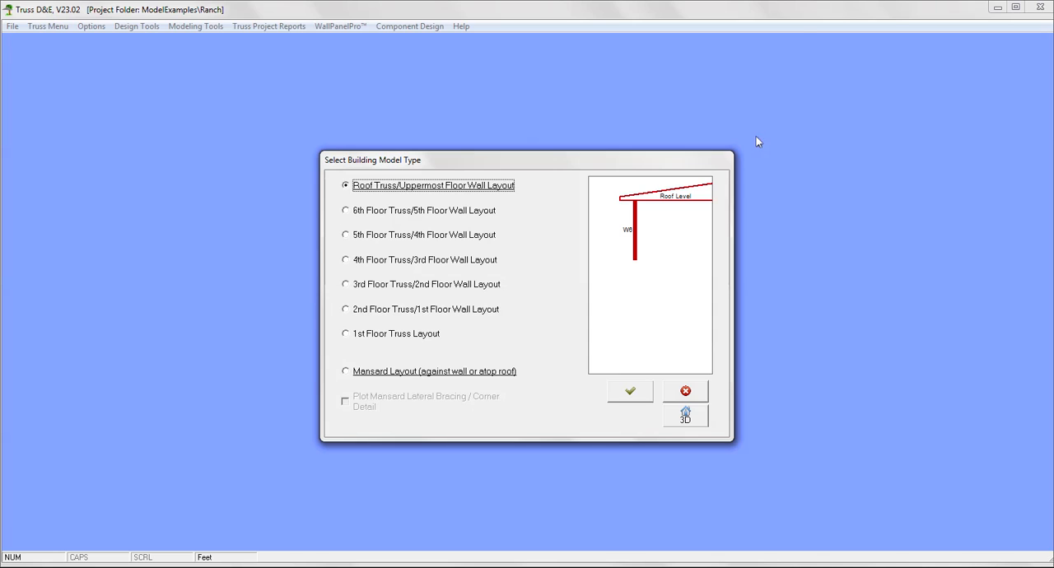
pyautogui.moveTo(478, 176)
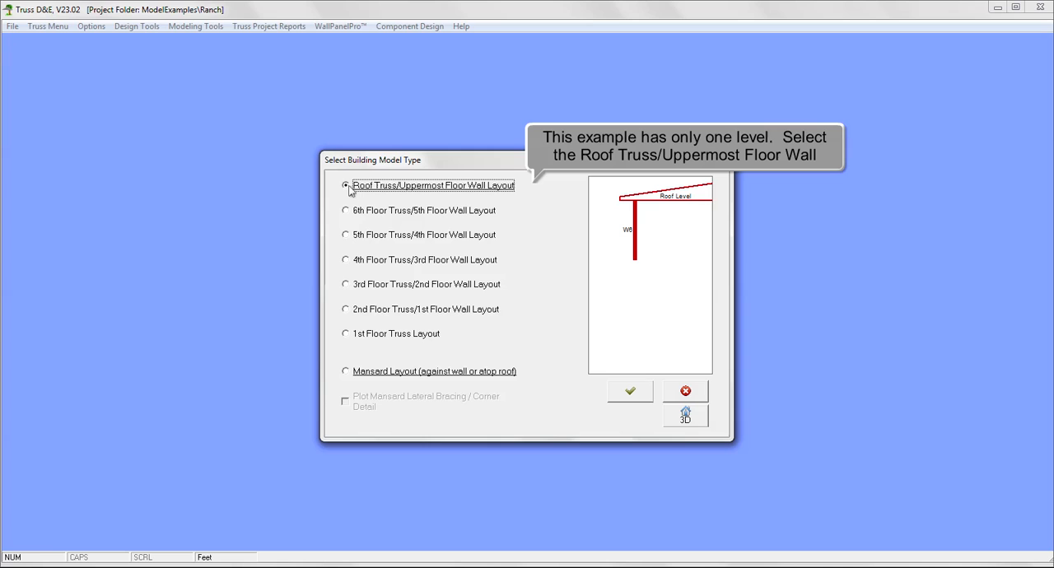
pyautogui.moveTo(447, 261)
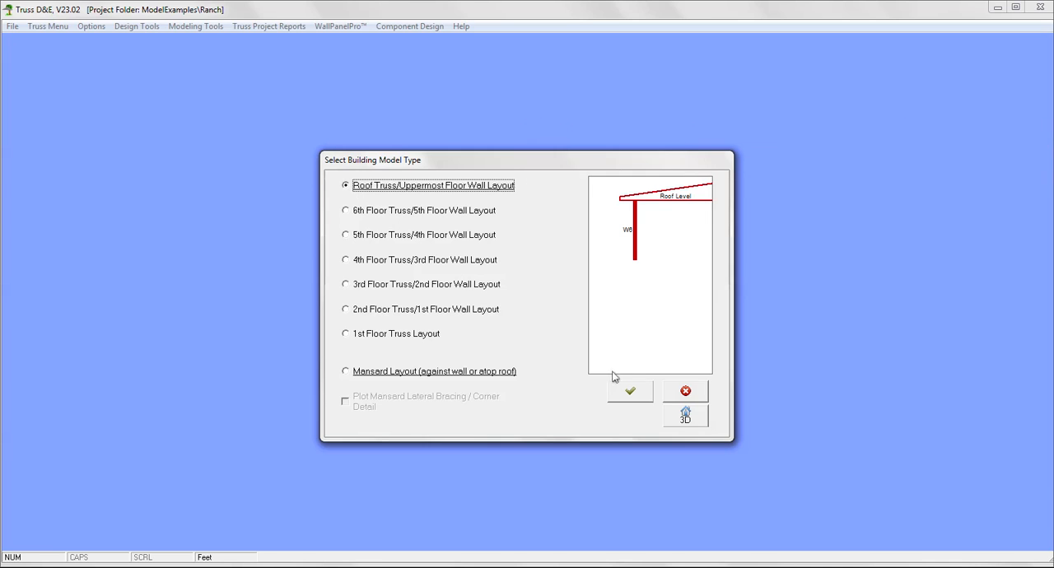
# Step: Choose Roof Truss/Uppermost Floor Wall Layout and plot the 68x32 ft truss layout
pyautogui.click(629, 390)
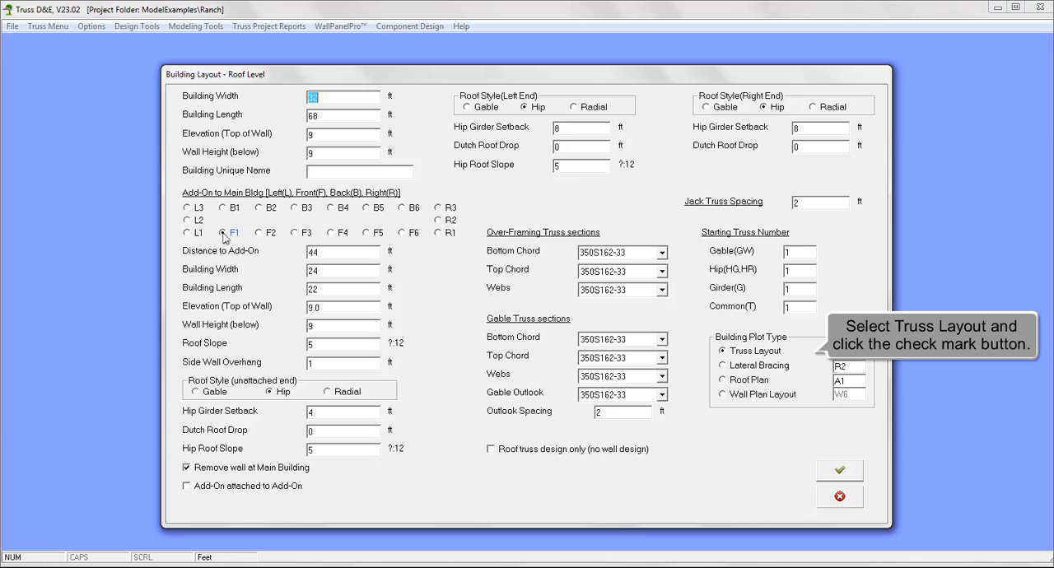
pyautogui.moveTo(607, 387)
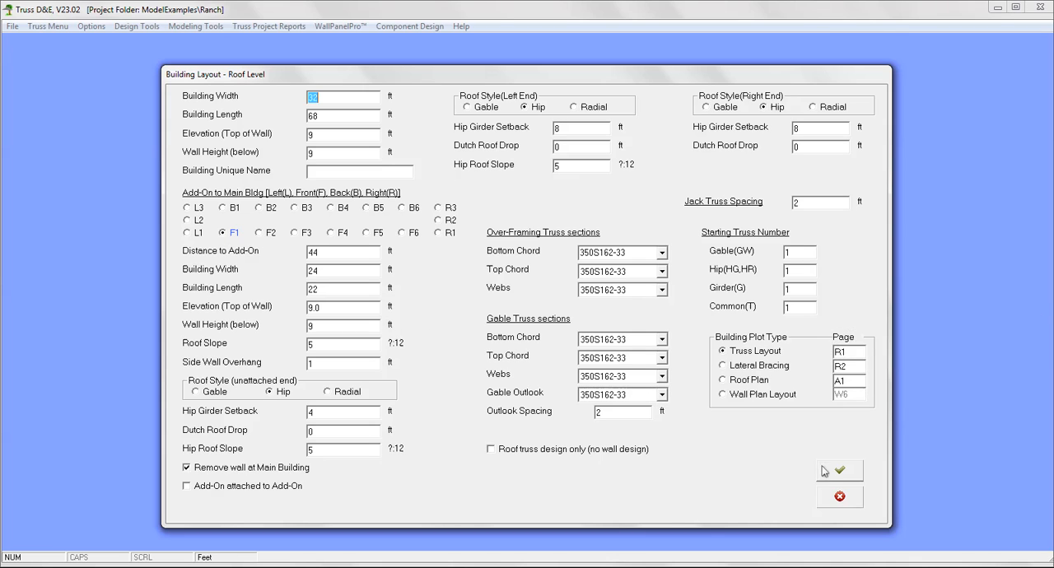
pyautogui.click(838, 470)
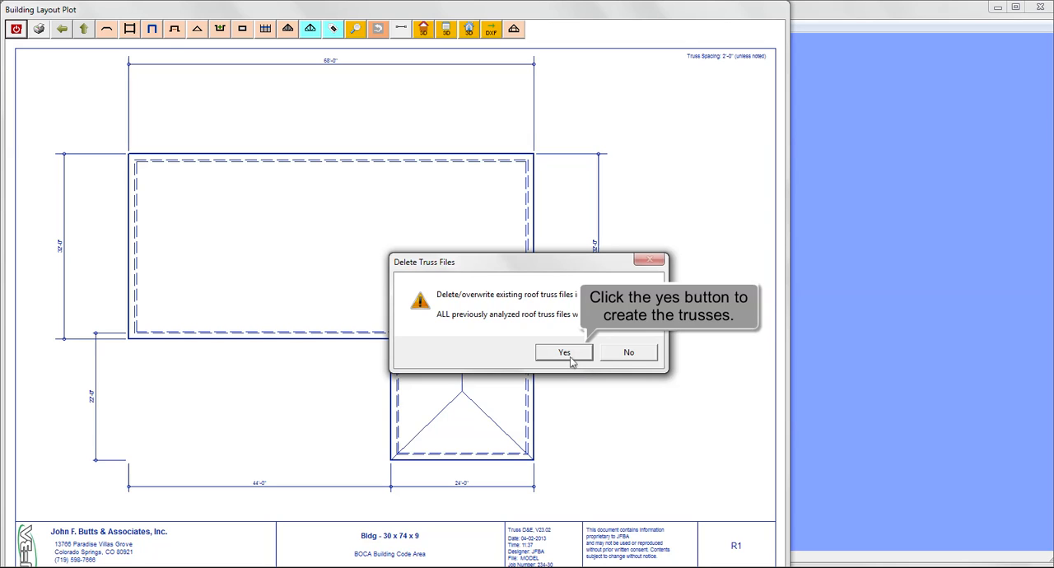
# Step: Overwrite the old truss files to generate the hip, girder and common trusses
pyautogui.click(564, 352)
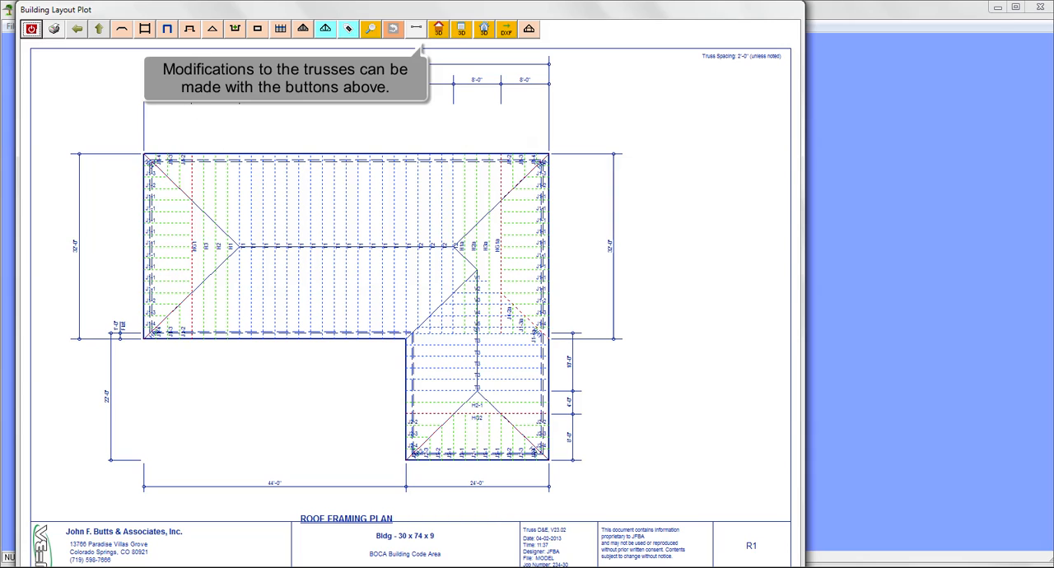
pyautogui.moveTo(439, 29)
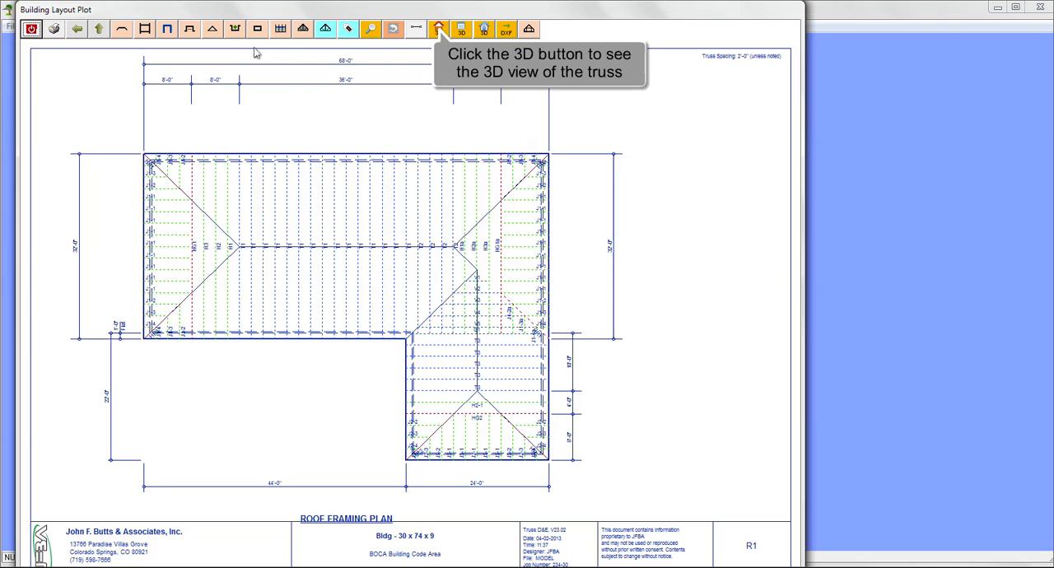
pyautogui.moveTo(416, 33)
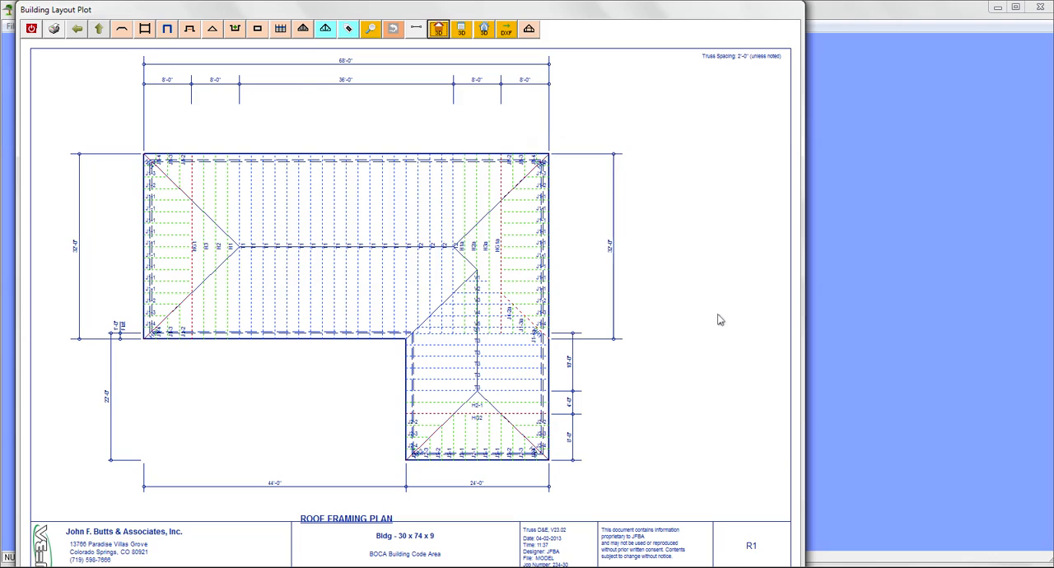
pyautogui.moveTo(98, 28)
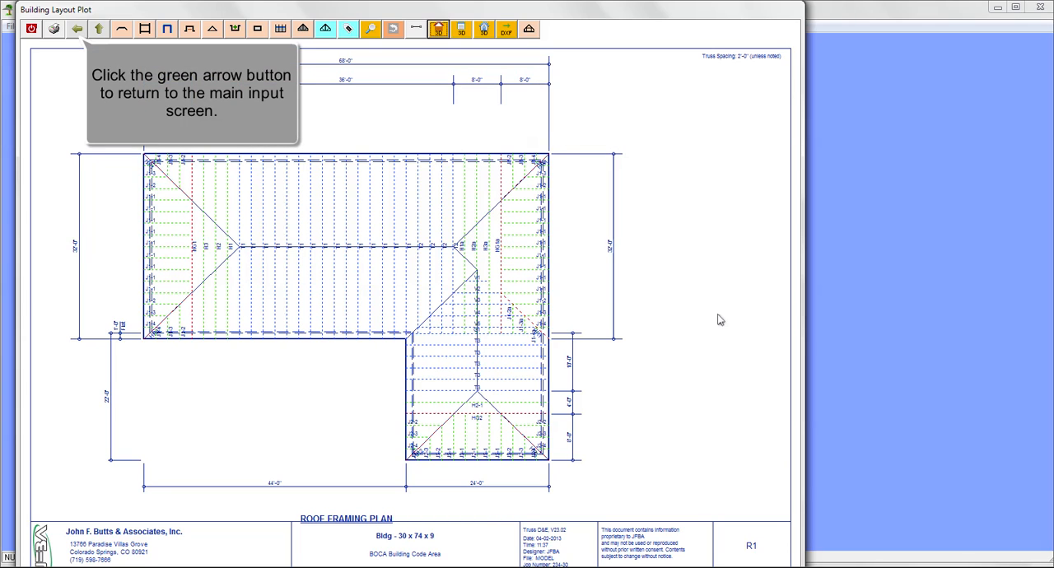
pyautogui.moveTo(465, 206)
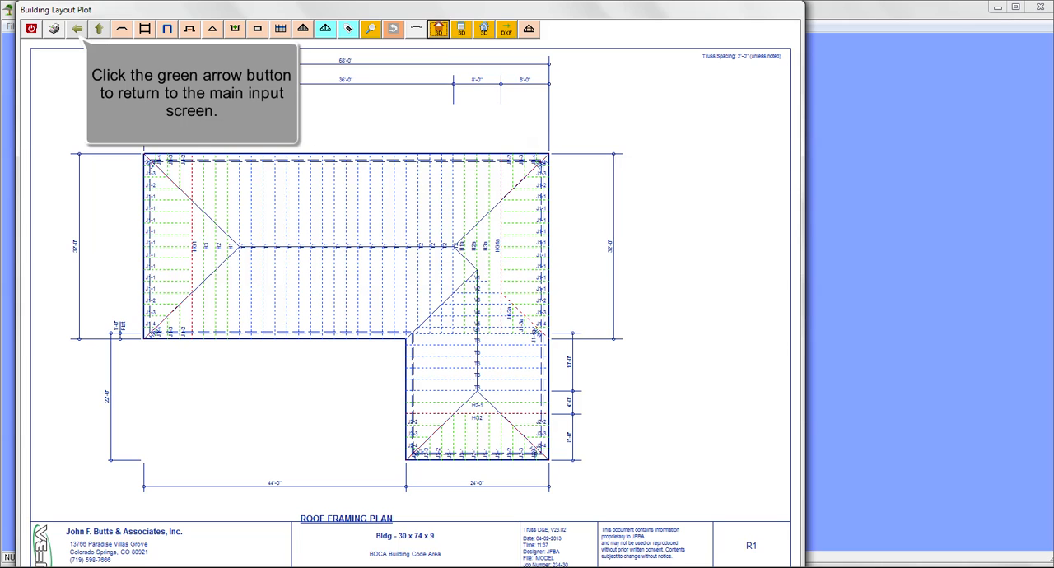
# Step: Switch the Building Layout plot type to Wall Plan Layout and plot the walls
pyautogui.click(76, 29)
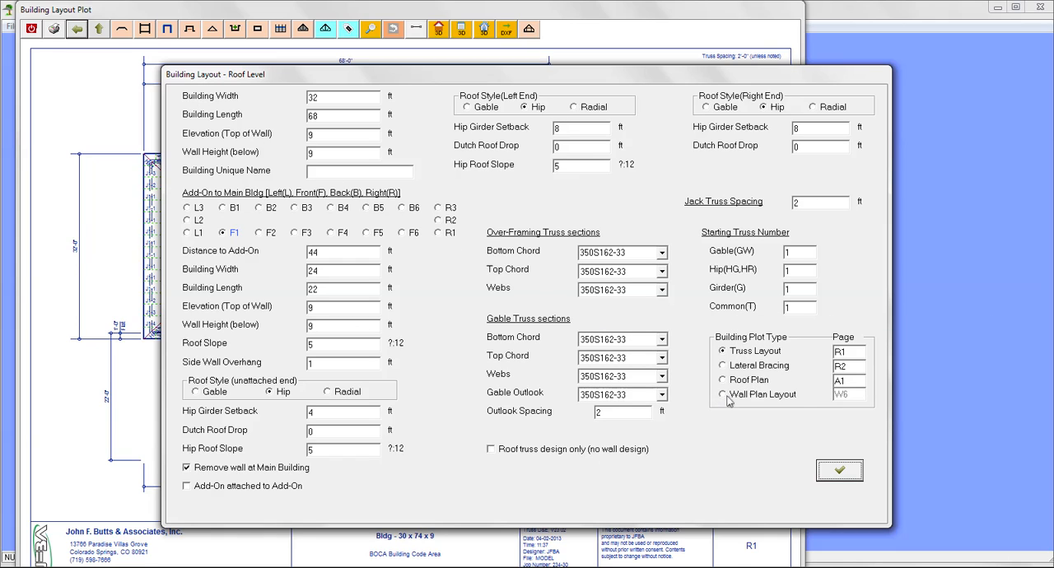
pyautogui.click(722, 393)
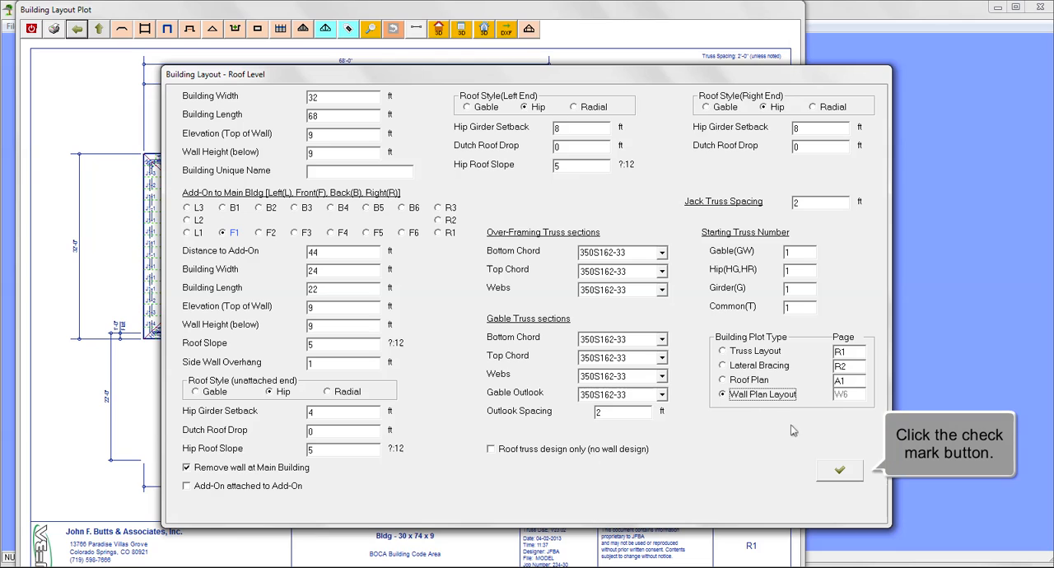
pyautogui.moveTo(834, 467)
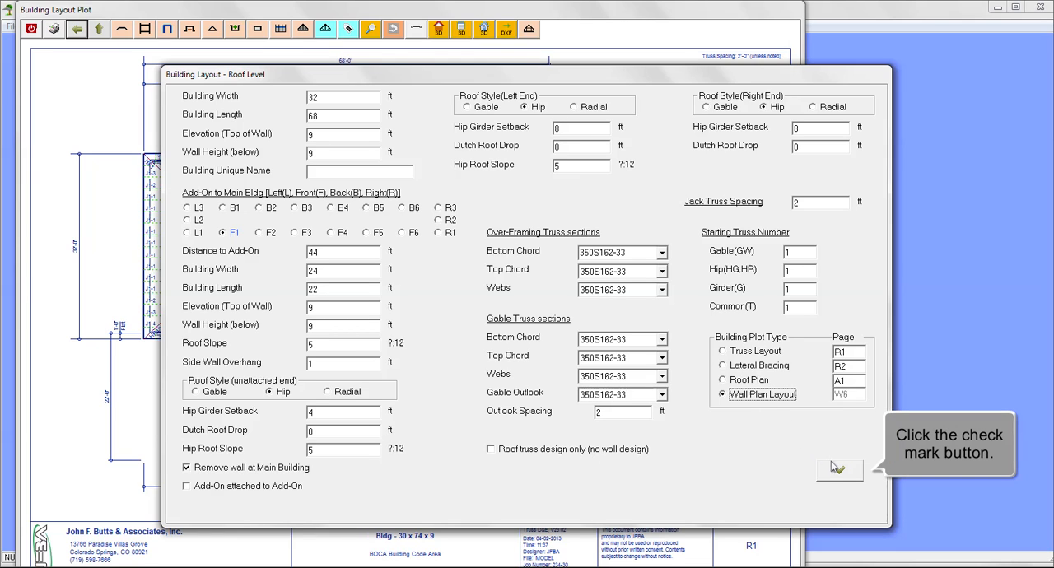
pyautogui.click(838, 469)
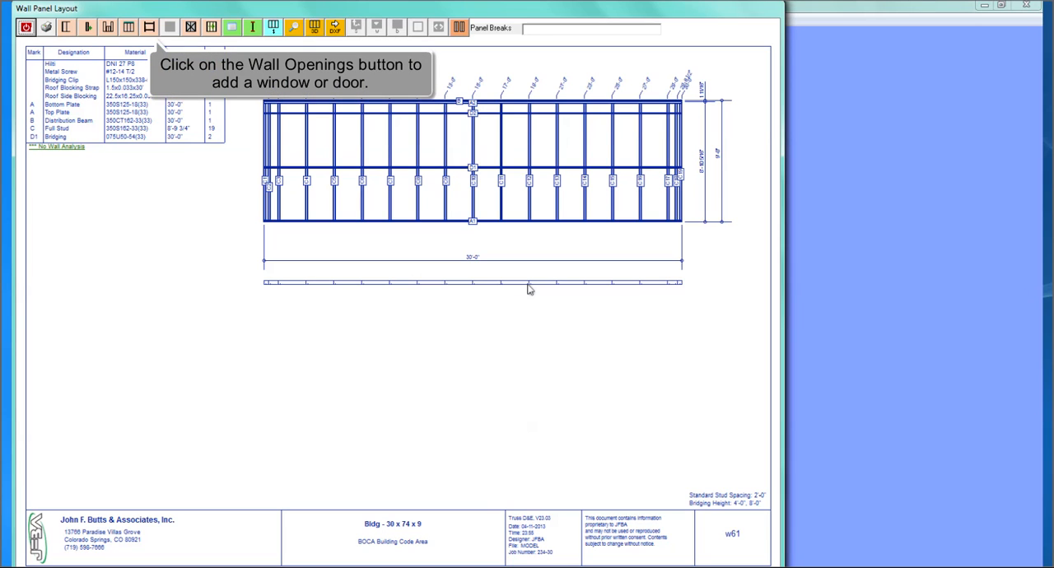
pyautogui.moveTo(391, 198)
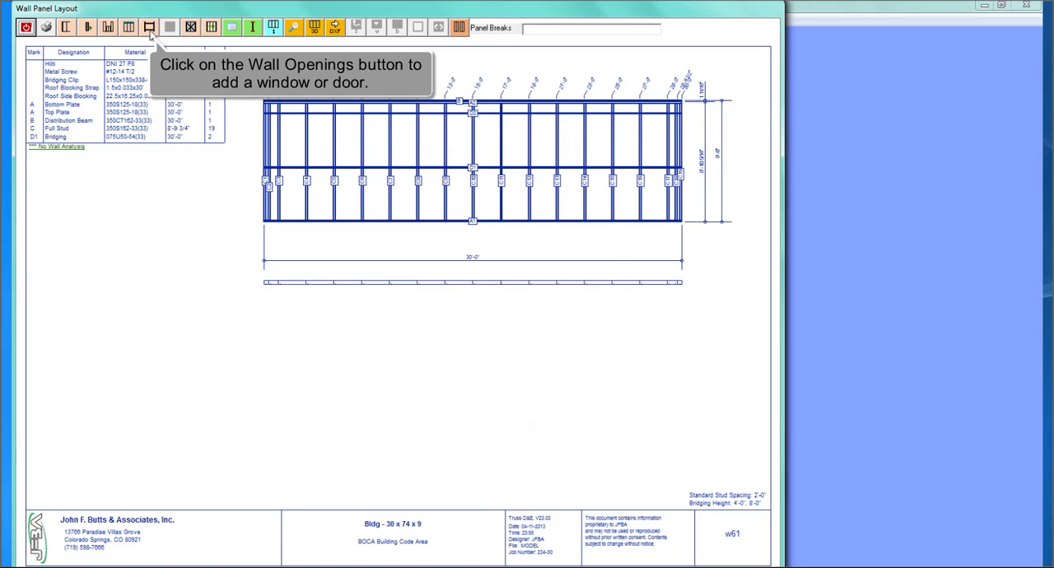
# Step: Start a new wall opening, declining to modify an existing one
pyautogui.click(150, 27)
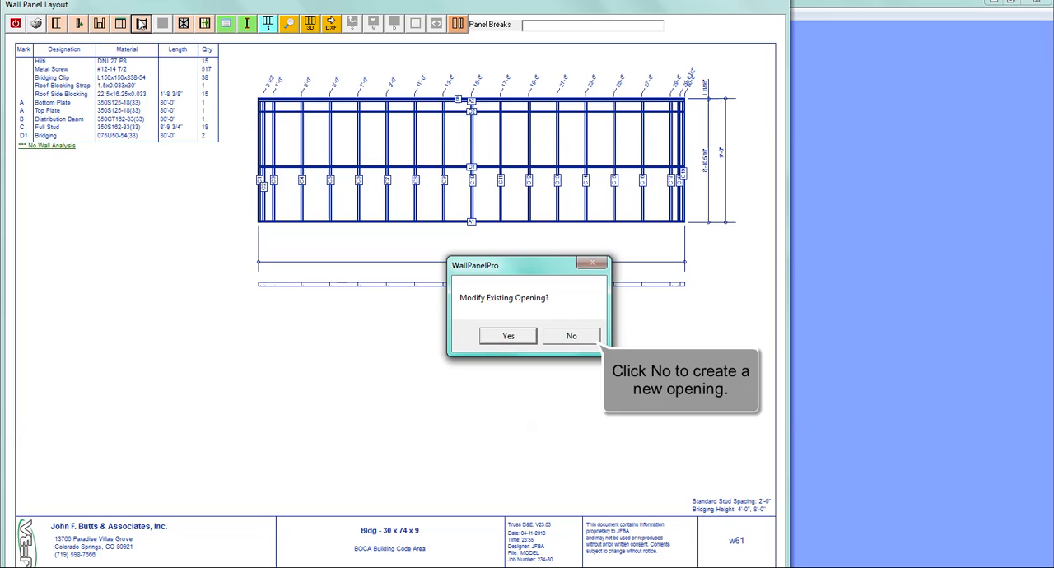
pyautogui.moveTo(349, 179)
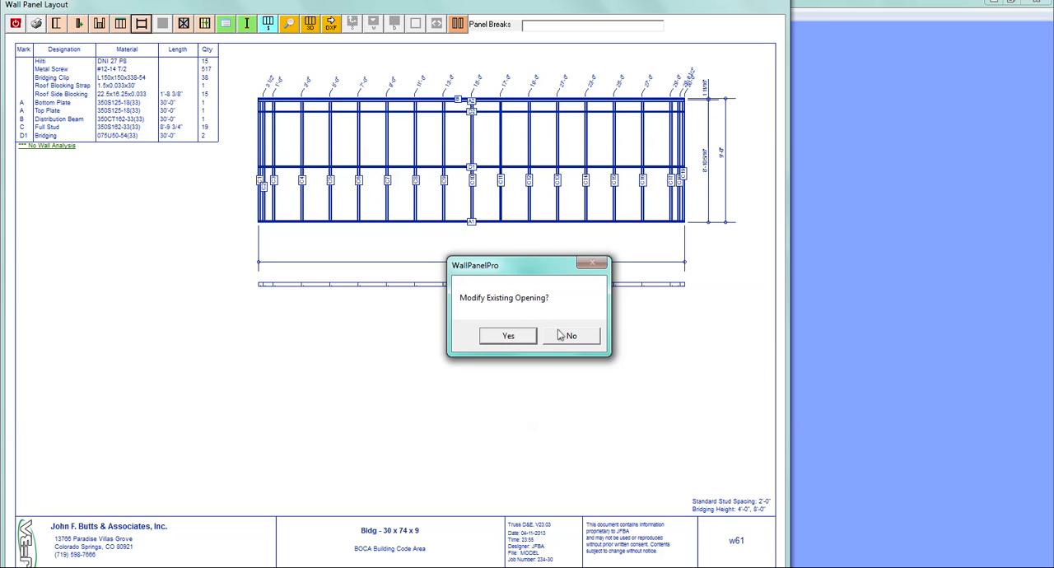
pyautogui.click(570, 336)
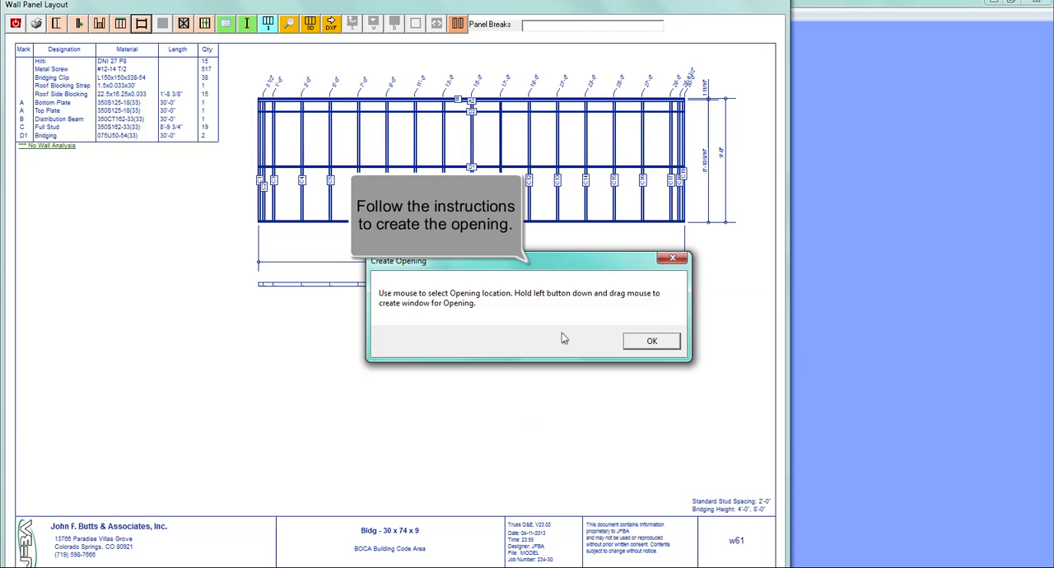
pyautogui.moveTo(597, 343)
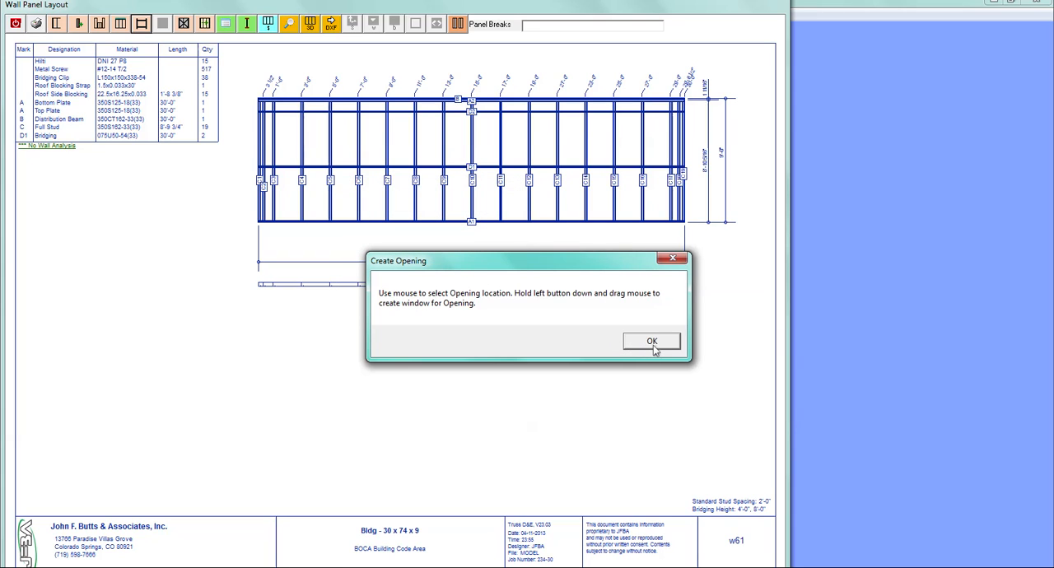
# Step: Dismiss the placement instructions and set the opening type to Window
pyautogui.click(652, 341)
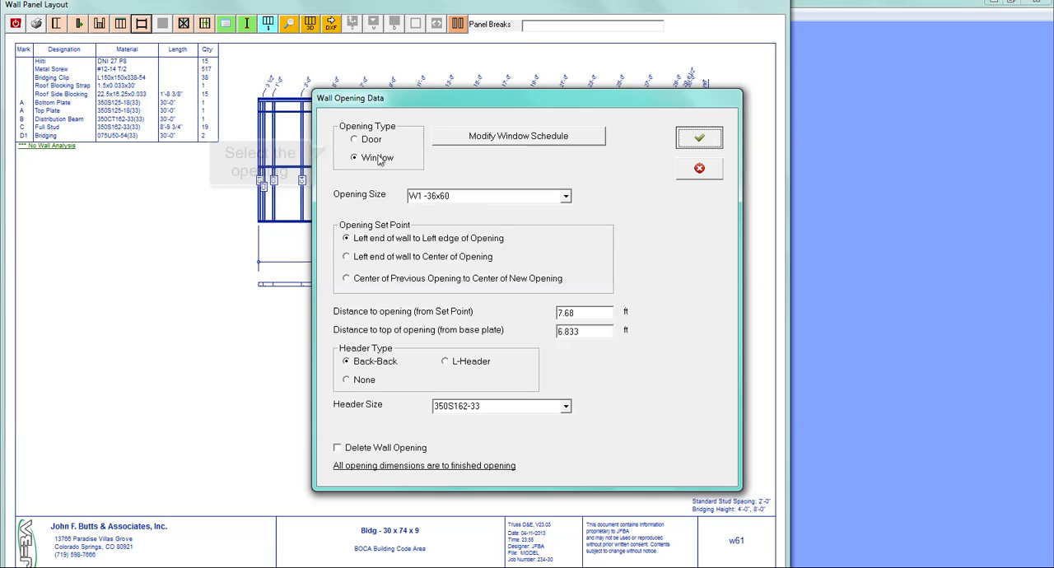
pyautogui.click(565, 196)
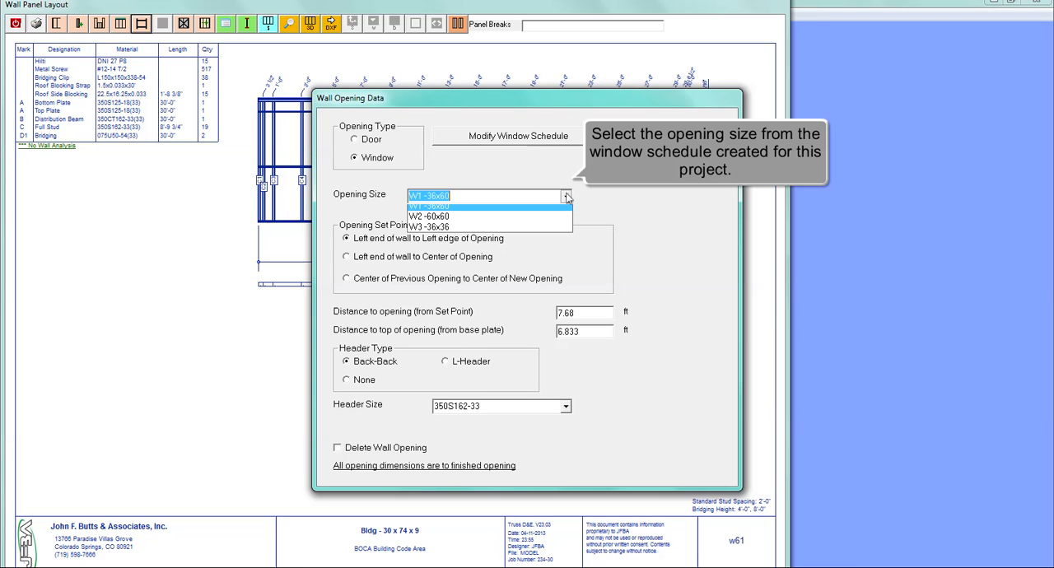
pyautogui.moveTo(519, 213)
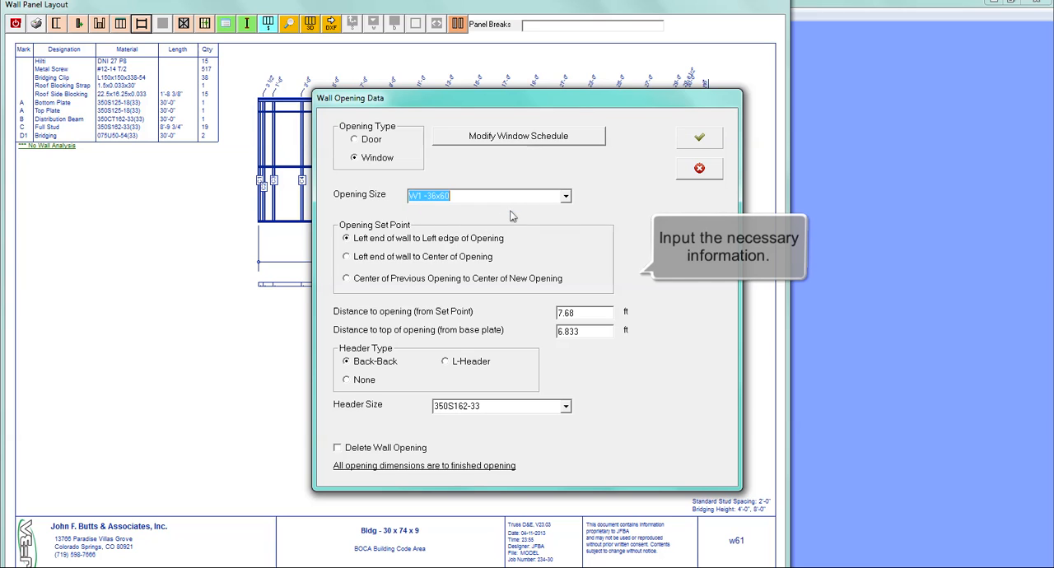
pyautogui.moveTo(665, 154)
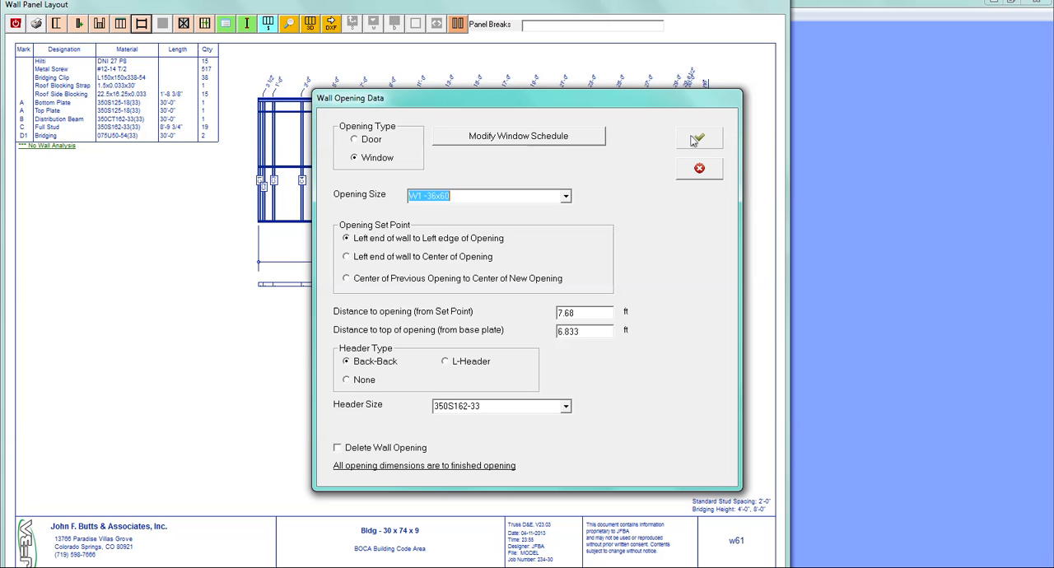
# Step: Confirm the W1 36x60 window data, adding studs and headers to wall w61
pyautogui.click(699, 137)
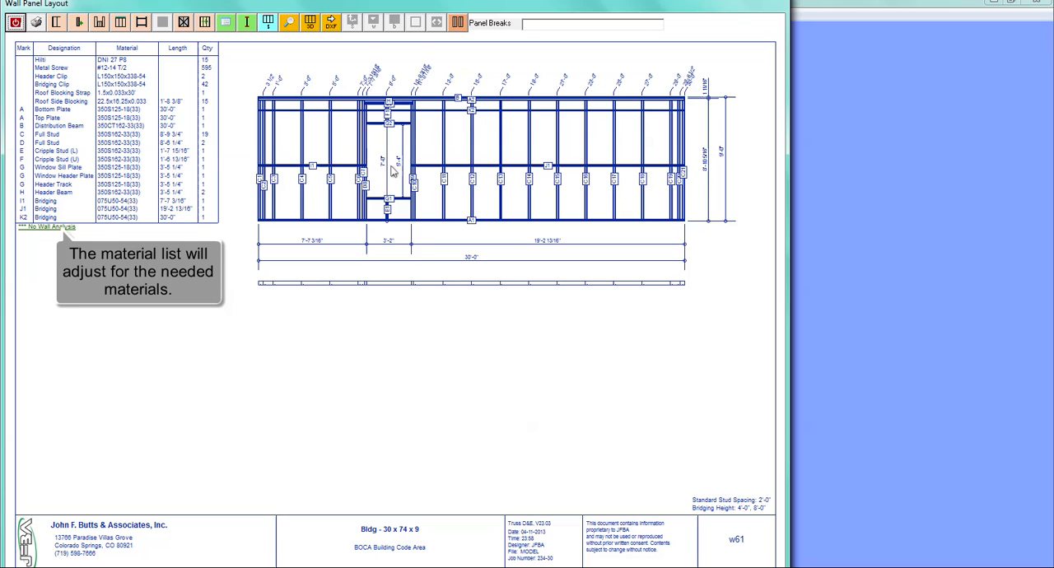
pyautogui.moveTo(321, 150)
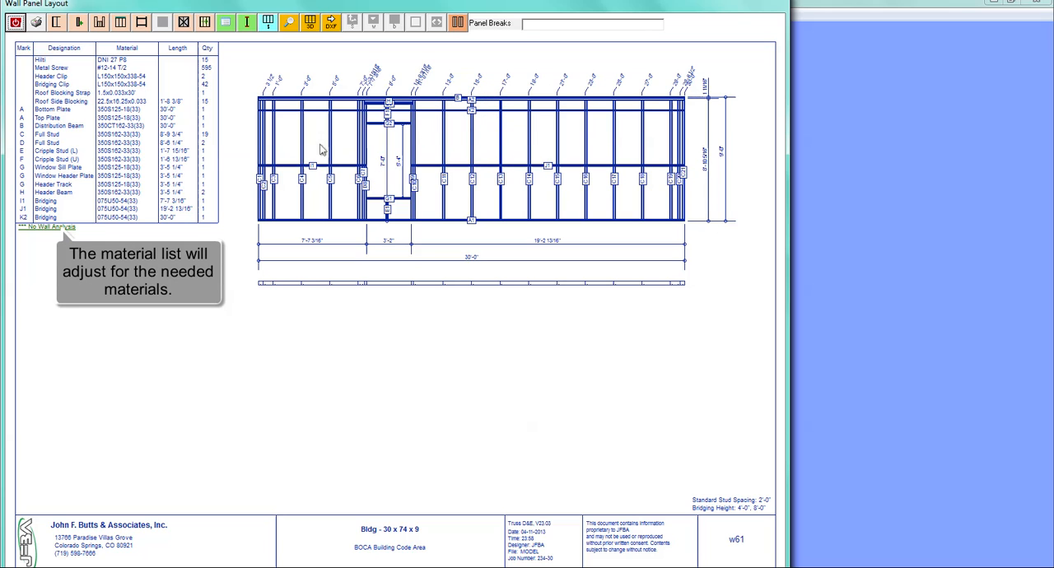
pyautogui.moveTo(103, 82)
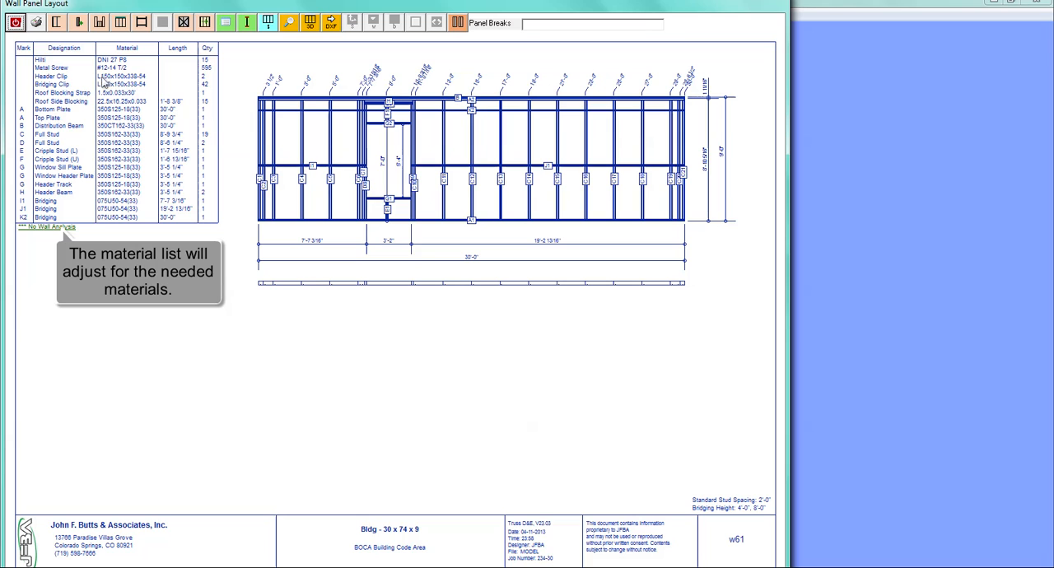
pyautogui.moveTo(55, 68)
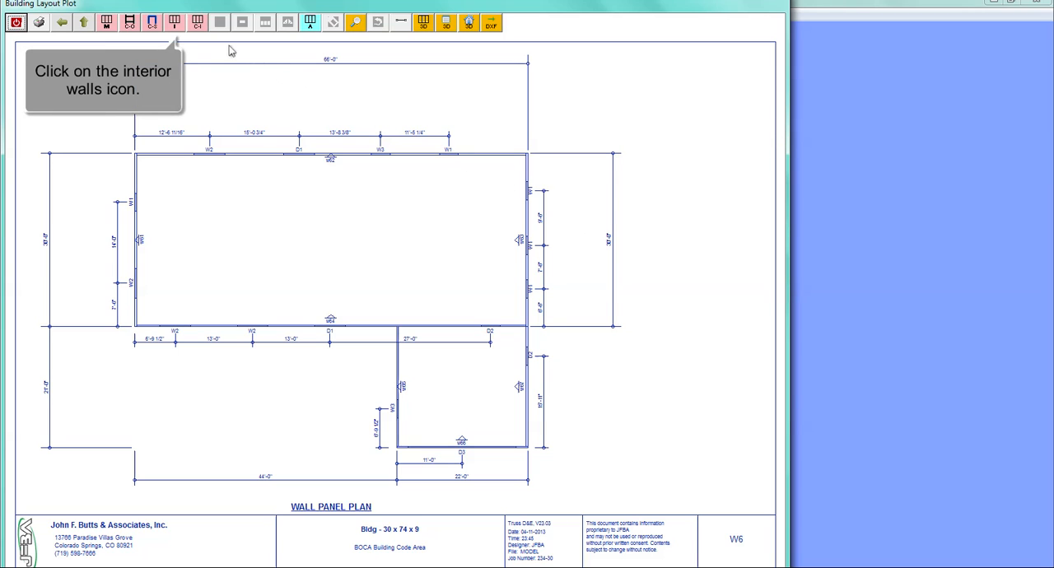
# Step: Create new interior walls such as w69, w610 and w612, confirming each wall's dimensions
pyautogui.click(174, 23)
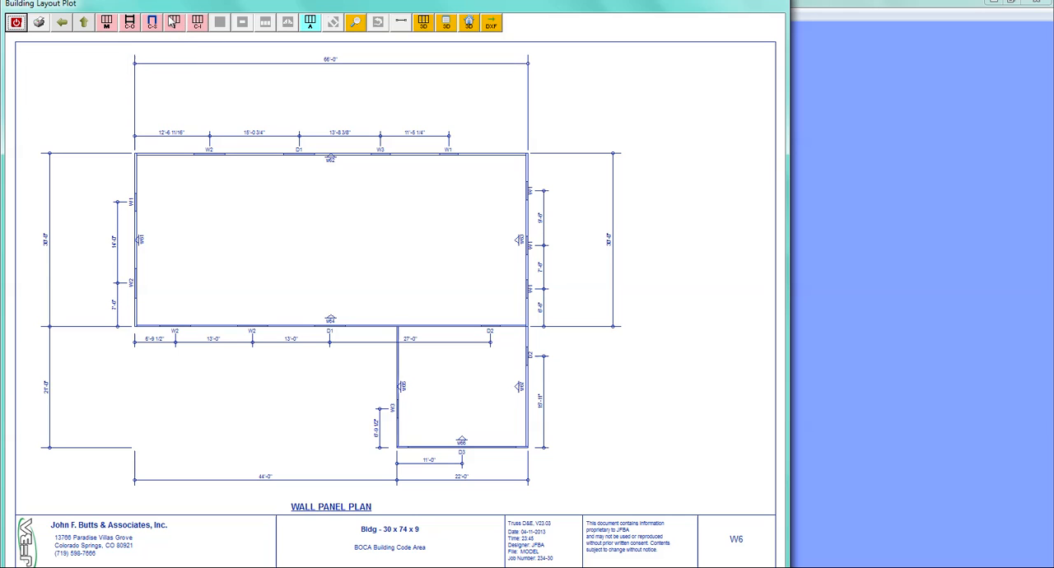
pyautogui.click(174, 21)
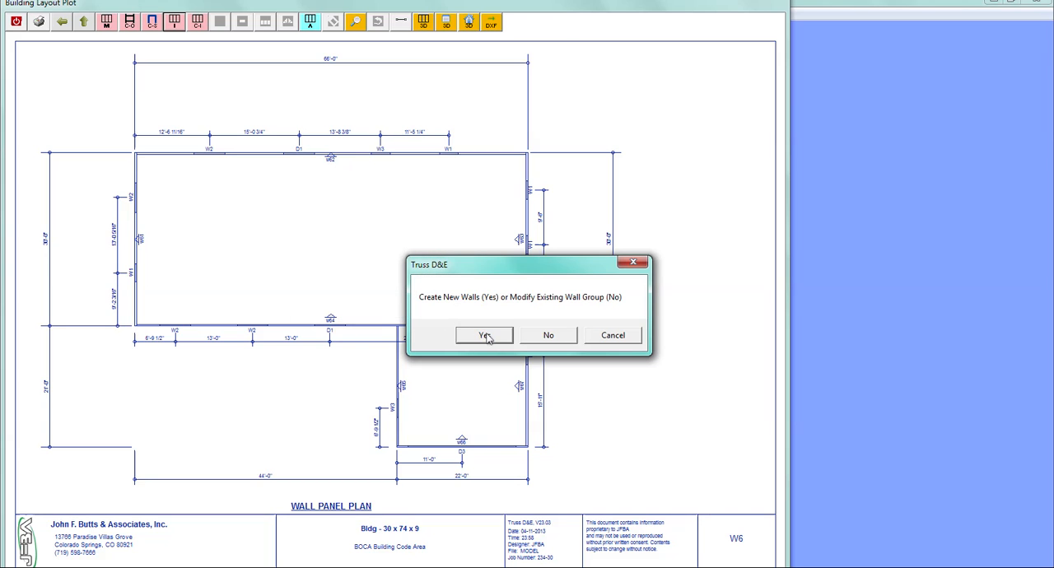
pyautogui.click(484, 336)
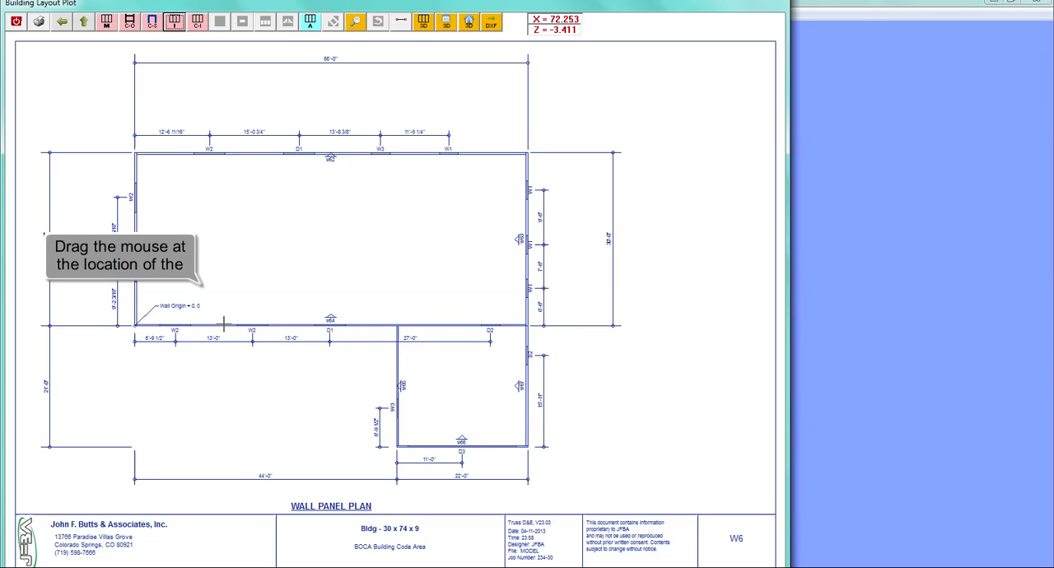
pyautogui.moveTo(225, 279)
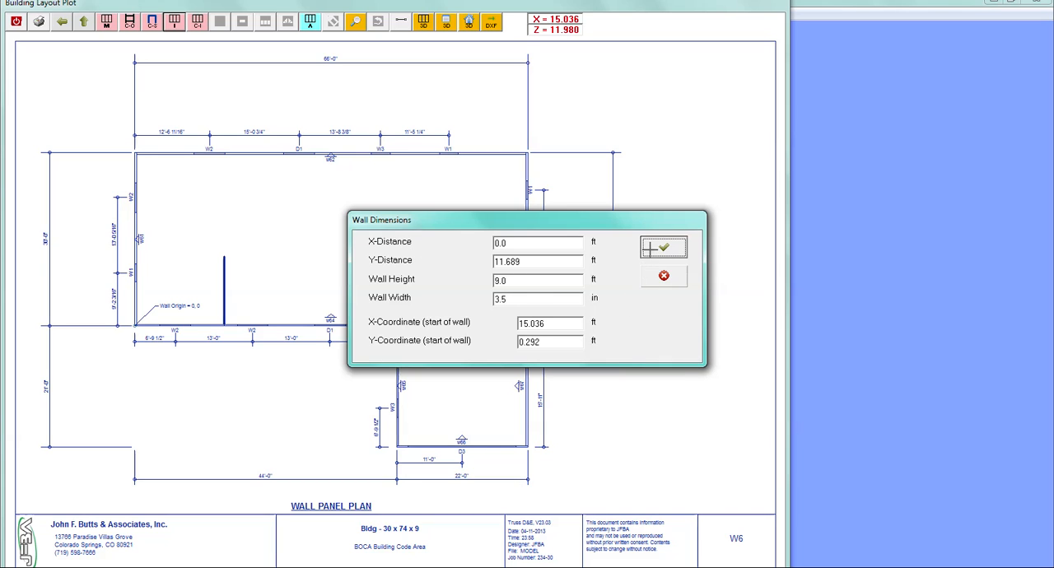
pyautogui.click(664, 248)
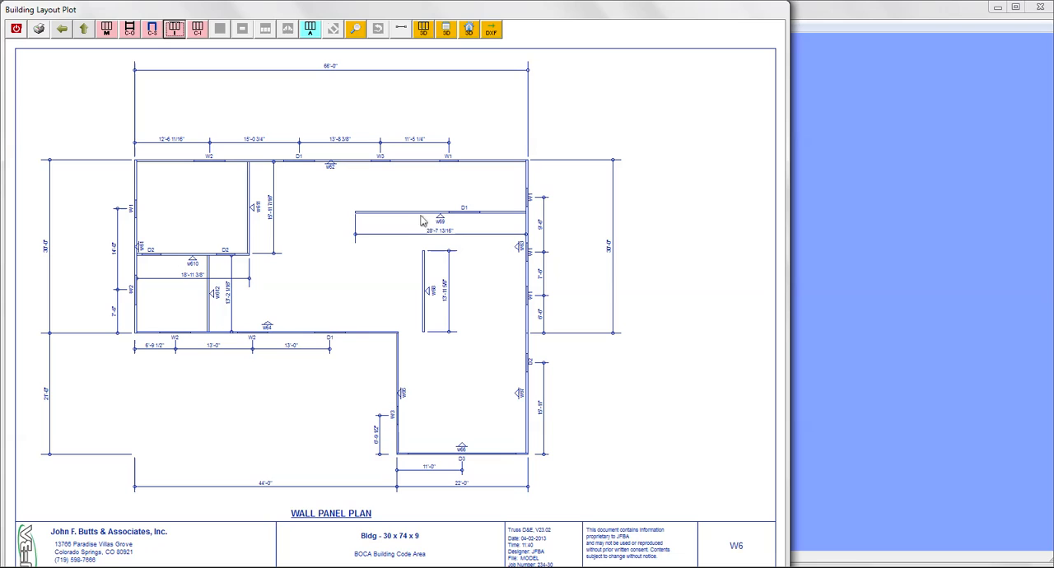
pyautogui.moveTo(425, 284)
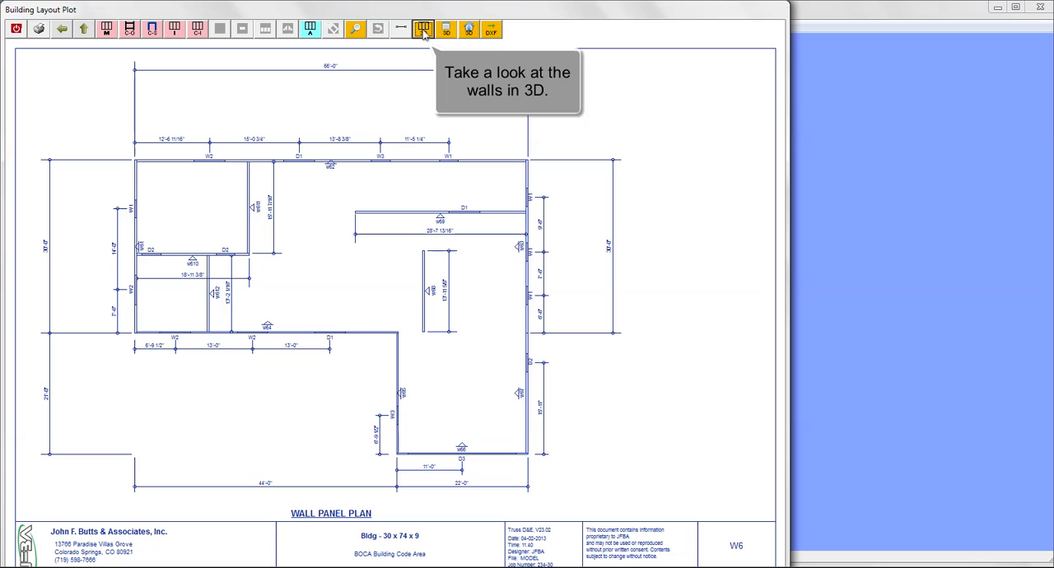
# Step: View the walls and whole building in 3D, then return to the Roof Level layout form
pyautogui.click(446, 29)
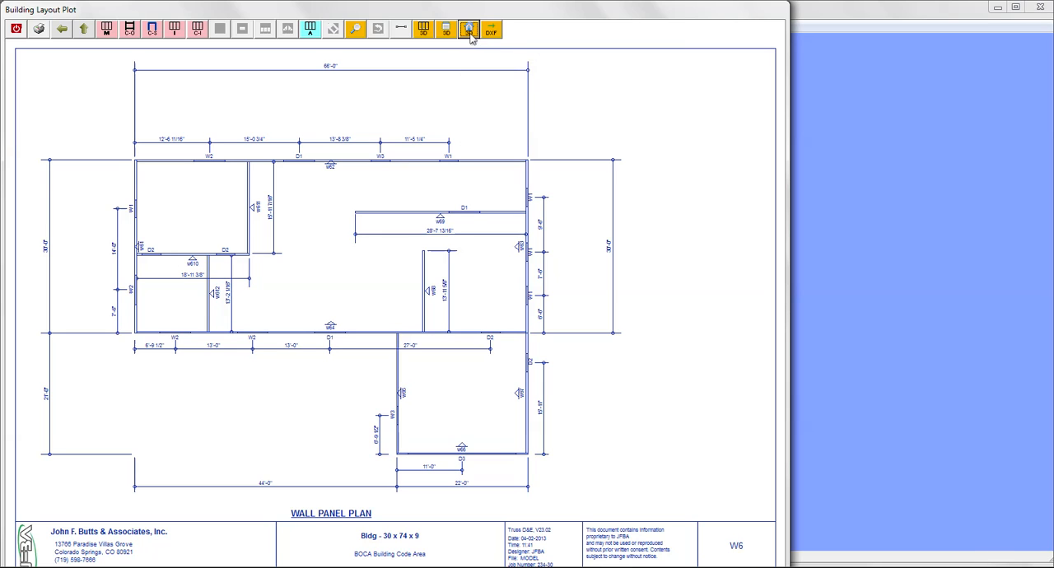
pyautogui.click(470, 29)
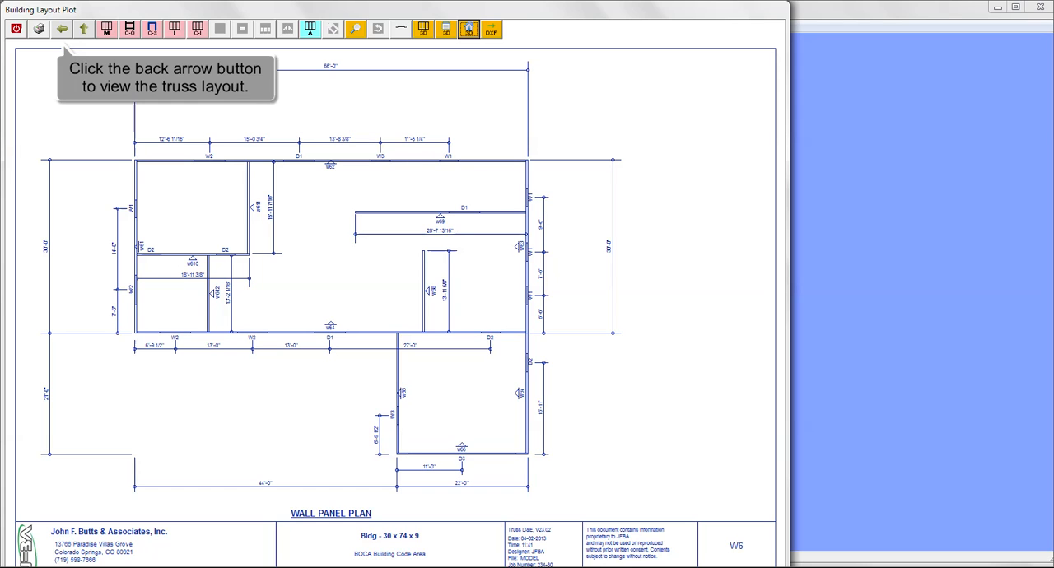
pyautogui.click(62, 29)
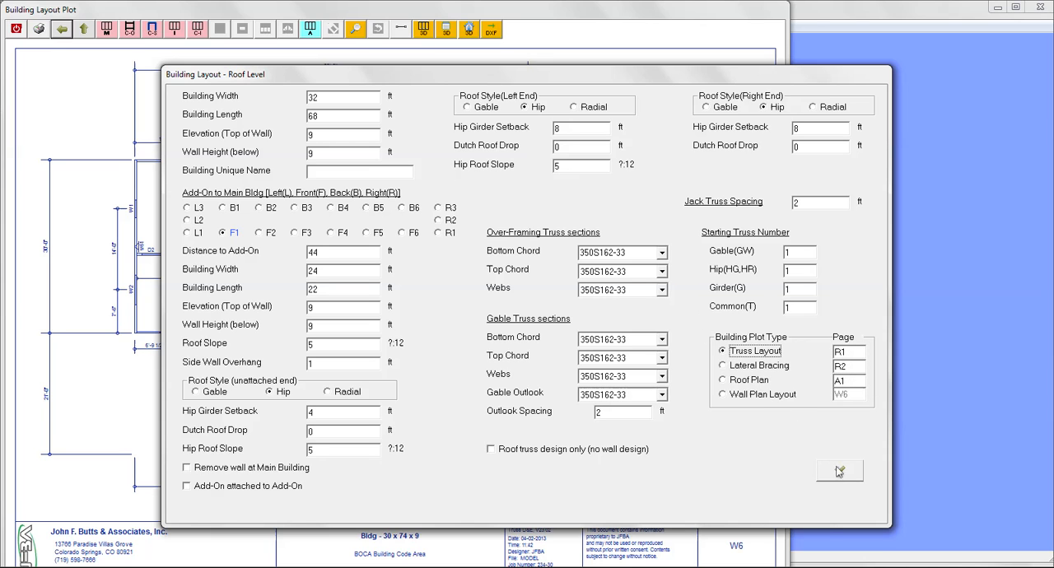
# Step: Accept the truss-layout roof settings and auto-analyze all building trusses, flagging failed ones
pyautogui.click(840, 471)
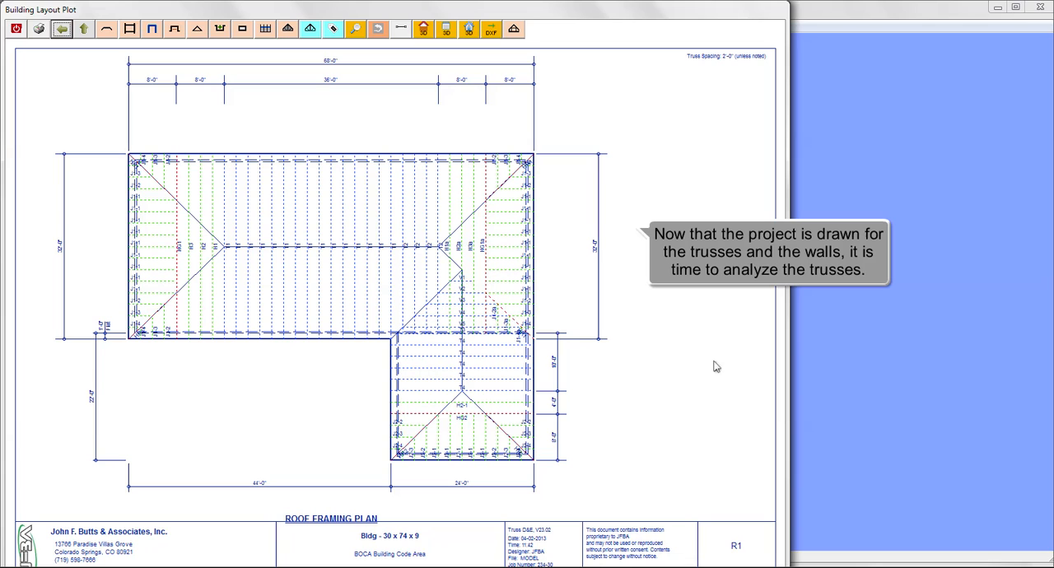
pyautogui.rightClick(711, 361)
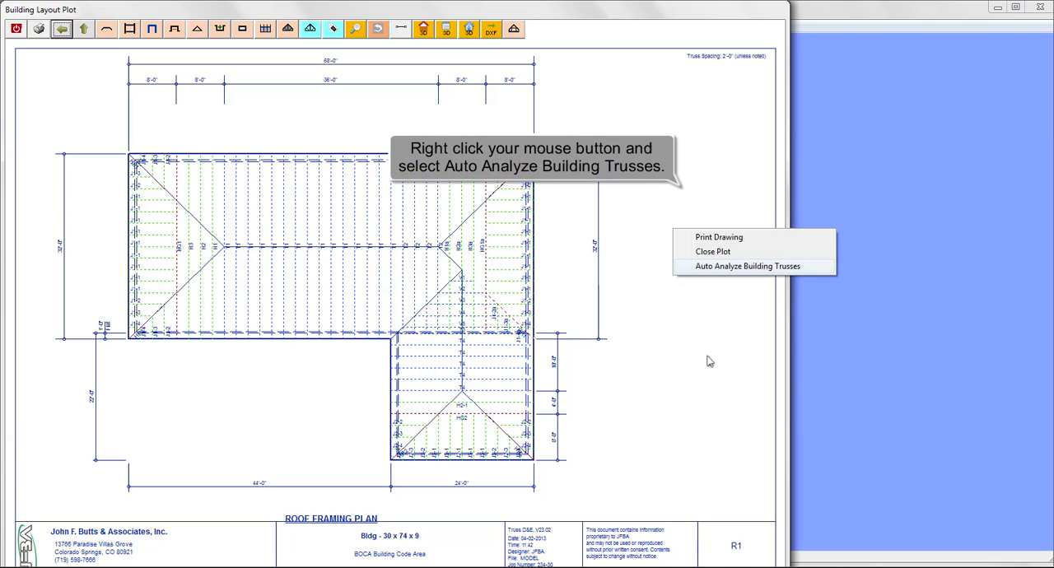
pyautogui.moveTo(657, 320)
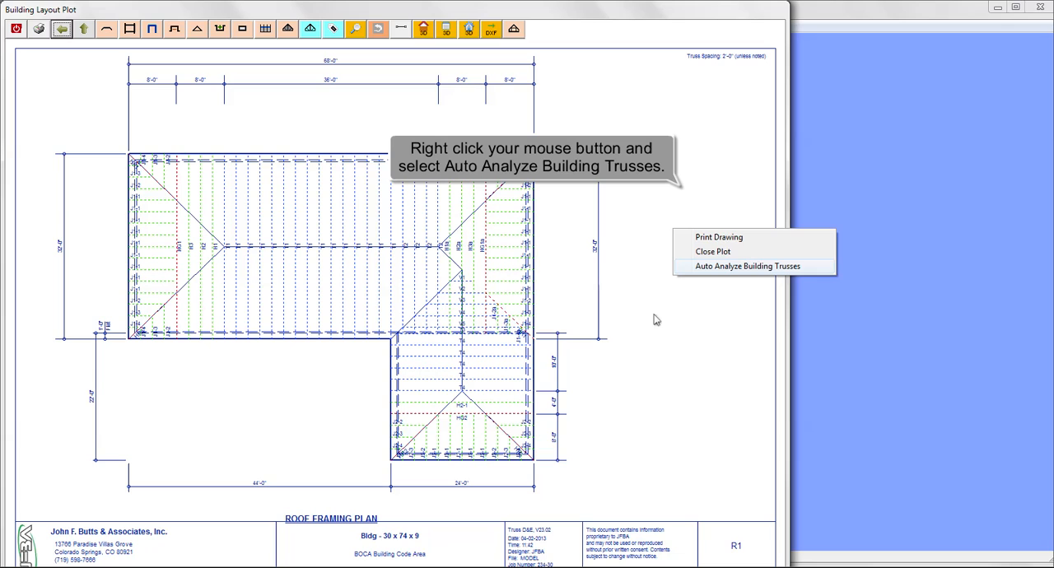
pyautogui.moveTo(705, 301)
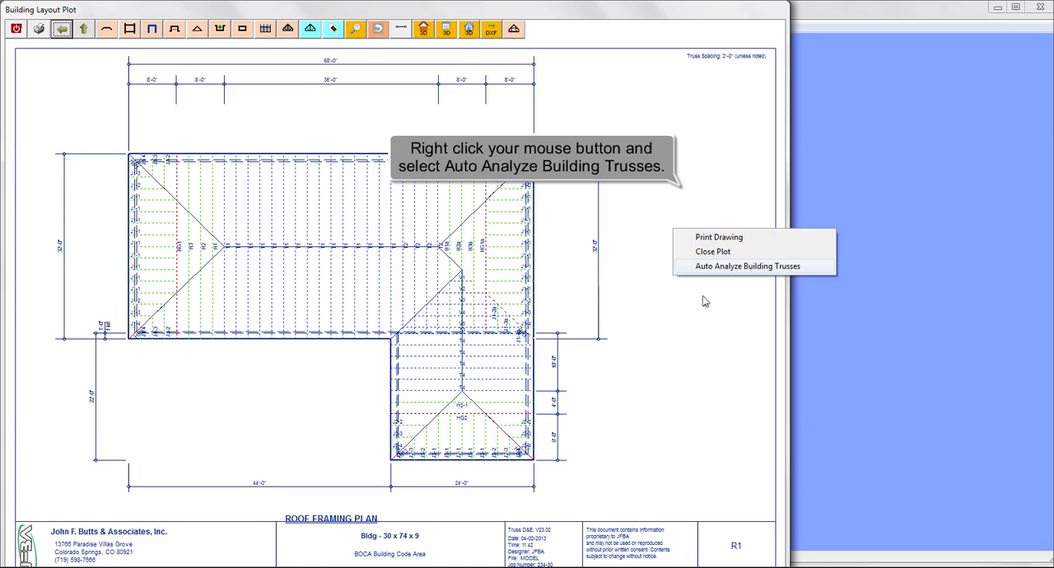
pyautogui.moveTo(780, 275)
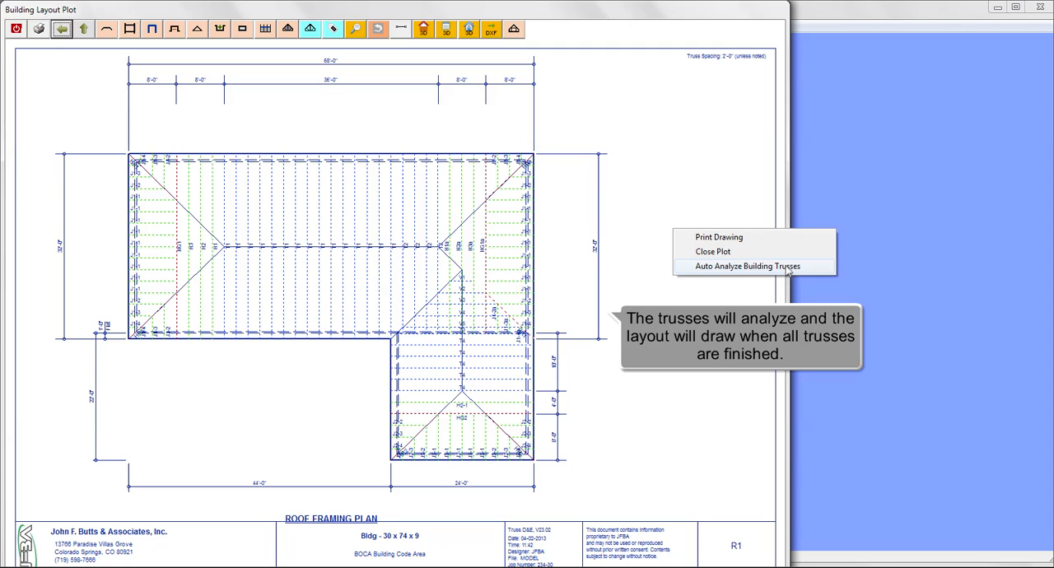
pyautogui.click(749, 266)
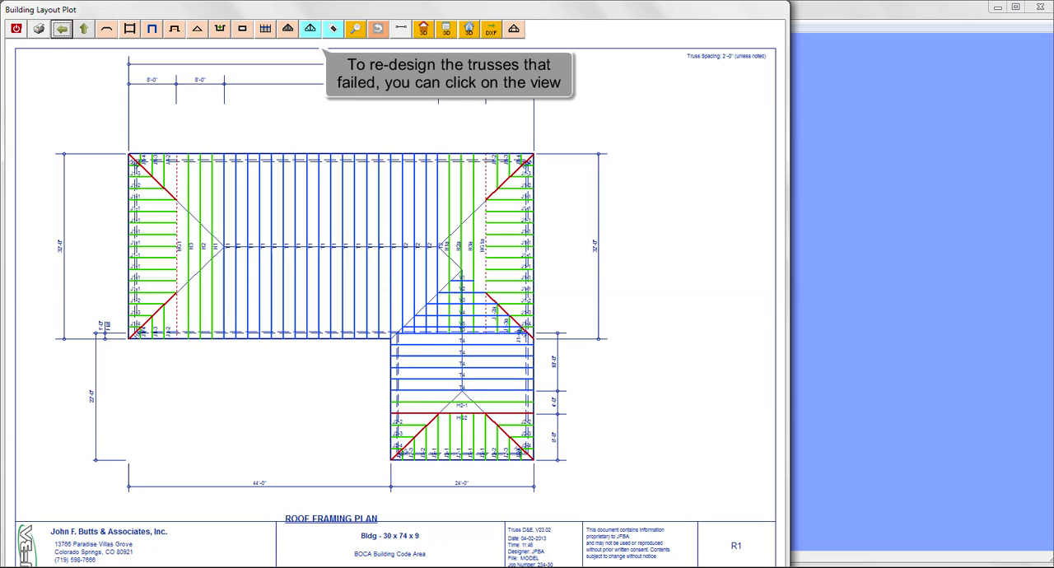
# Step: Upgrade failed truss HG1a's chords to 350S162-68, reanalyze it, and accept the changes
pyautogui.click(309, 29)
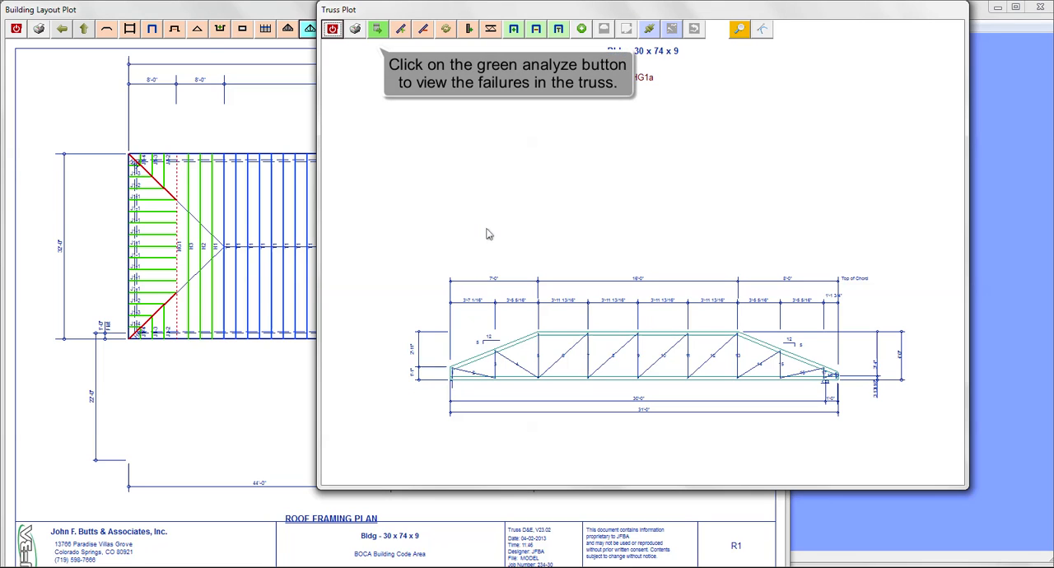
pyautogui.moveTo(474, 210)
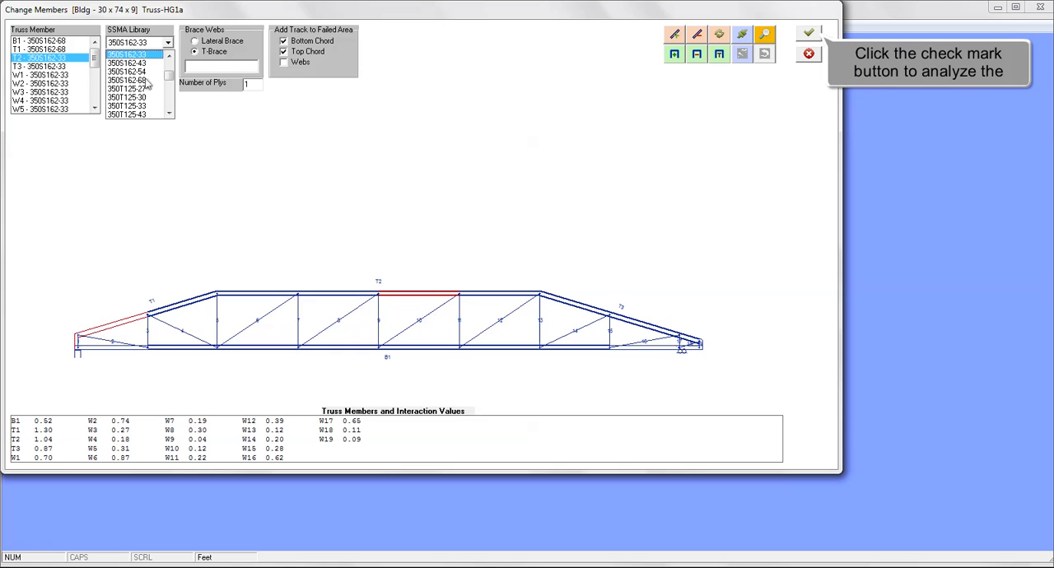
pyautogui.moveTo(475, 59)
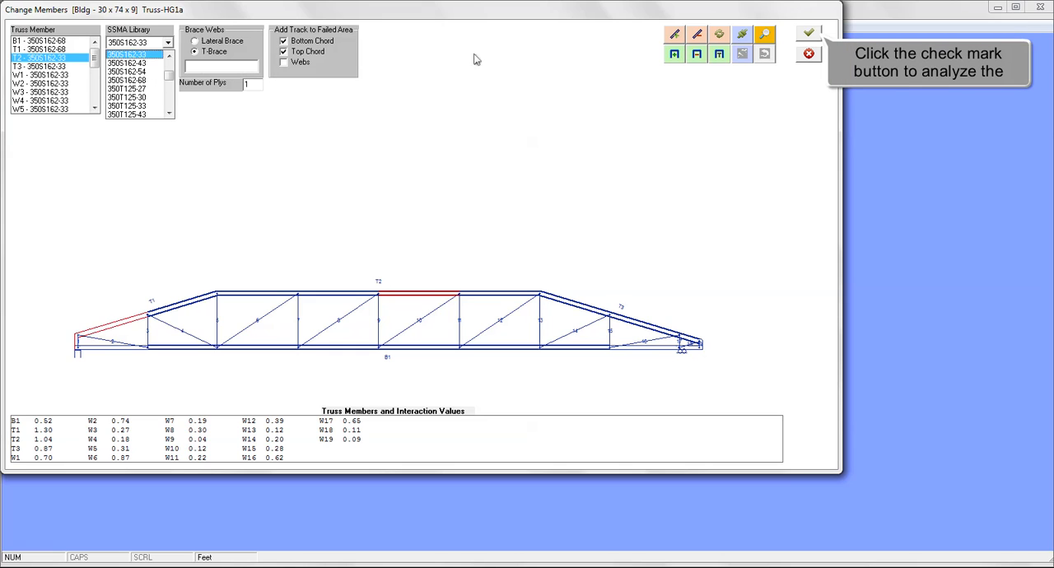
pyautogui.moveTo(781, 38)
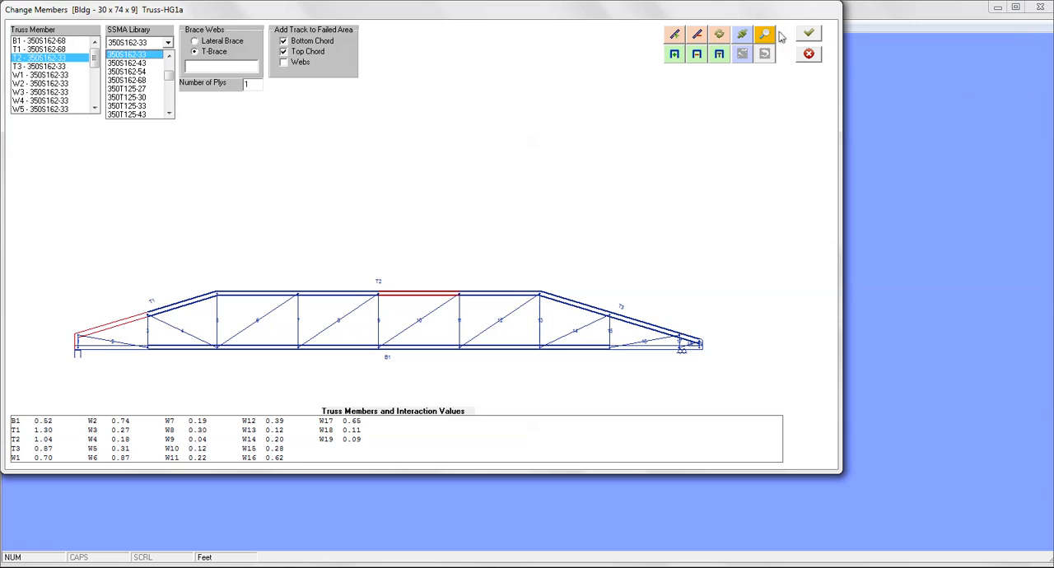
pyautogui.click(808, 33)
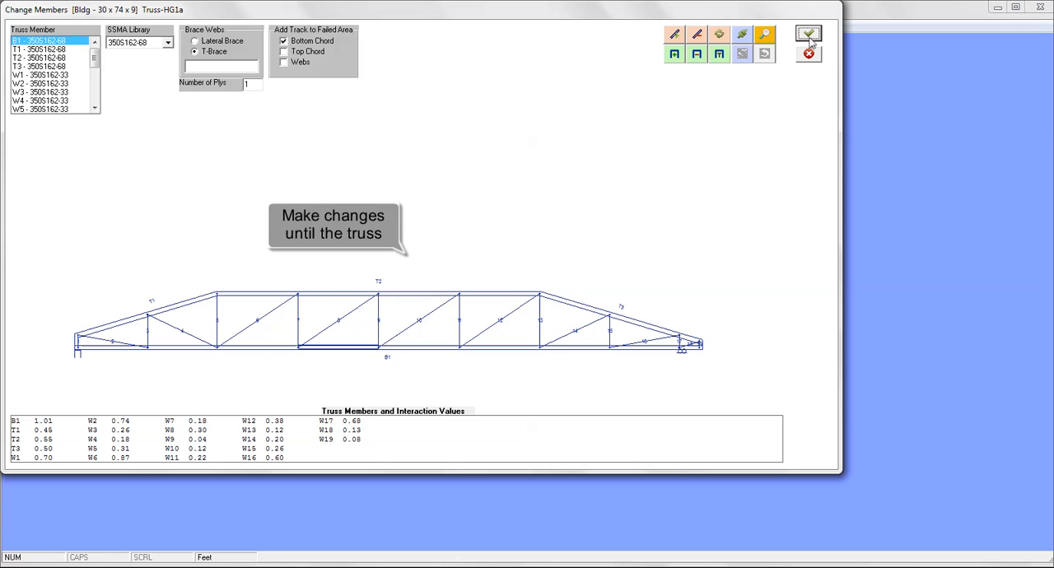
pyautogui.click(808, 34)
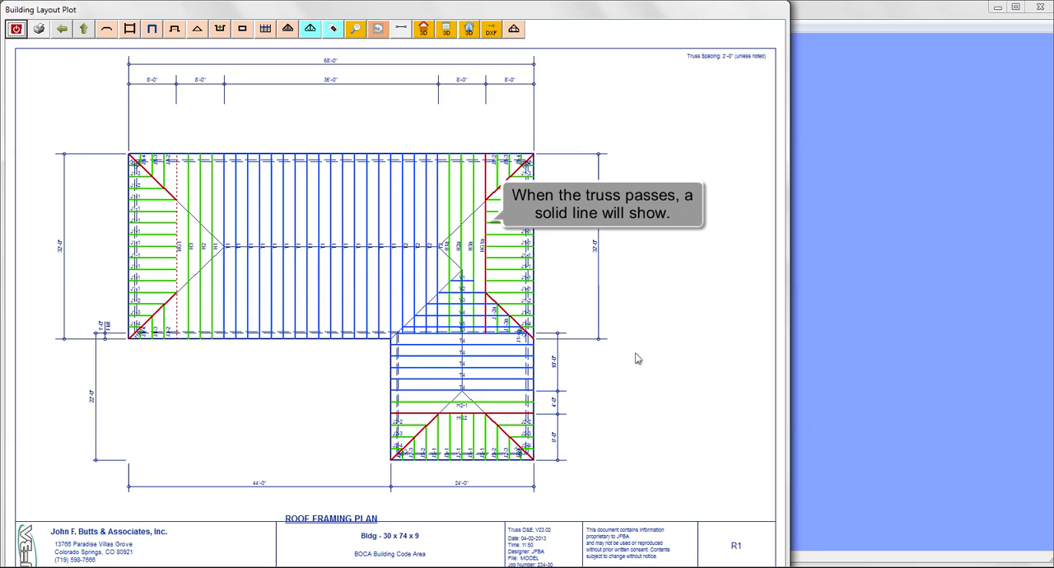
pyautogui.moveTo(551, 305)
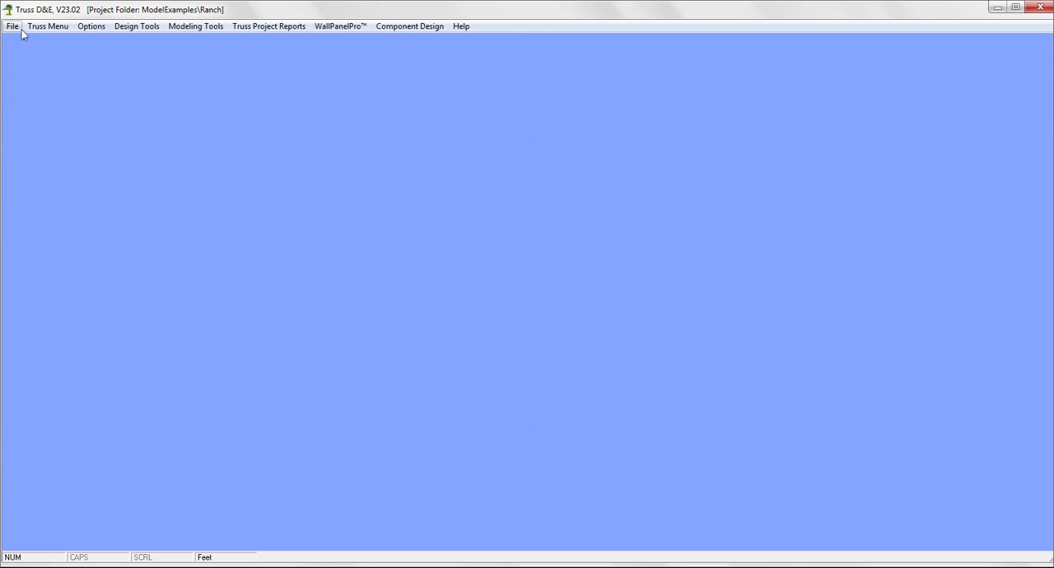
# Step: Open truss file HG1a.dat from the Ranch folder, showing project information page 1 of 7
pyautogui.click(12, 26)
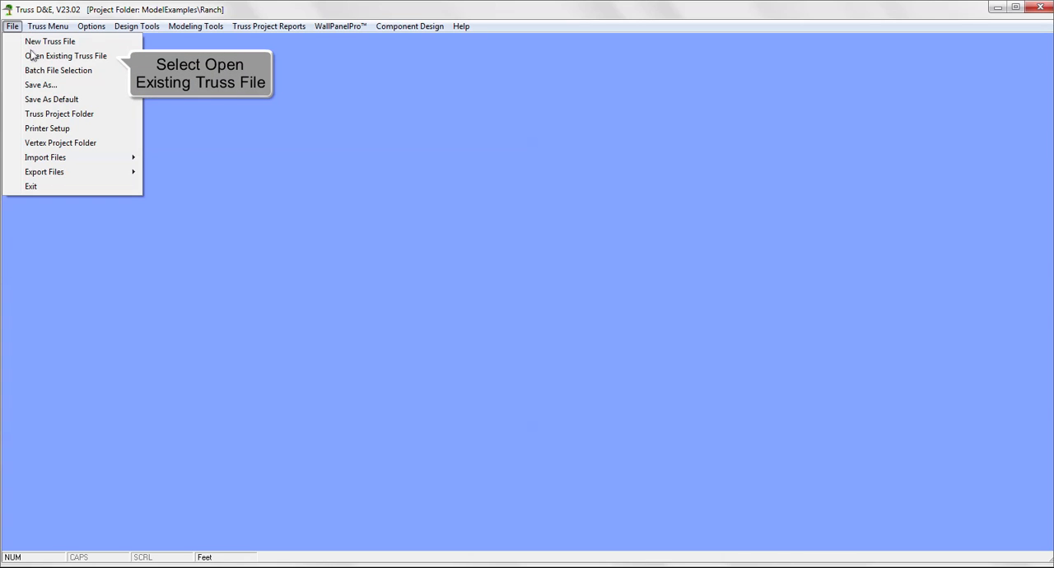
pyautogui.click(66, 55)
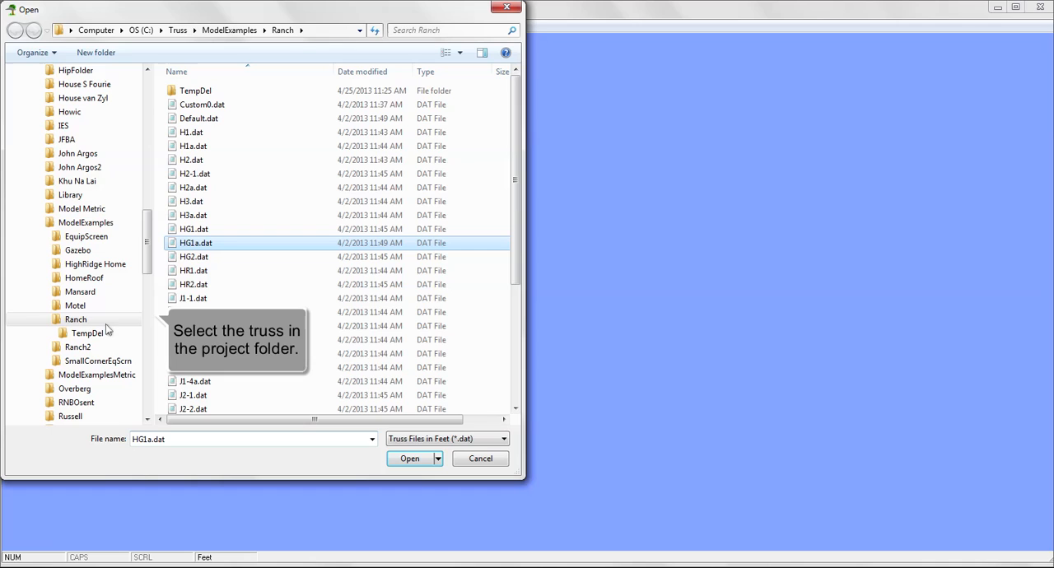
pyautogui.moveTo(162, 298)
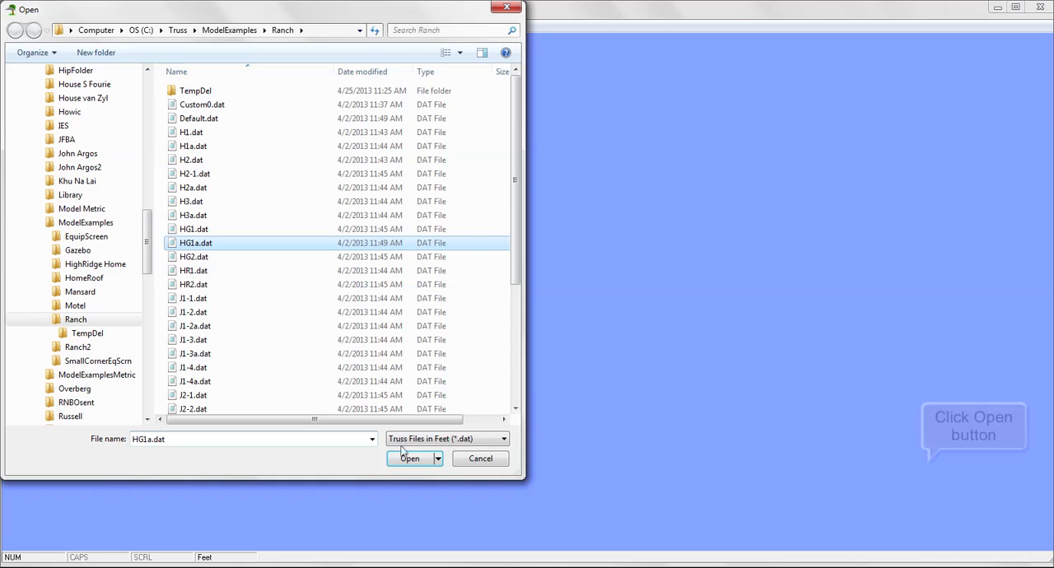
pyautogui.click(409, 459)
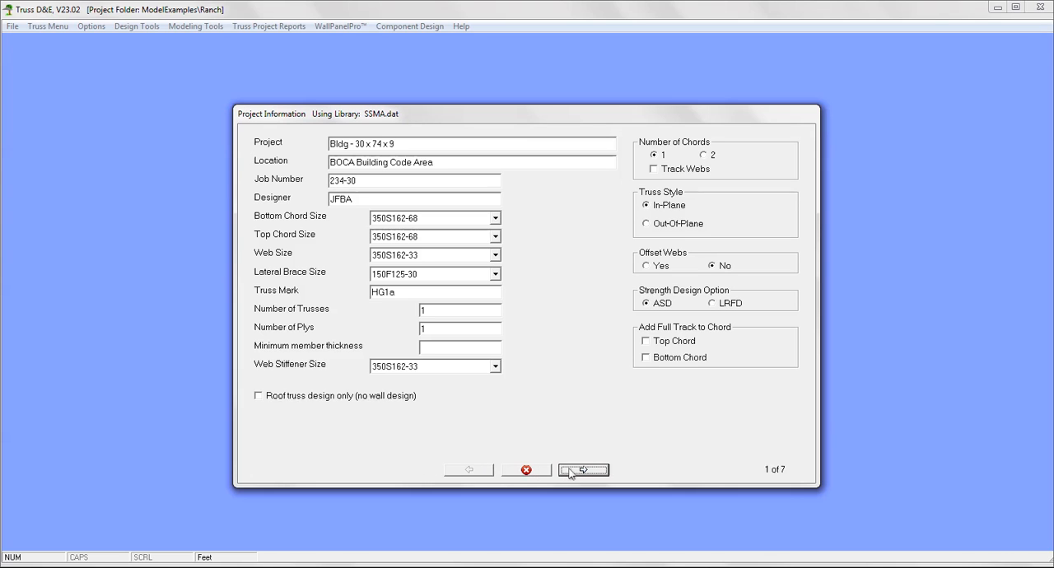
# Step: Page through HG1a's profile, code, load, point load and chord coordinate pages, then draw the truss
pyautogui.click(583, 469)
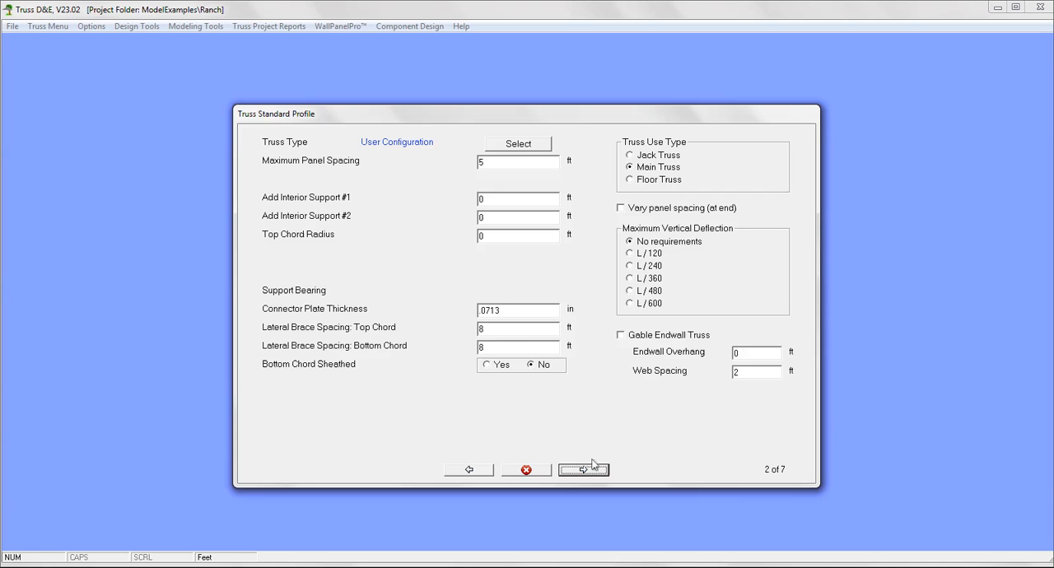
pyautogui.click(583, 470)
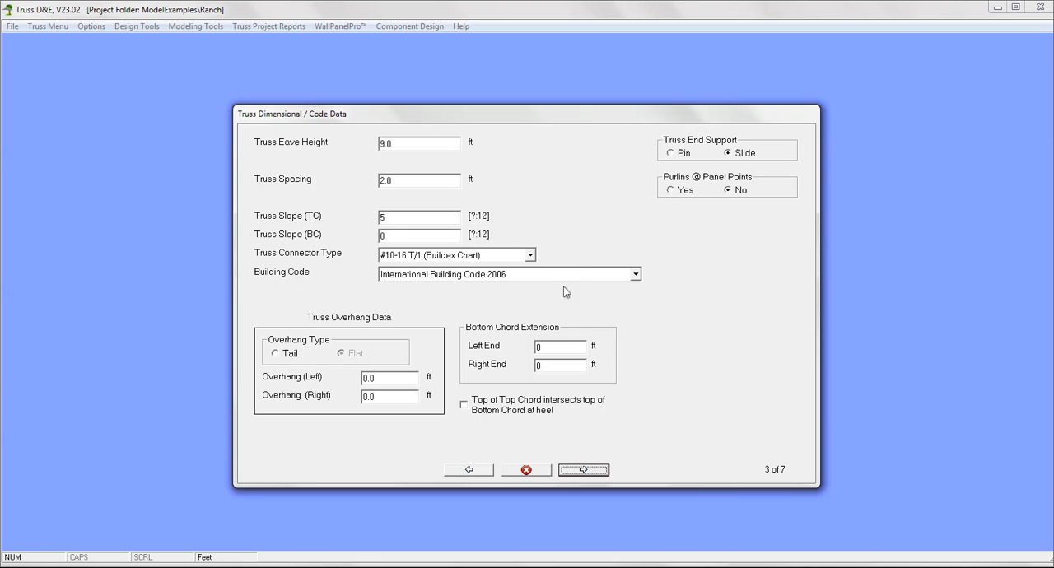
pyautogui.moveTo(589, 451)
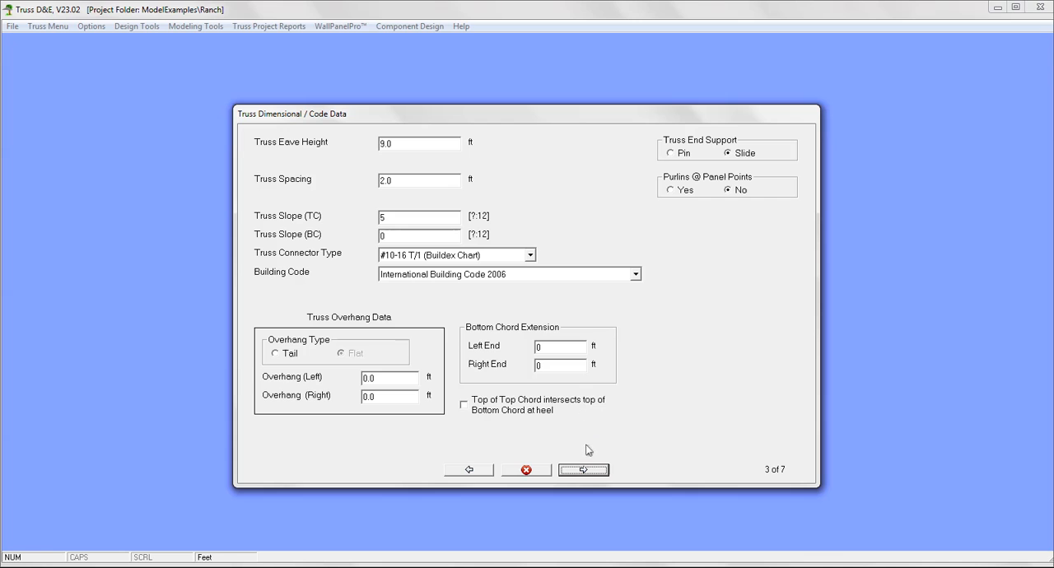
pyautogui.click(583, 470)
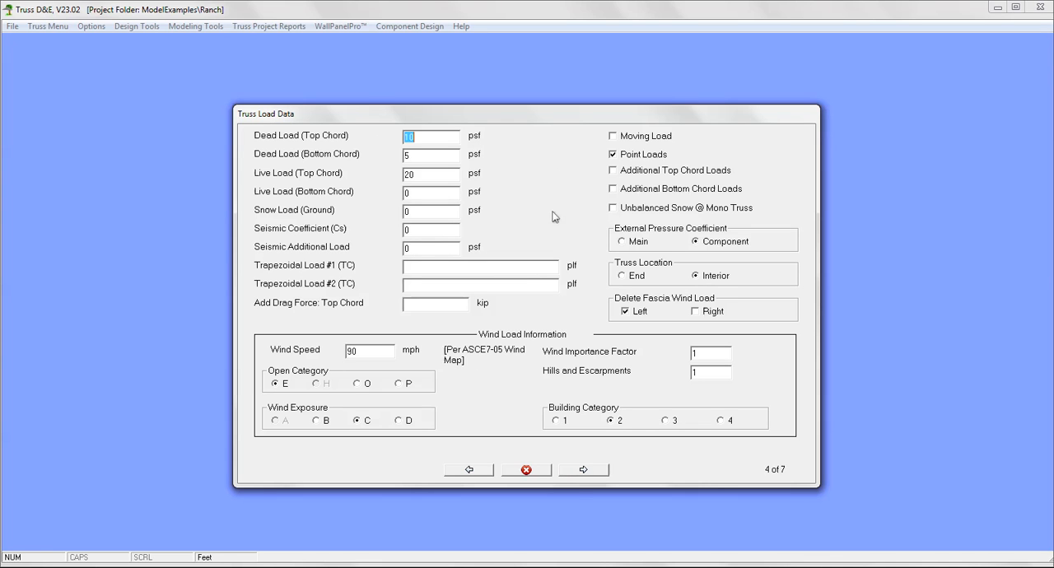
pyautogui.moveTo(579, 402)
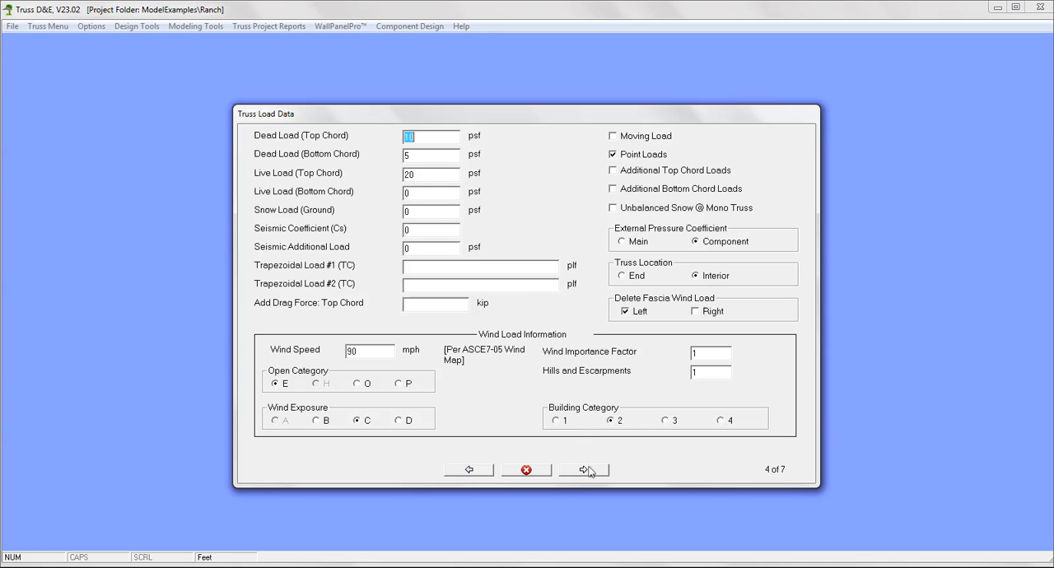
pyautogui.click(583, 470)
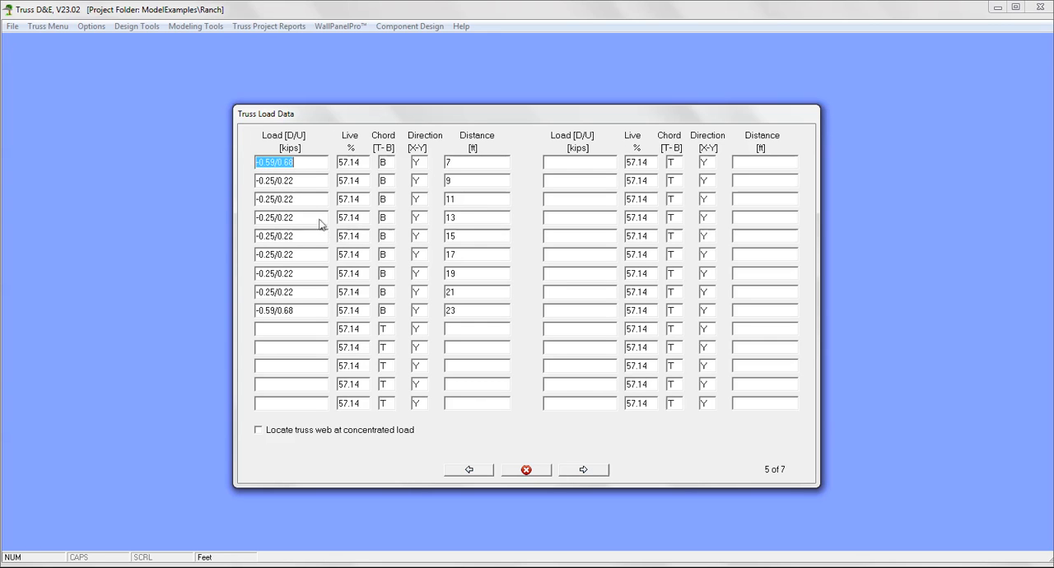
pyautogui.moveTo(480, 370)
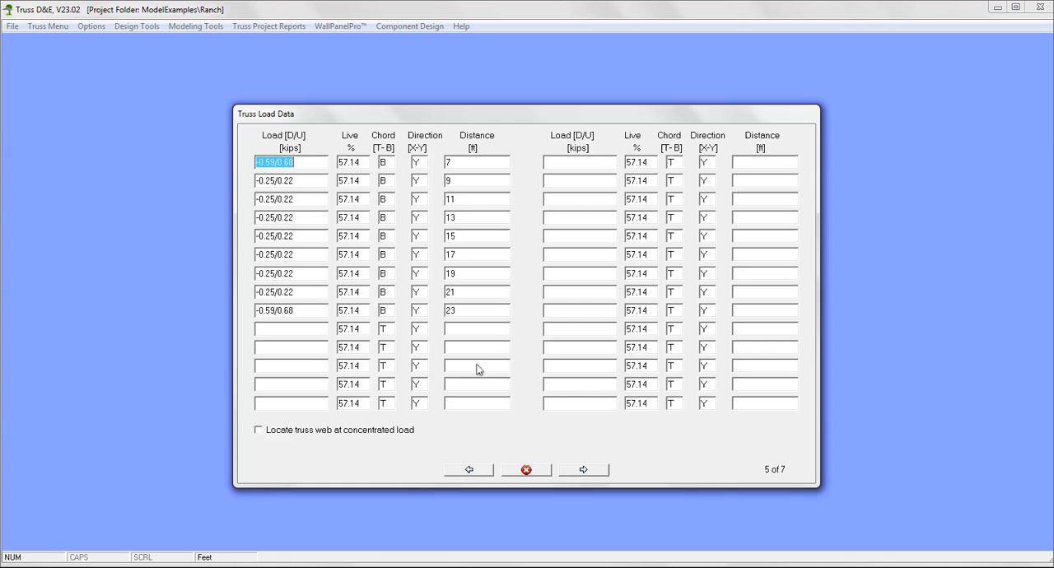
pyautogui.moveTo(568, 452)
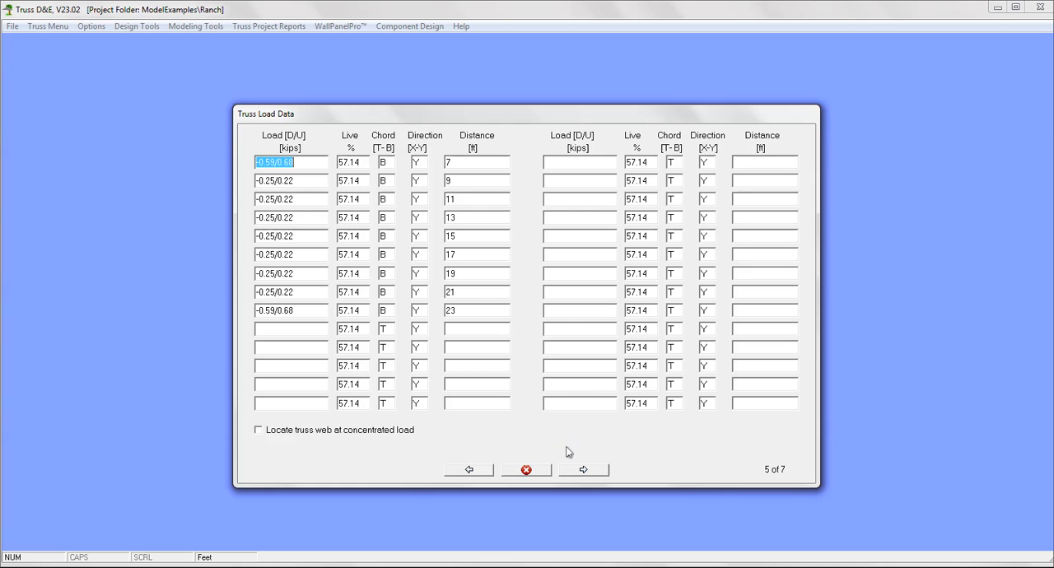
pyautogui.click(583, 470)
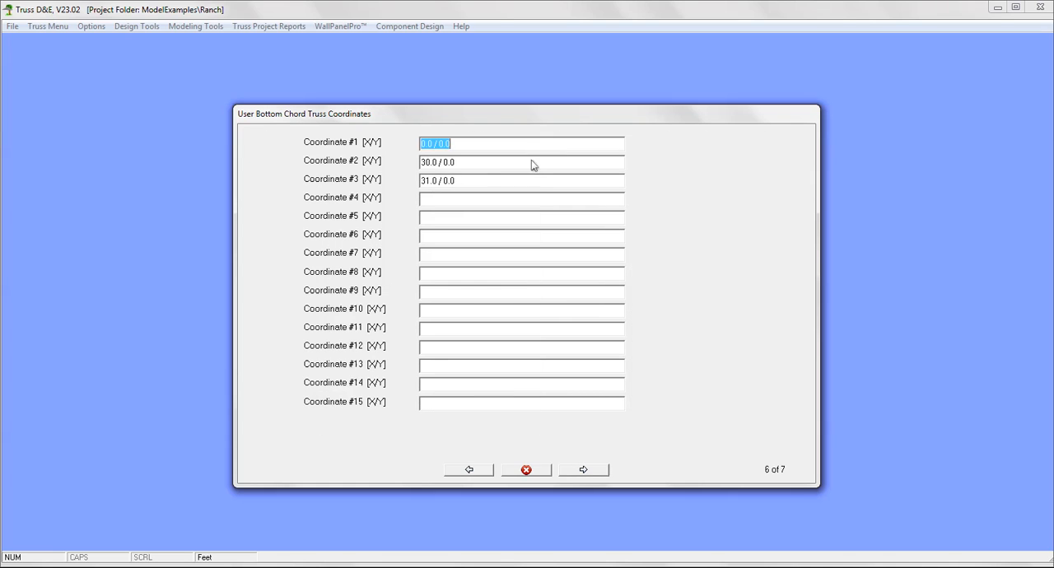
pyautogui.moveTo(562, 351)
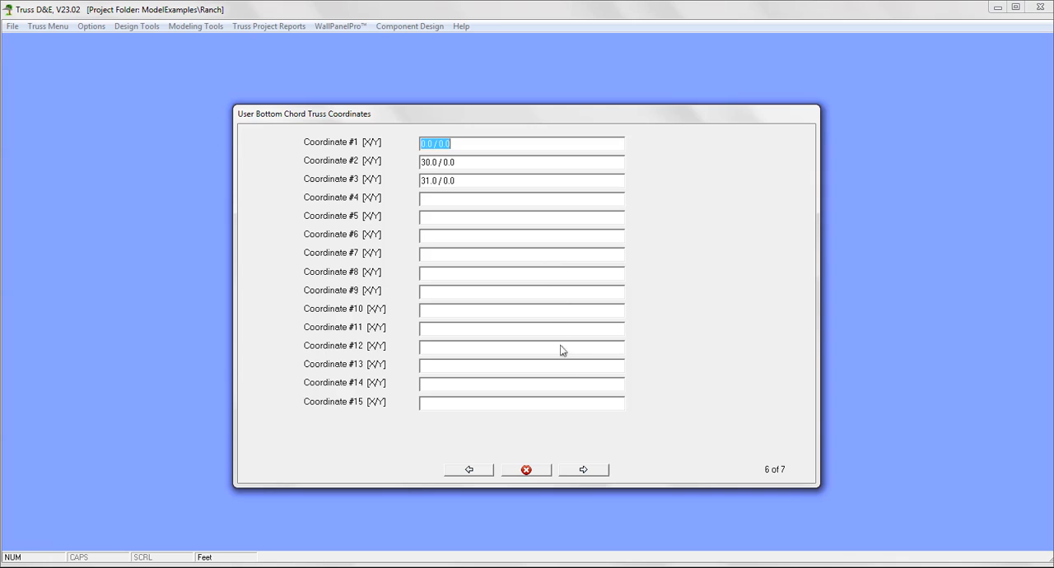
pyautogui.moveTo(579, 453)
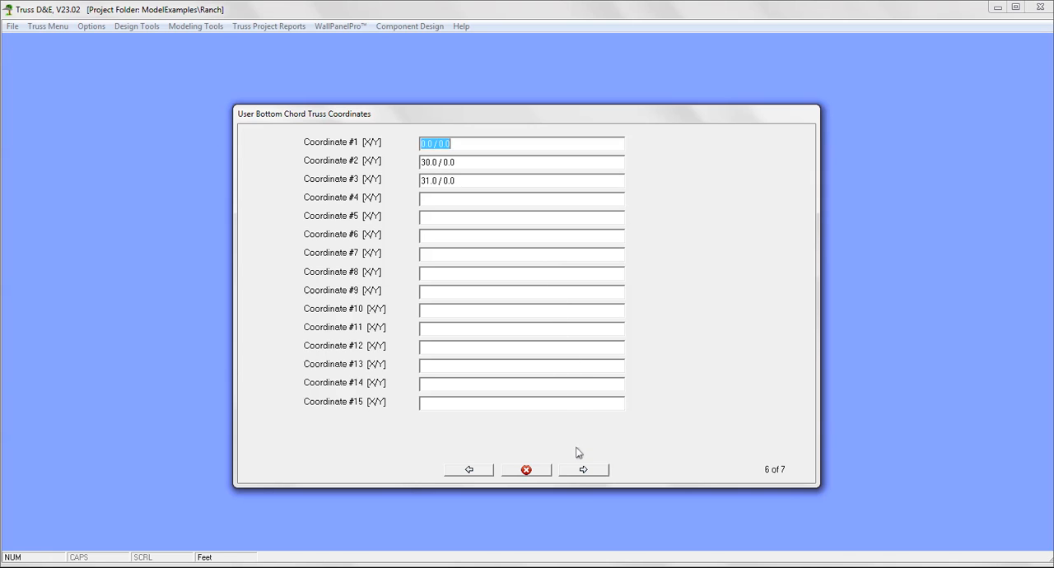
pyautogui.click(583, 470)
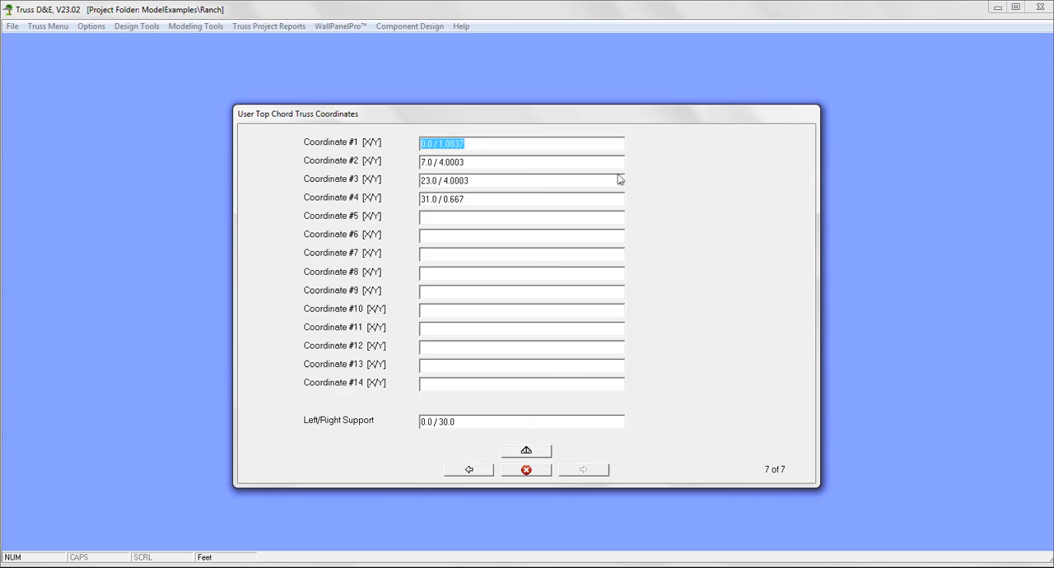
pyautogui.moveTo(580, 317)
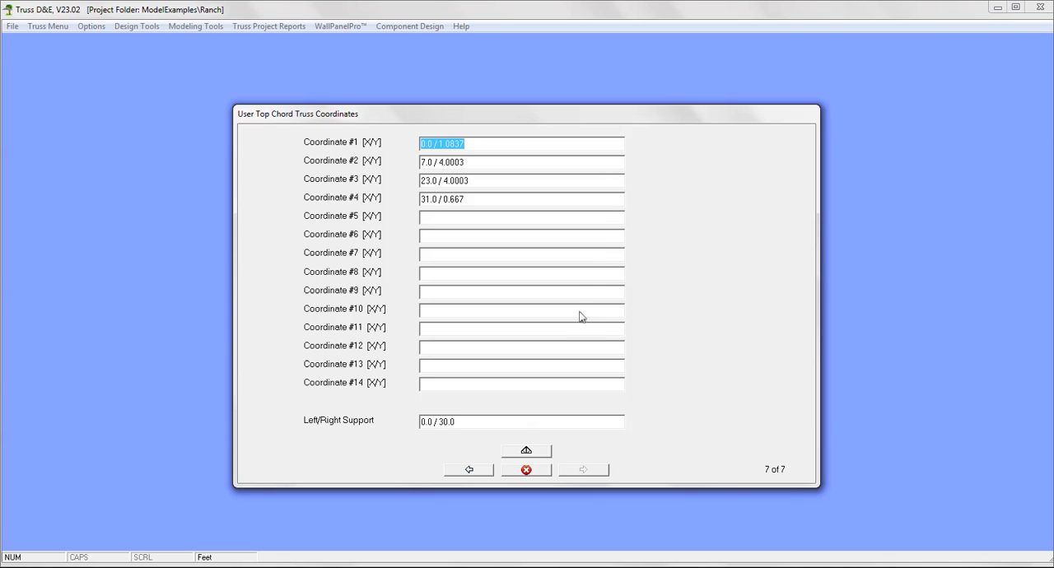
pyautogui.moveTo(554, 414)
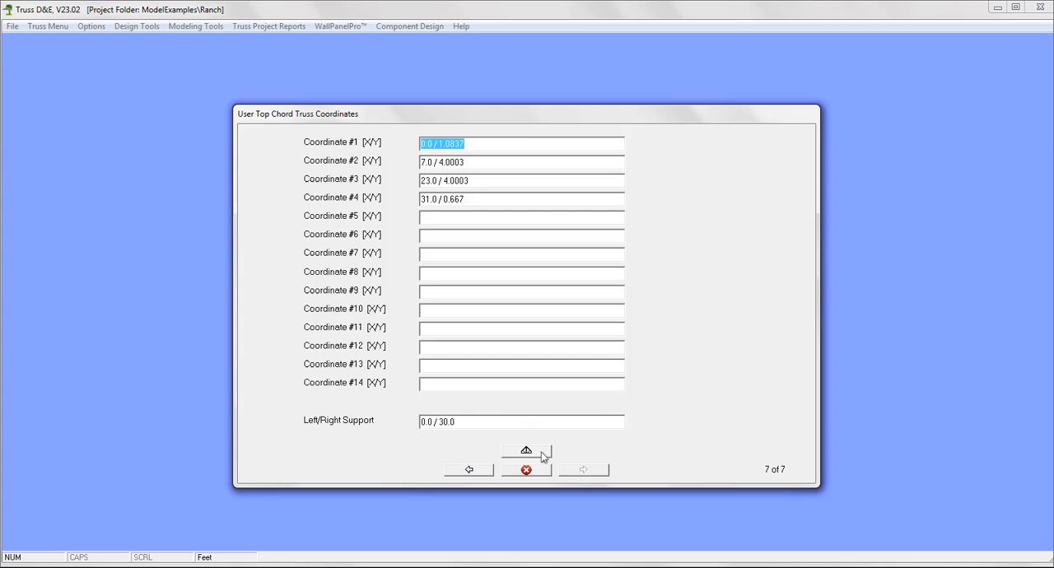
pyautogui.click(525, 450)
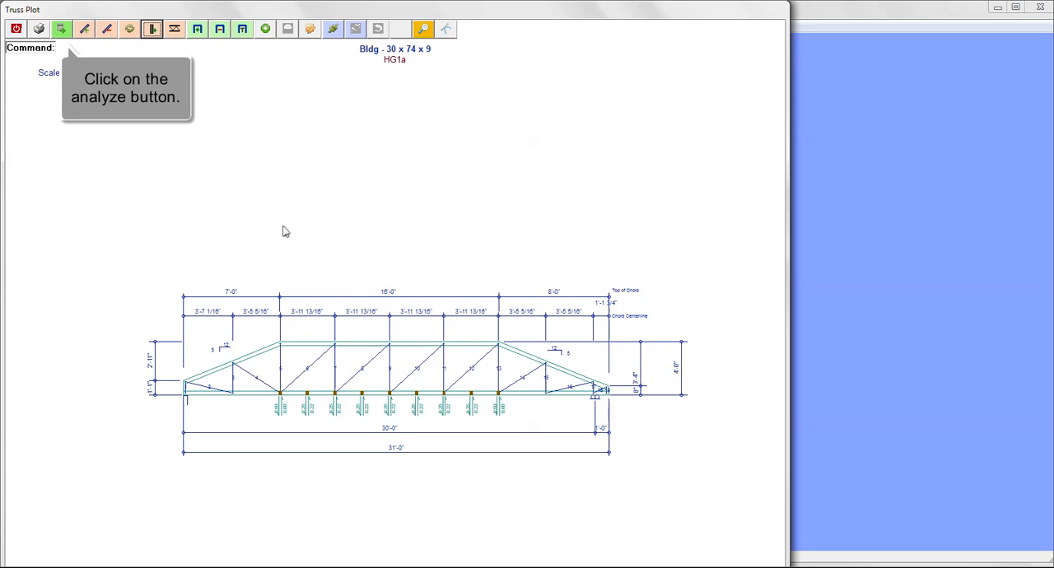
# Step: Analyze HG1a, confirm the report's IBC 2006 PASSED line, and start a BOM estimate
pyautogui.click(61, 29)
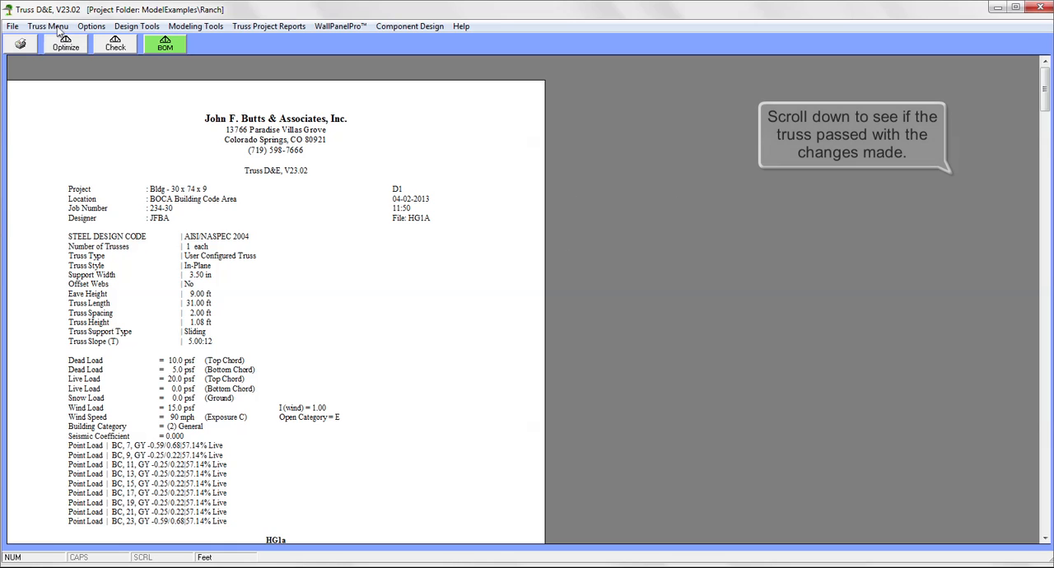
pyautogui.moveTo(420, 50)
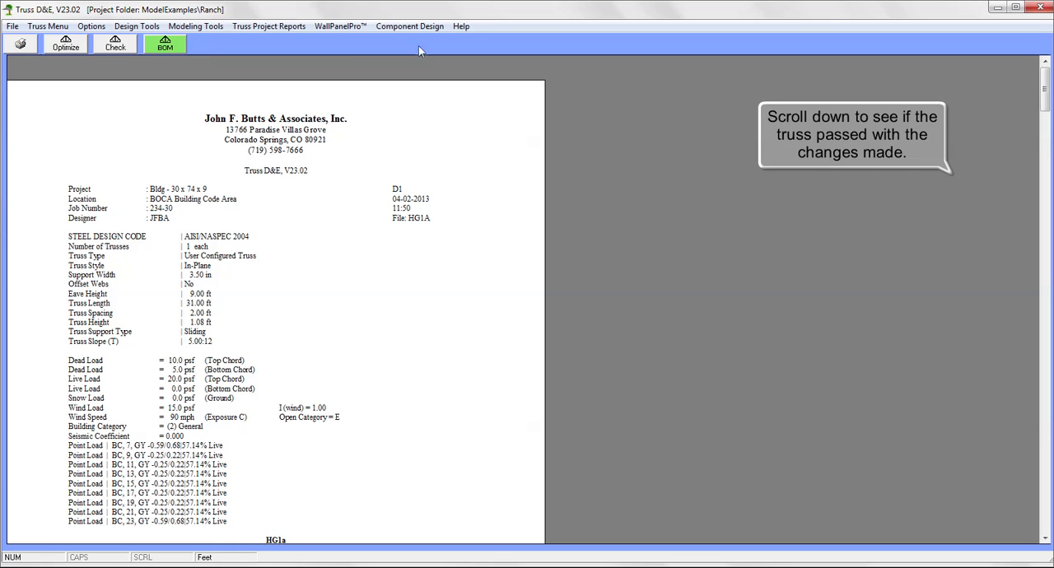
pyautogui.moveTo(877, 75)
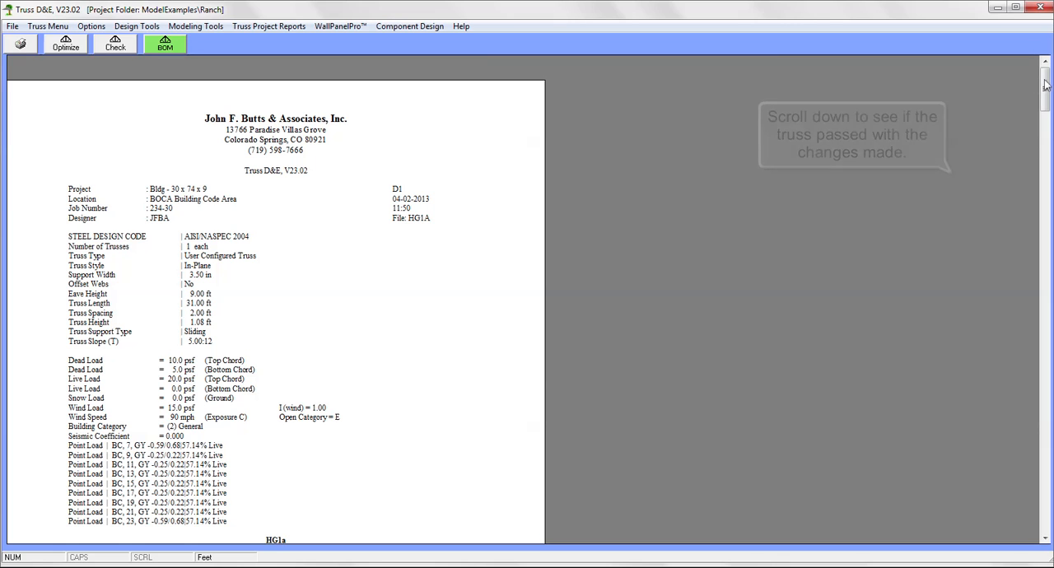
pyautogui.scroll(-3)
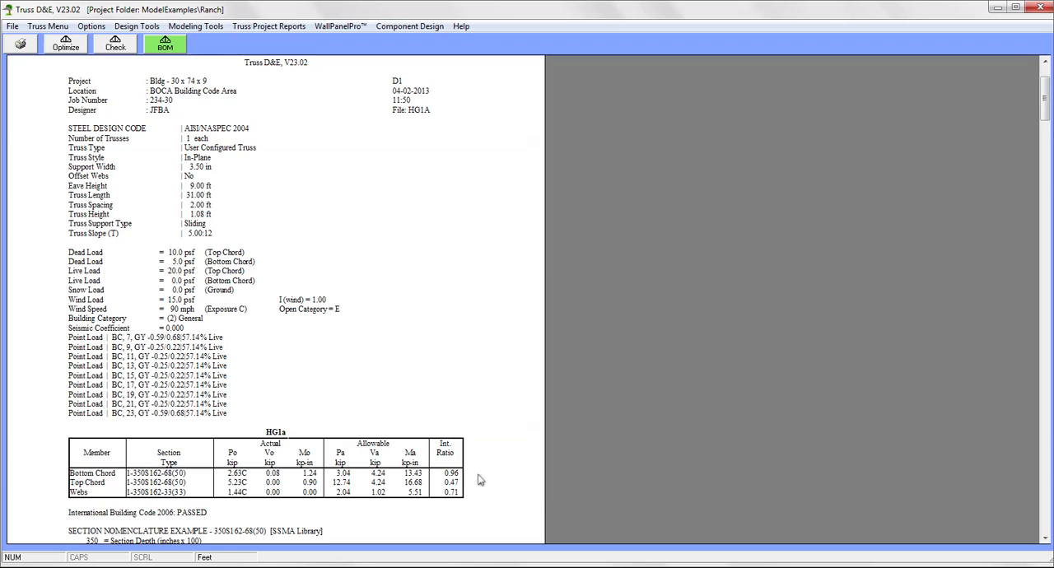
pyautogui.moveTo(257, 173)
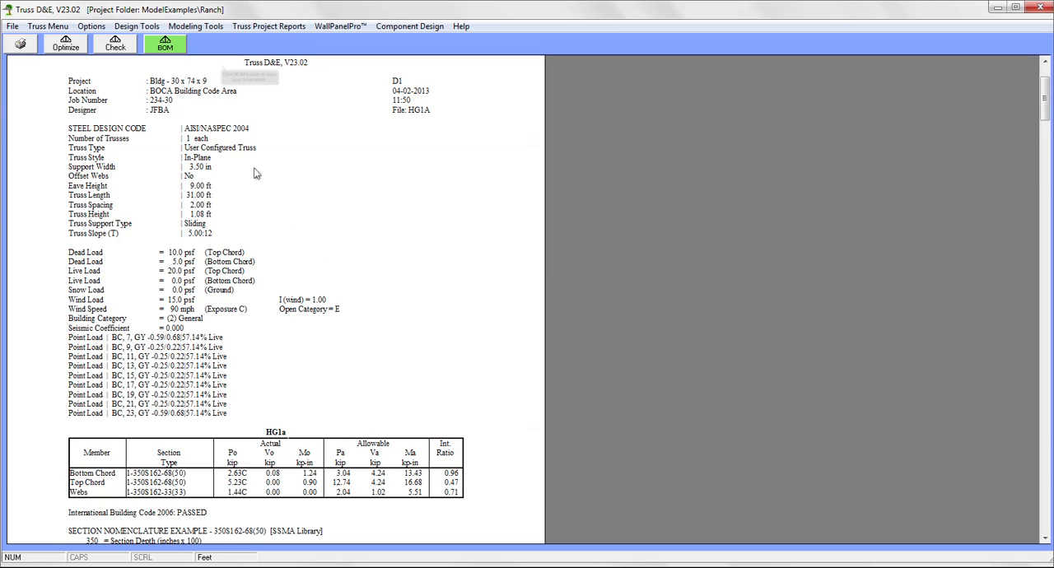
pyautogui.moveTo(165, 44)
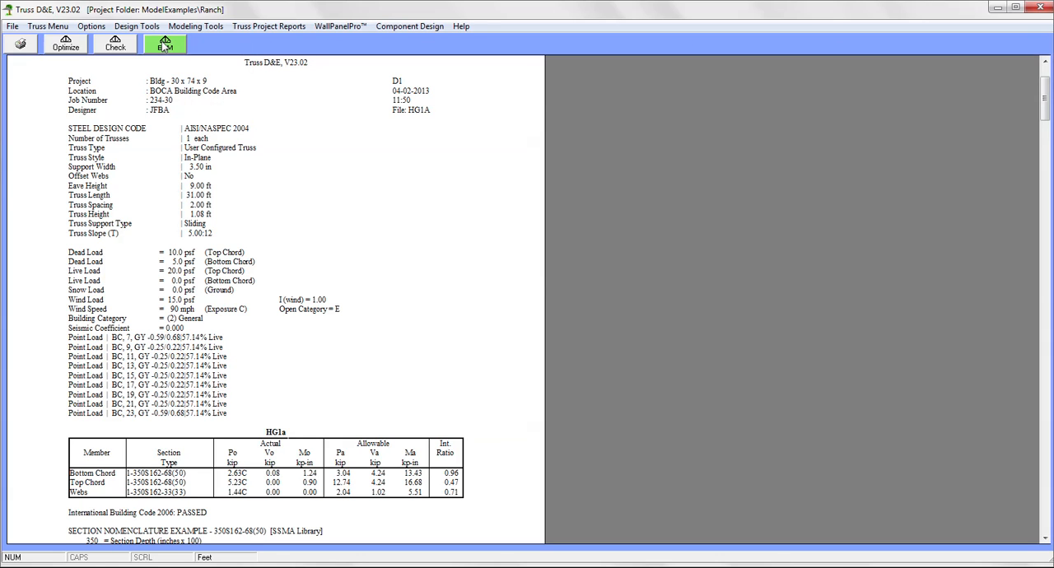
pyautogui.click(165, 43)
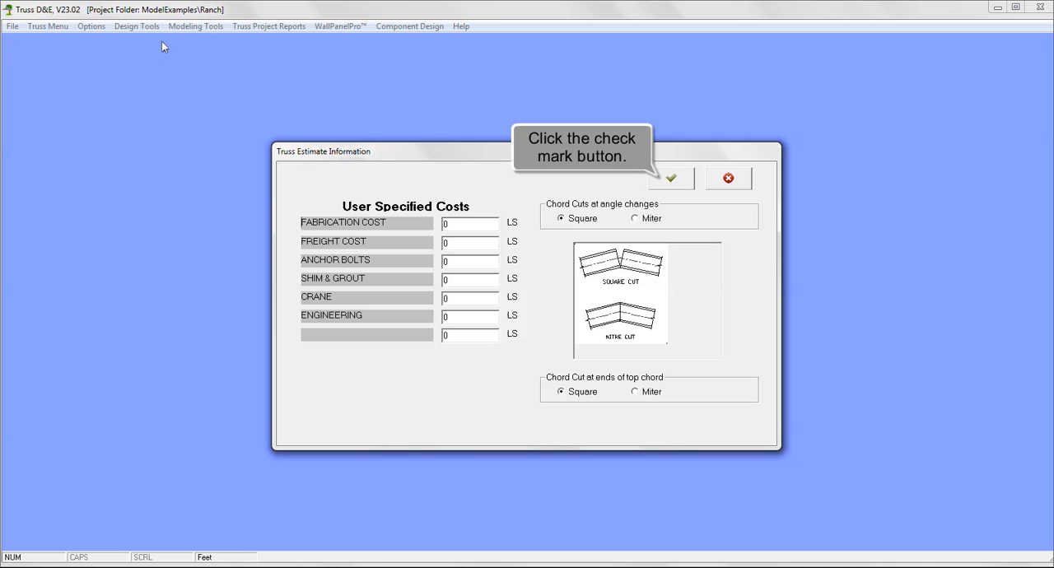
pyautogui.moveTo(678, 178)
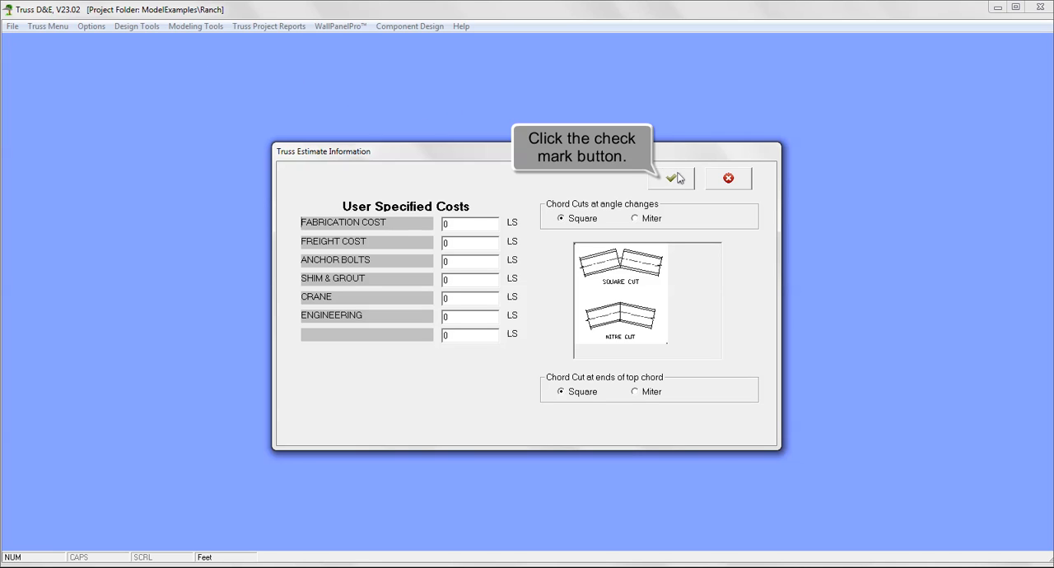
# Step: Accept the estimate cost settings to produce HG1a's materials, quantities and costs report
pyautogui.click(673, 178)
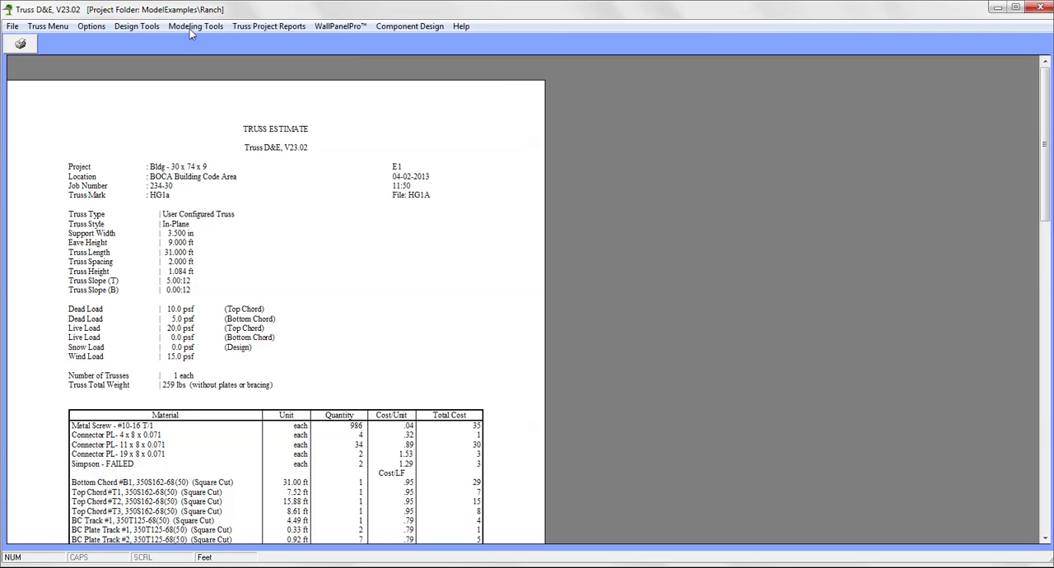
pyautogui.click(196, 26)
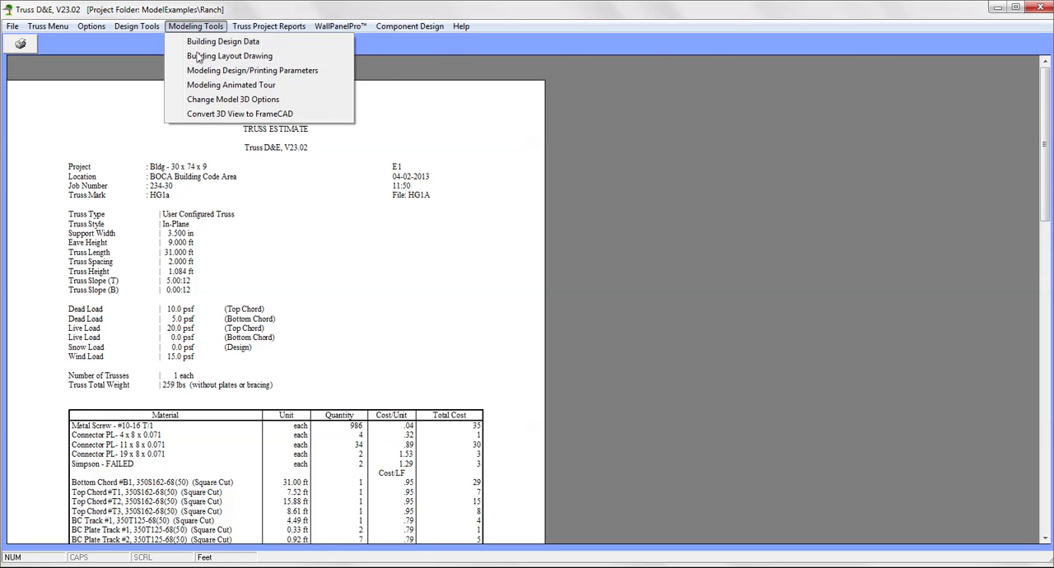
# Step: Reopen Model.pln from the Ranch folder and plot its roof-level Truss Layout
pyautogui.click(229, 55)
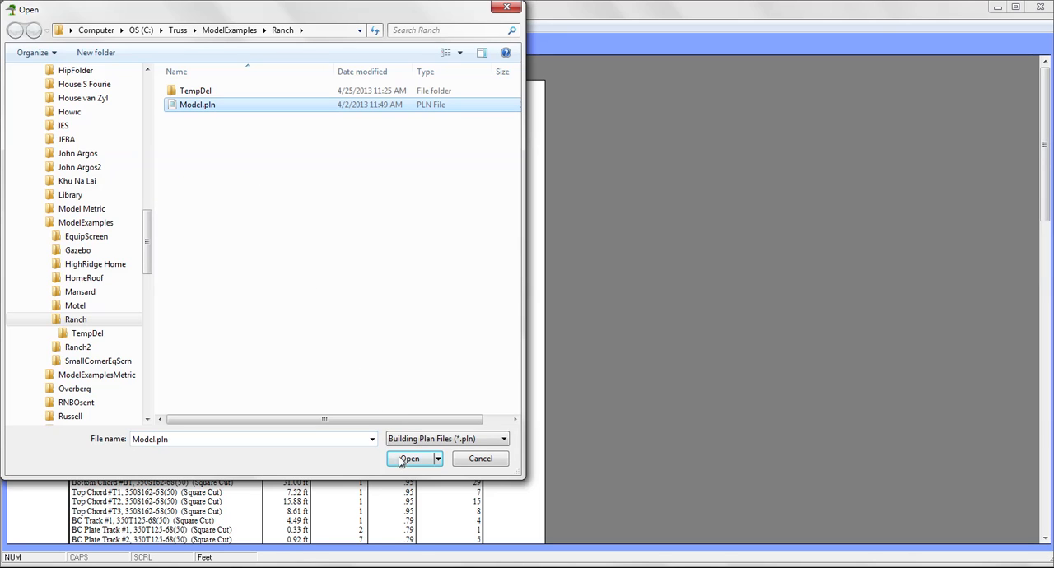
pyautogui.click(409, 458)
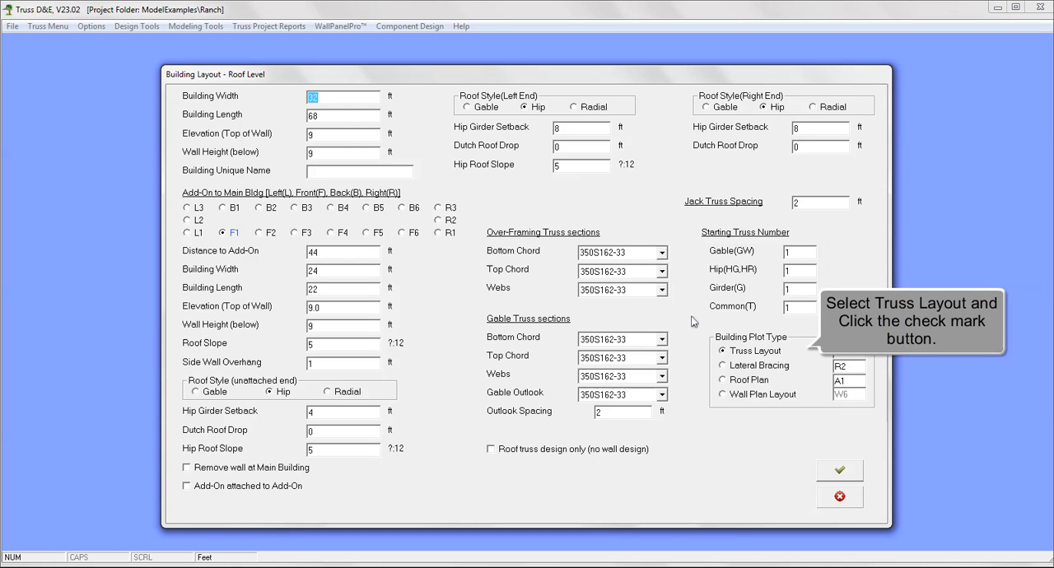
pyautogui.moveTo(727, 357)
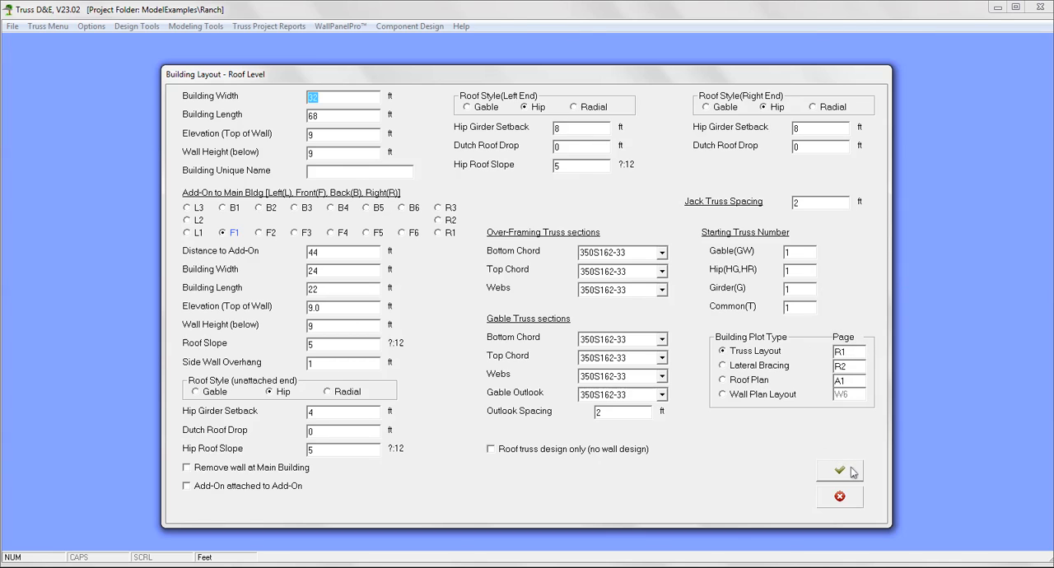
pyautogui.click(839, 471)
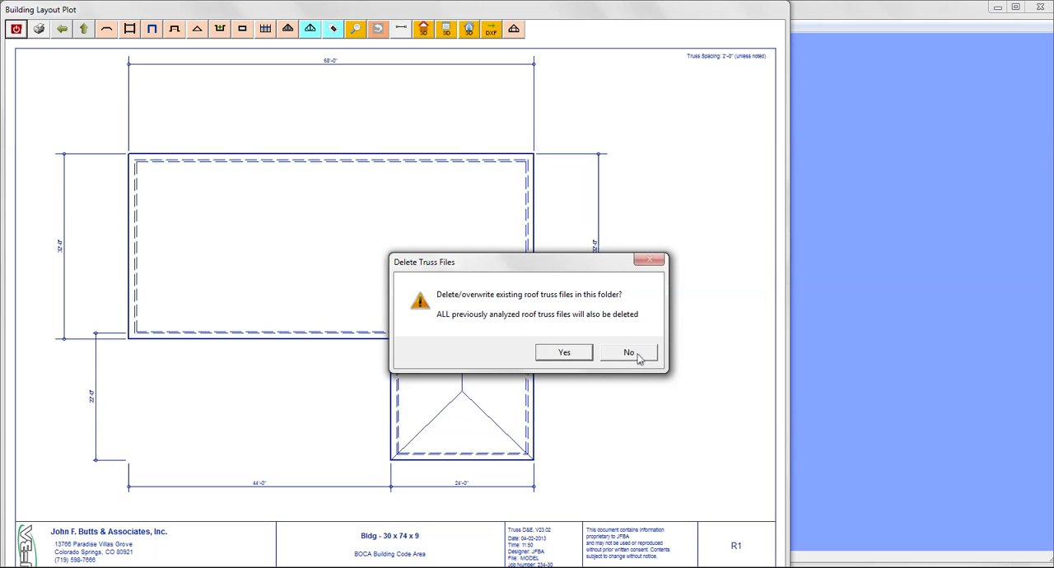
# Step: Decline deleting the analysed roof truss files so every truss shows as passed
pyautogui.click(564, 352)
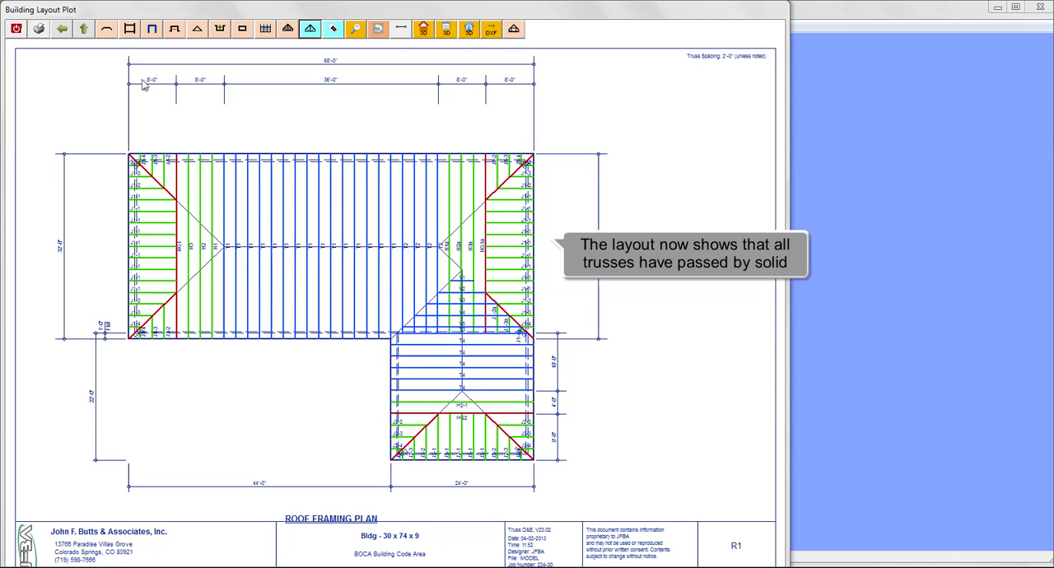
pyautogui.moveTo(247, 111)
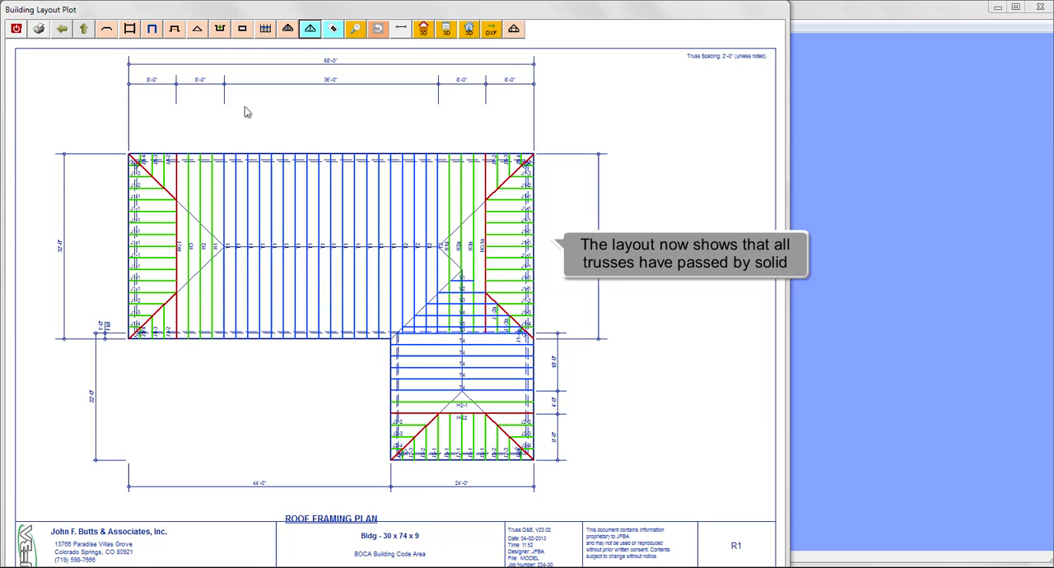
pyautogui.moveTo(638, 216)
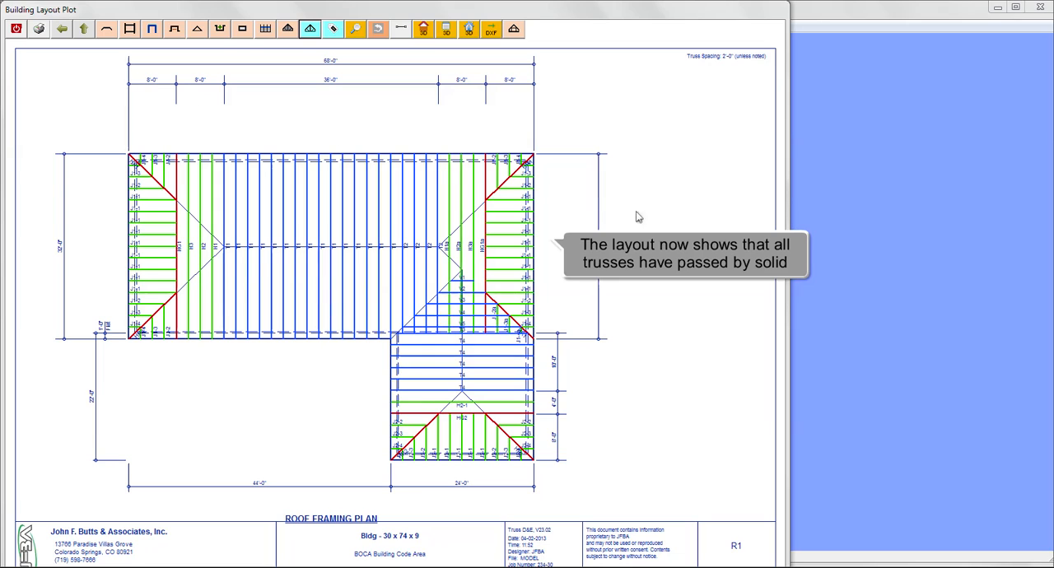
pyautogui.moveTo(690, 231)
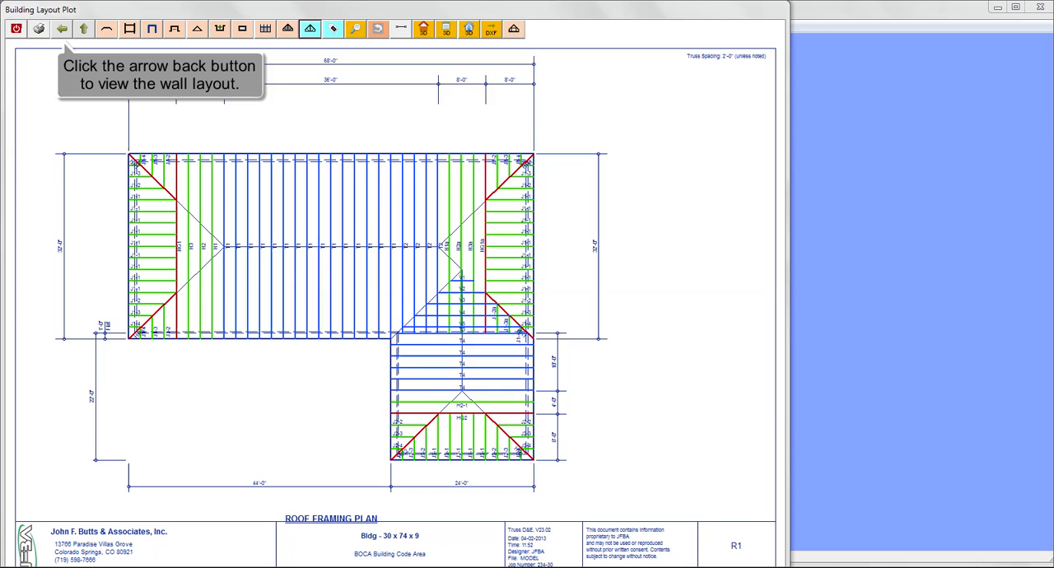
# Step: Run wall panel analysis from Wall Plan Layout, answering the shear bays prompt so w61–w612 pass
pyautogui.click(61, 28)
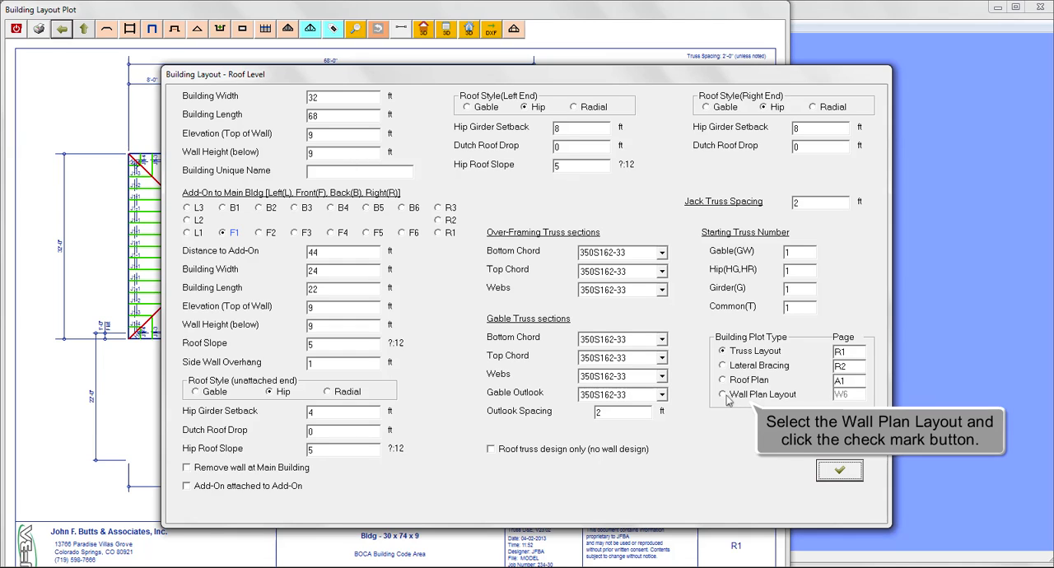
pyautogui.click(723, 394)
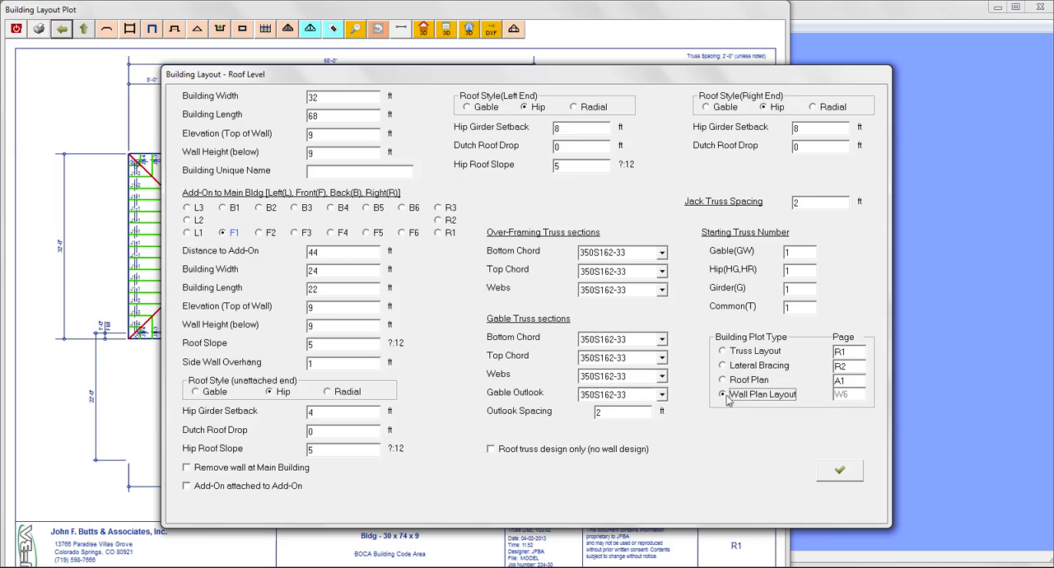
pyautogui.moveTo(835, 467)
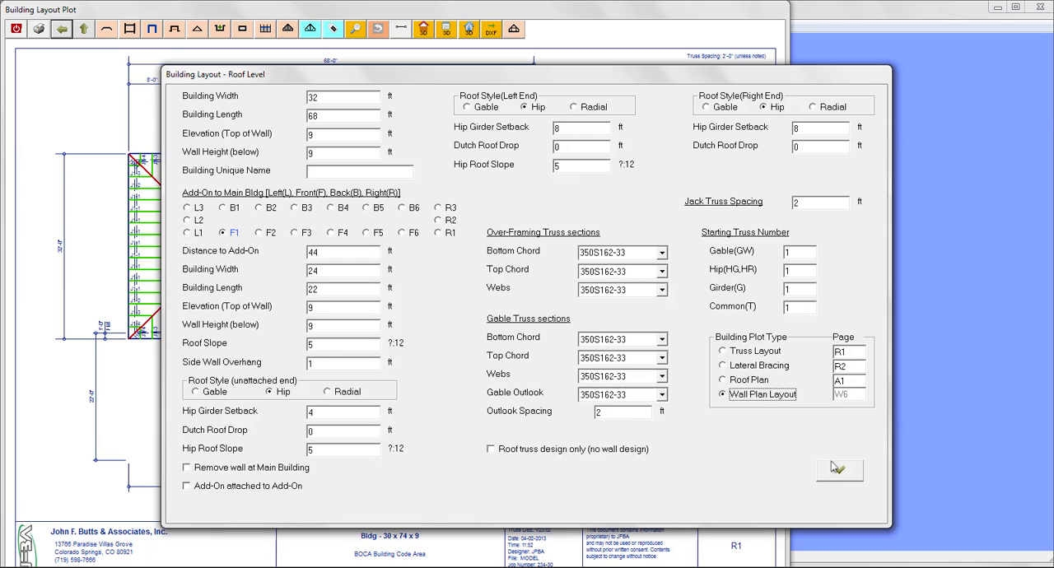
pyautogui.click(838, 470)
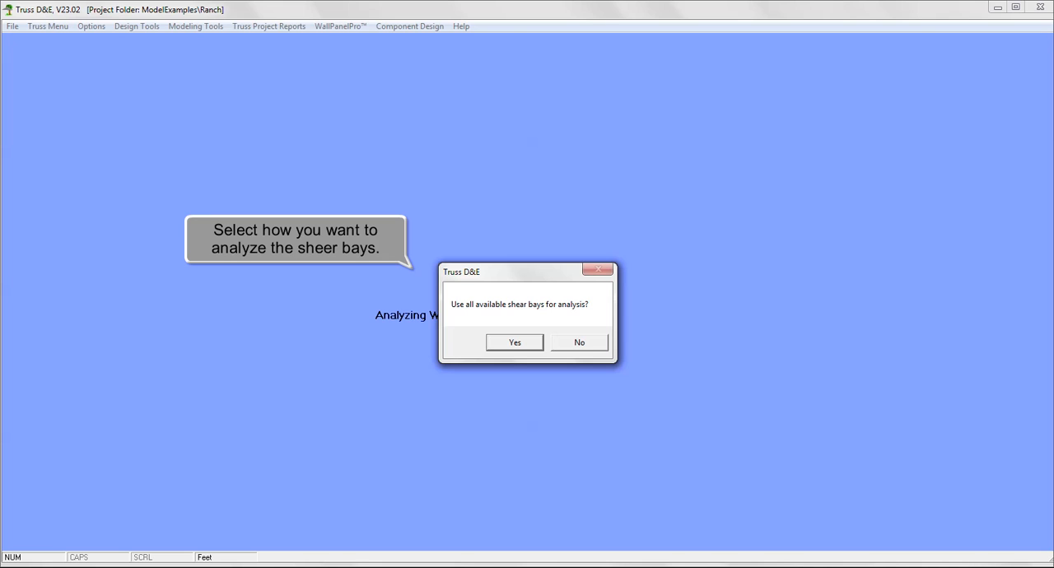
pyautogui.click(514, 342)
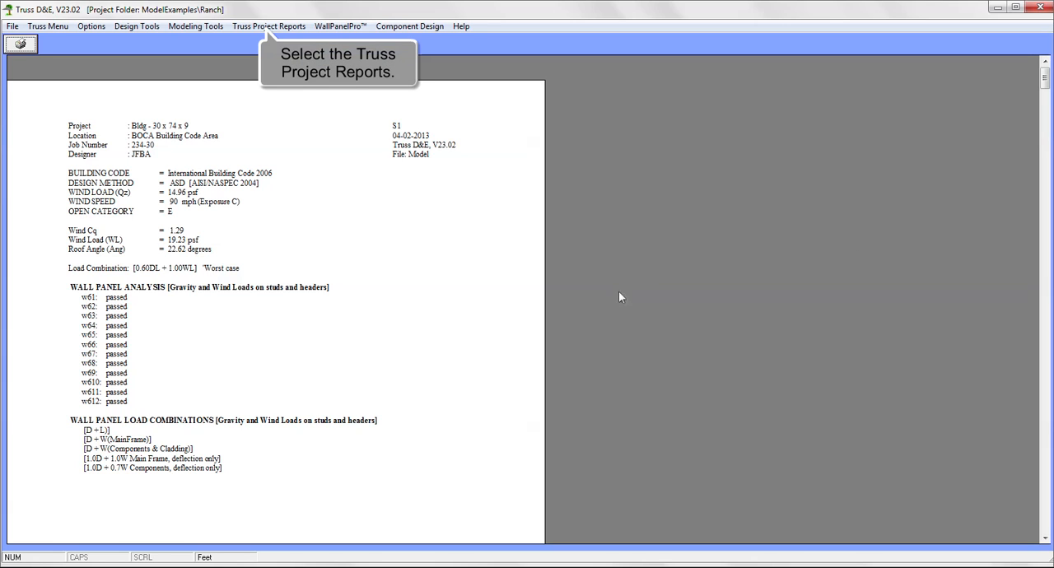
pyautogui.moveTo(305, 60)
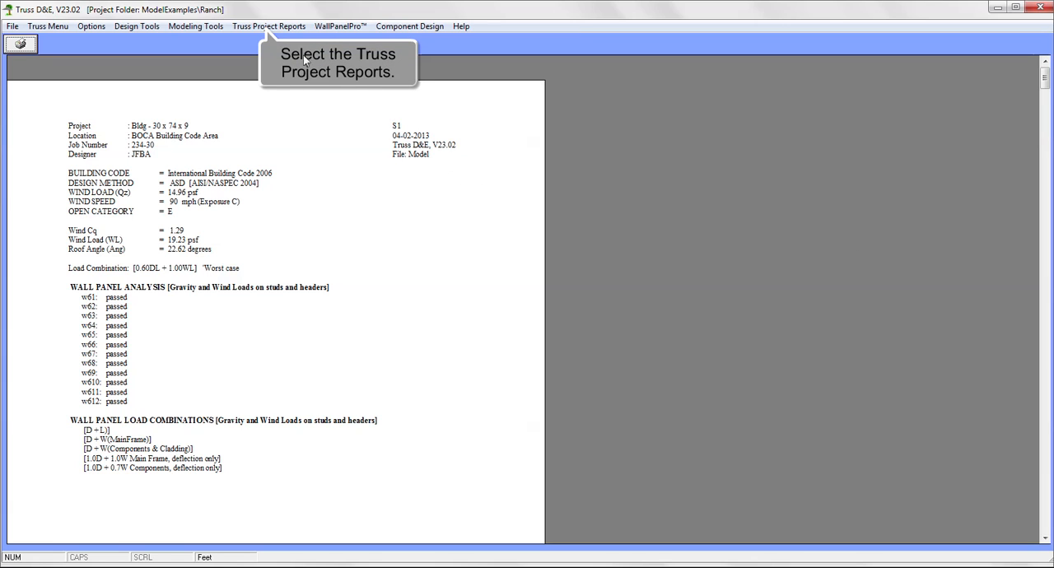
# Step: Run the Project Summary Report for the Ranch folder, answering the wall panel files prompt
pyautogui.click(268, 26)
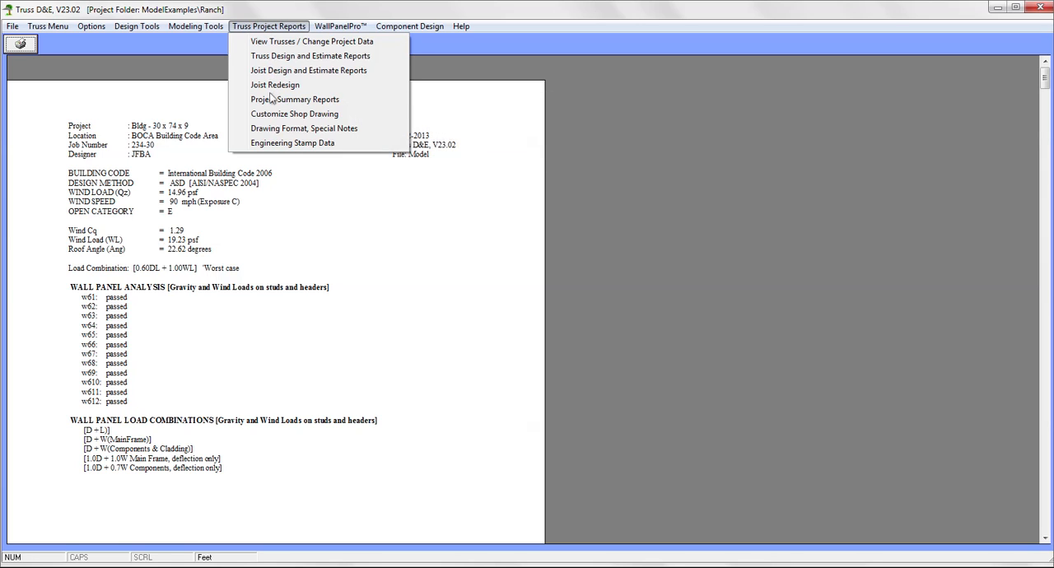
pyautogui.click(295, 99)
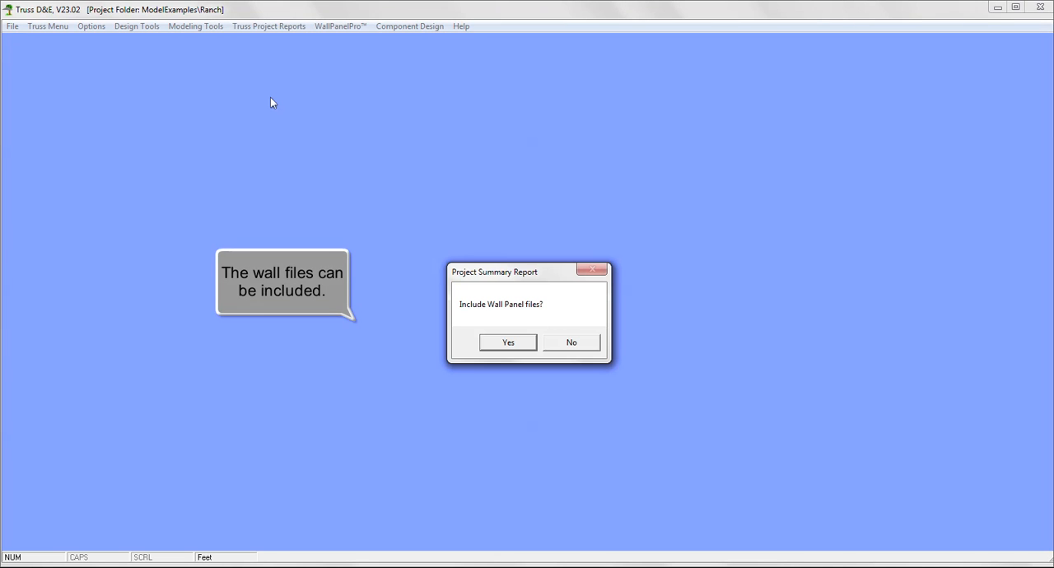
pyautogui.moveTo(463, 294)
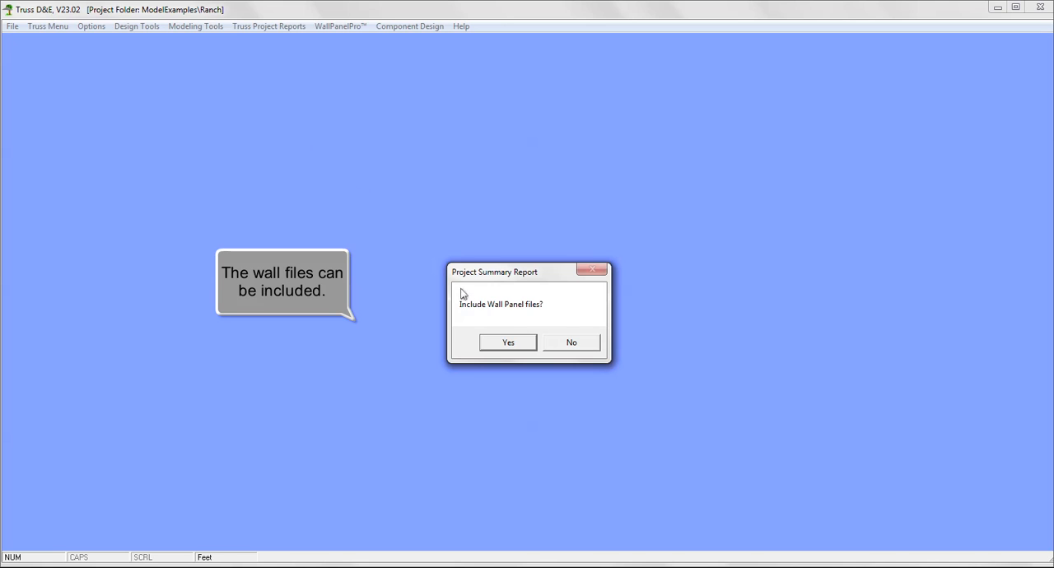
pyautogui.click(508, 342)
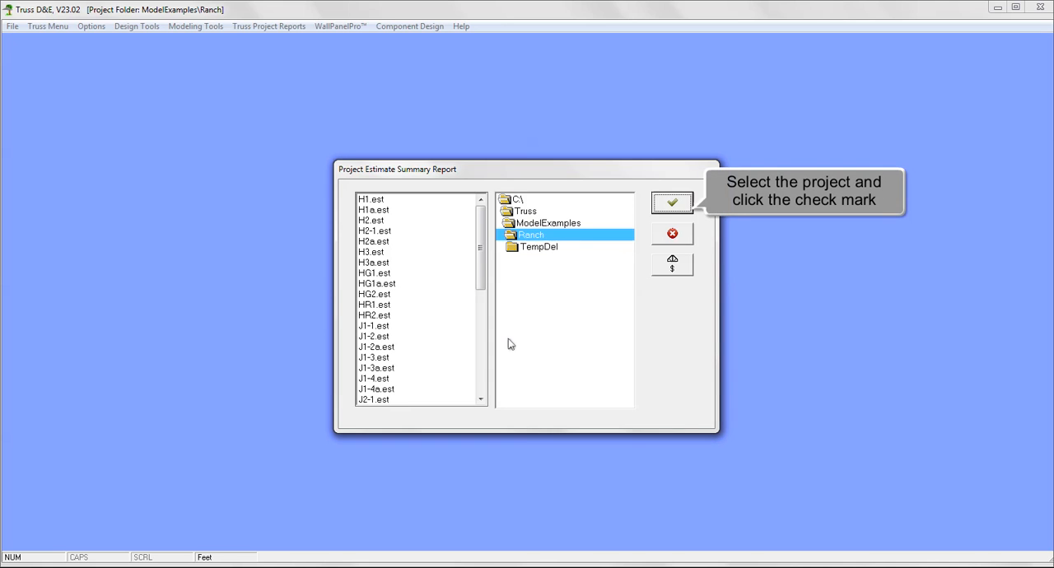
pyautogui.moveTo(545, 316)
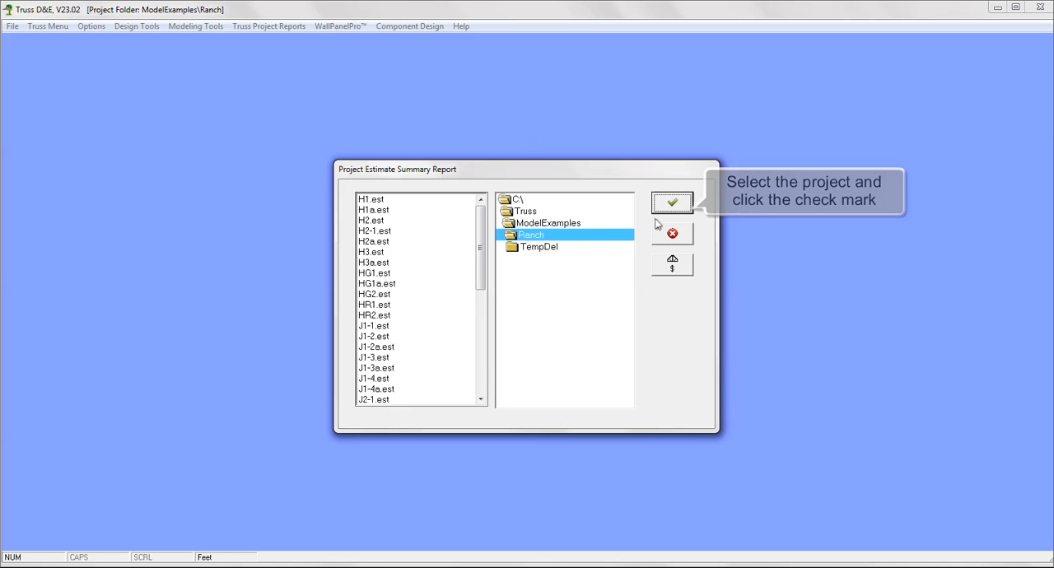
pyautogui.click(672, 202)
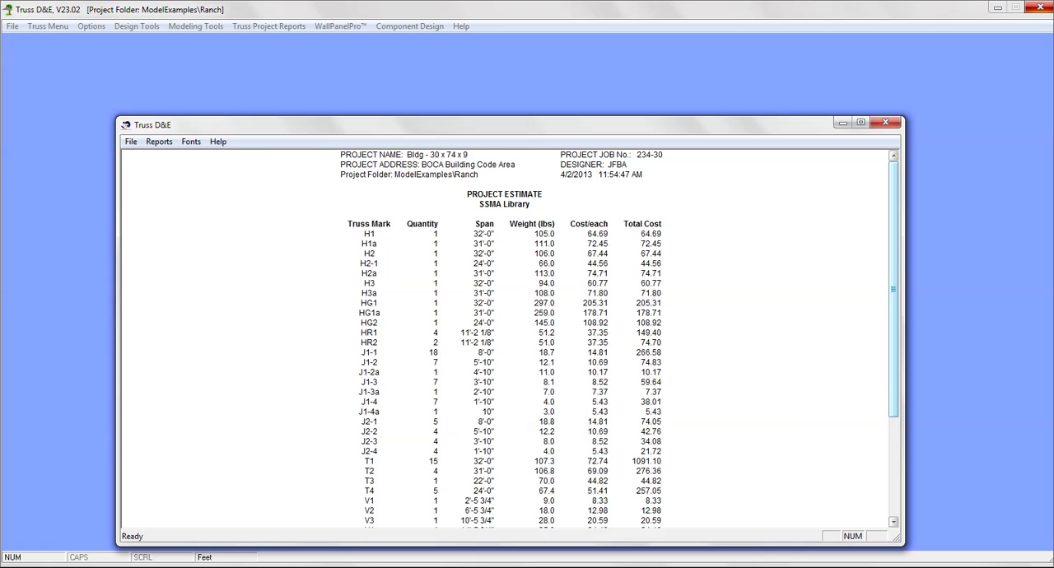
# Step: Scroll through the Components By Section report to its $4409.65 totals, then close the estimate
pyautogui.click(159, 141)
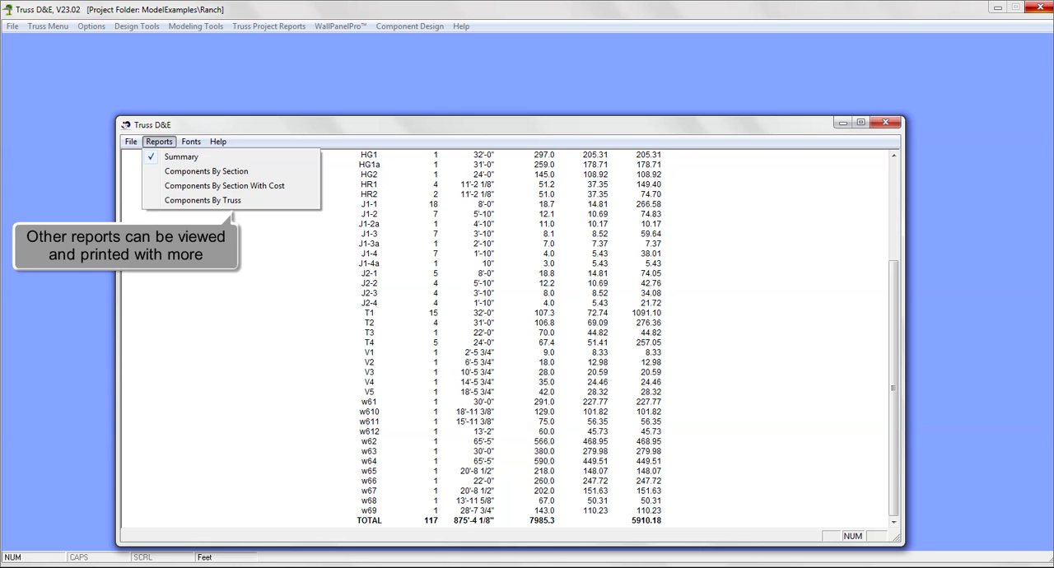
pyautogui.click(206, 170)
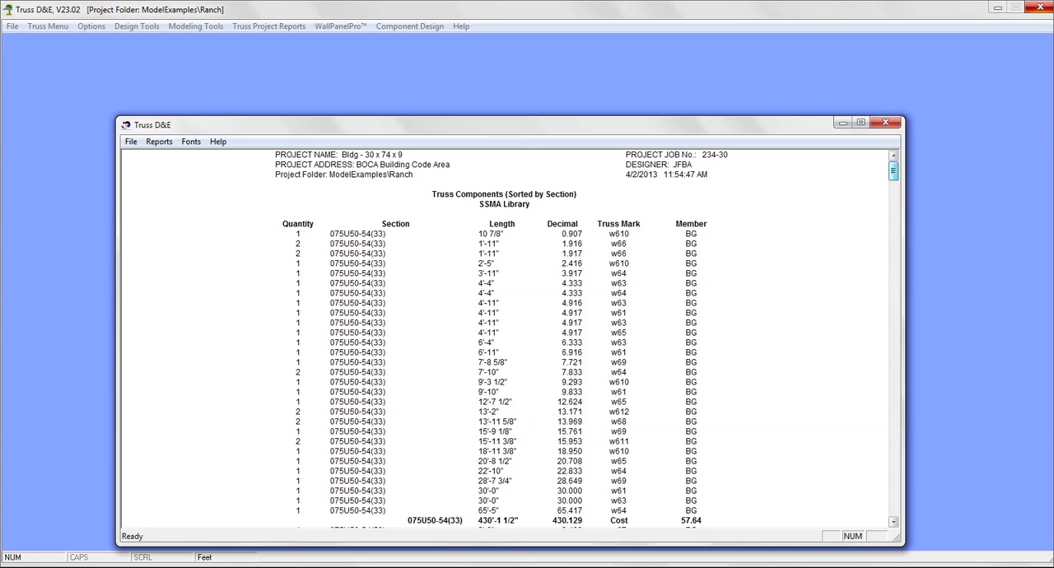
pyautogui.scroll(-3)
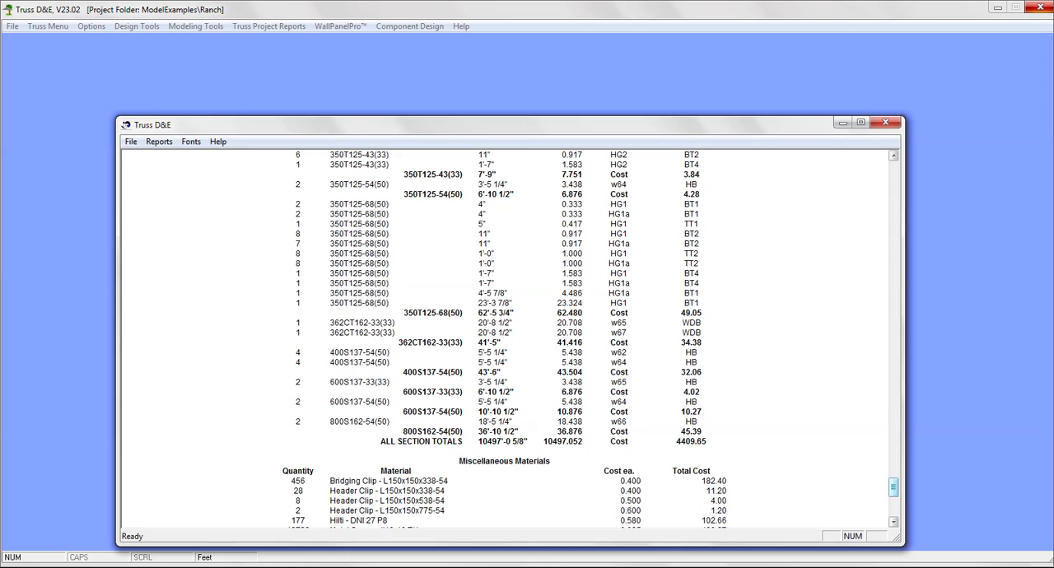
pyautogui.click(888, 122)
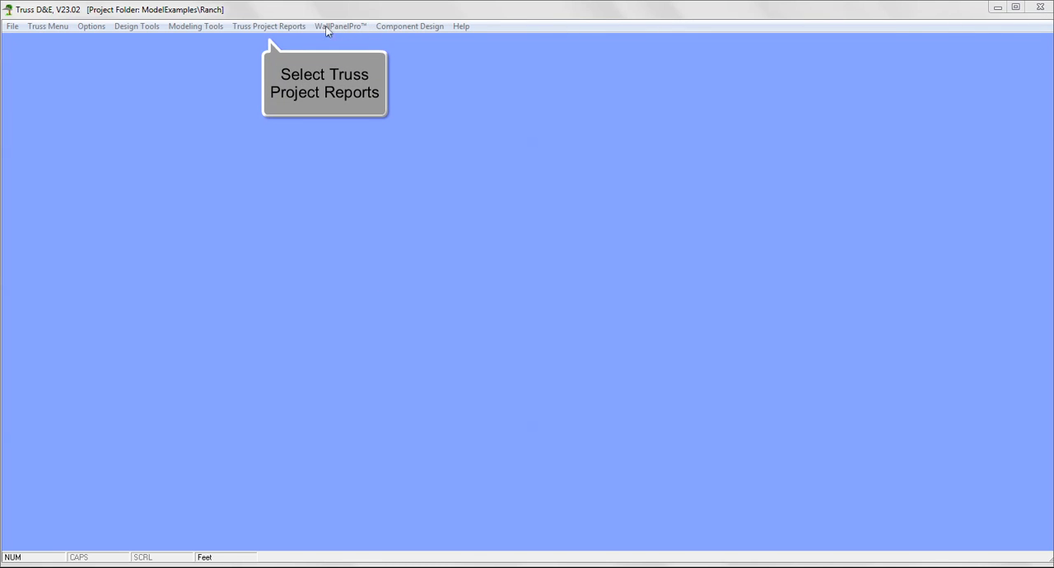
pyautogui.click(269, 25)
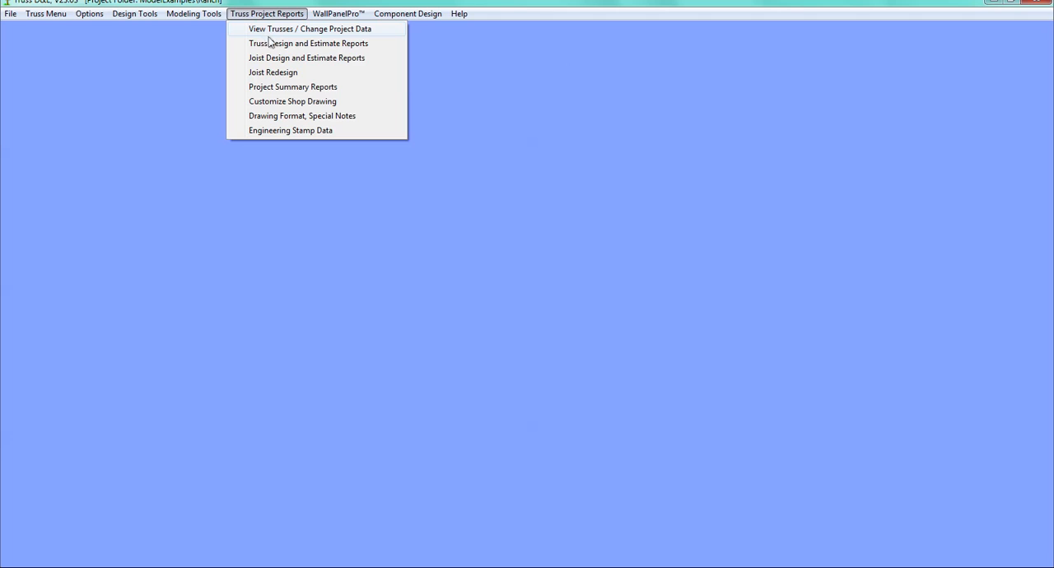
pyautogui.click(309, 43)
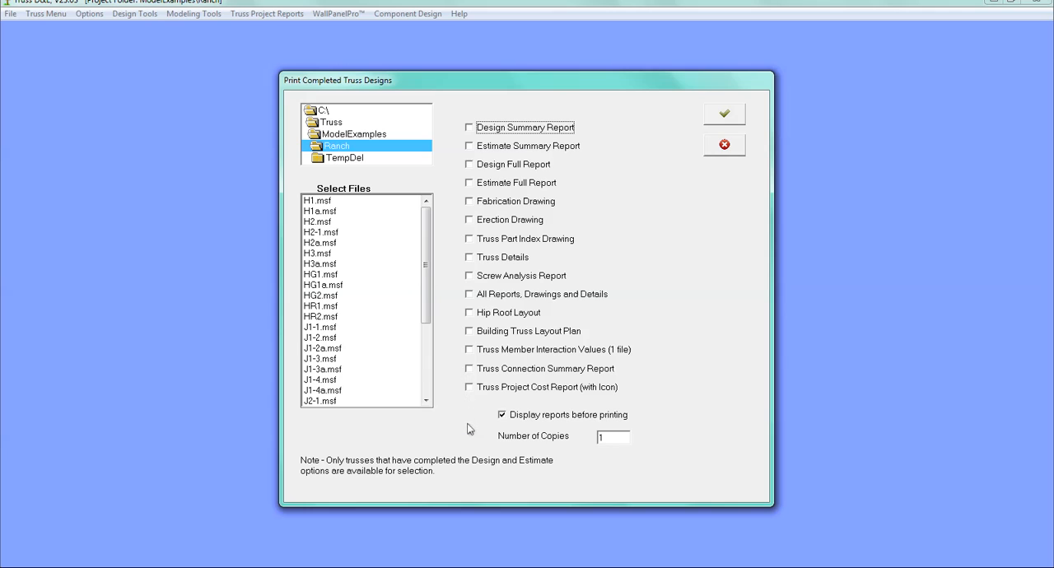
pyautogui.click(724, 145)
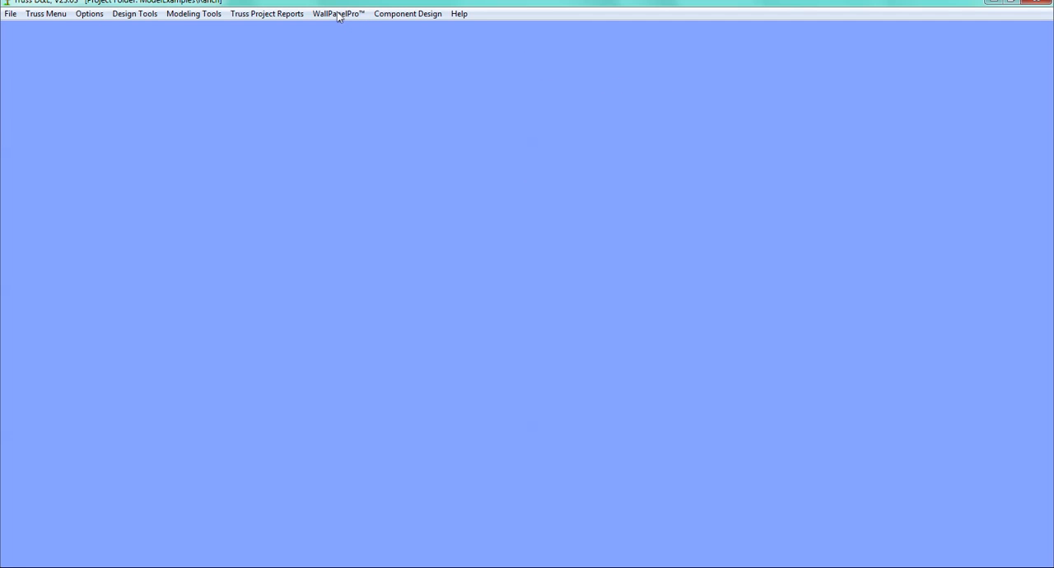
# Step: Open Print Wall Panel Reports from the WallPanelPro menu, listing Ranch walls w61–w68
pyautogui.click(336, 13)
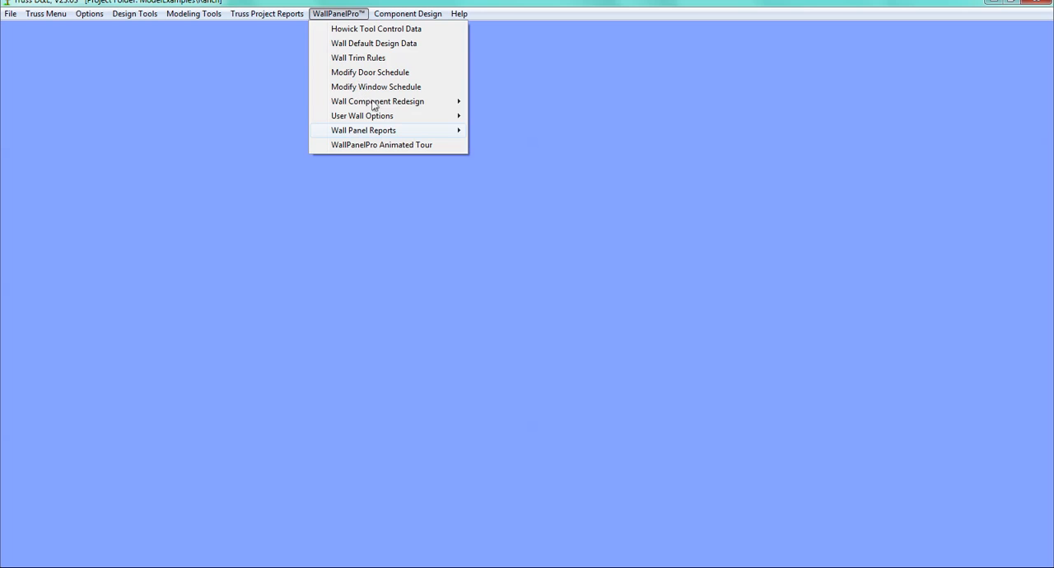
pyautogui.moveTo(363, 130)
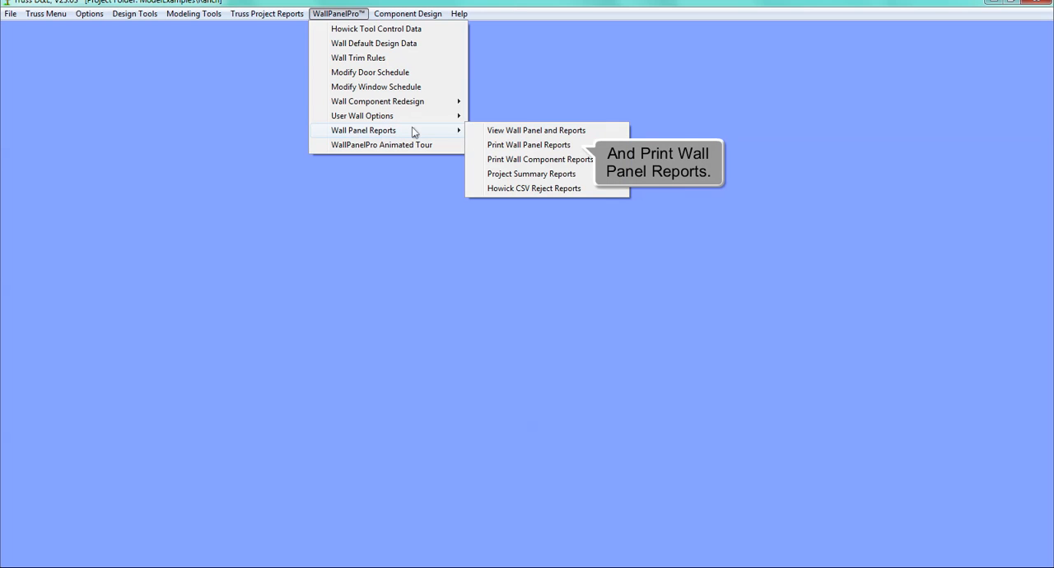
pyautogui.moveTo(466, 141)
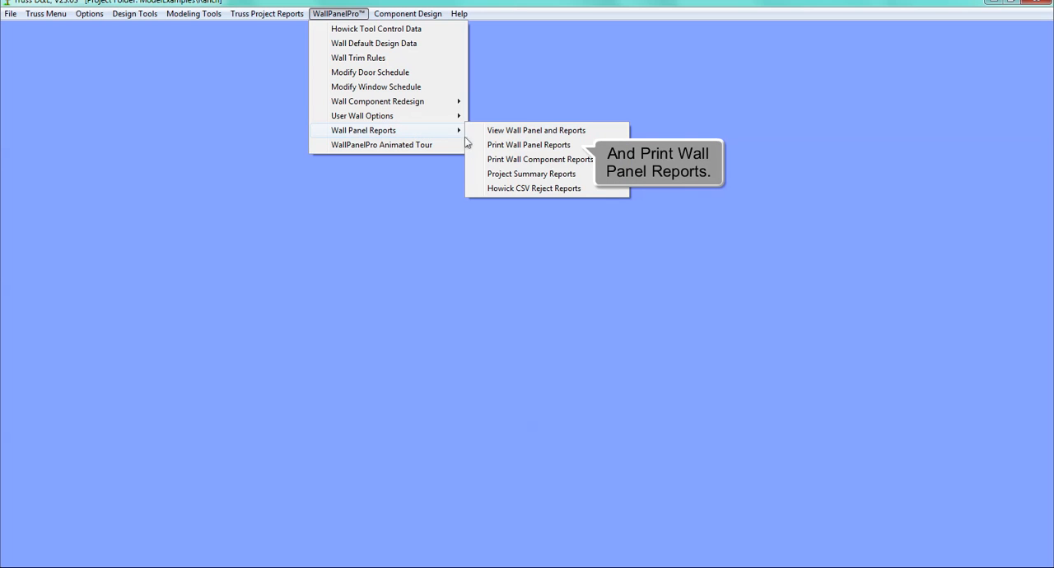
pyautogui.click(528, 145)
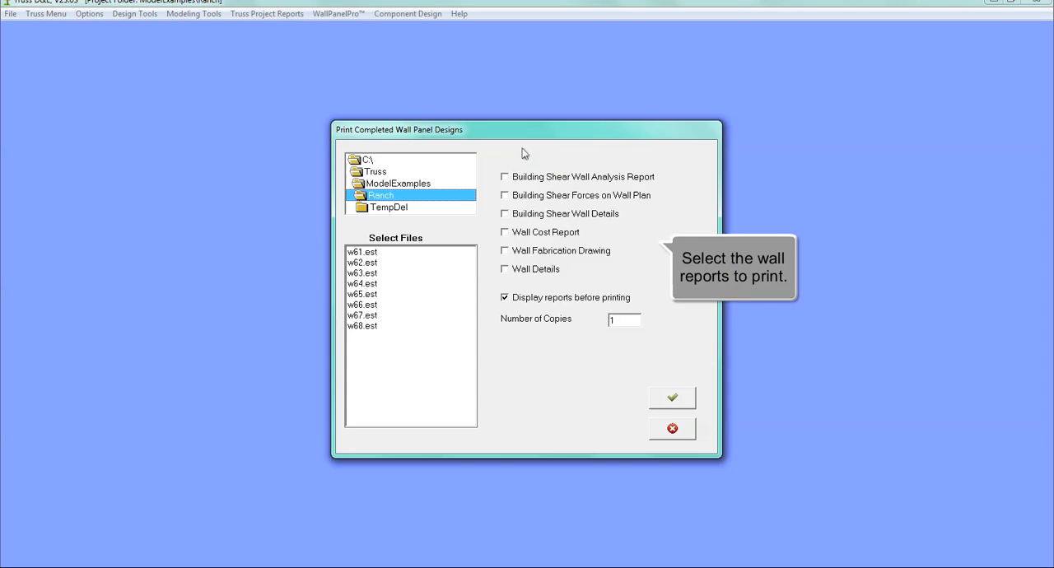